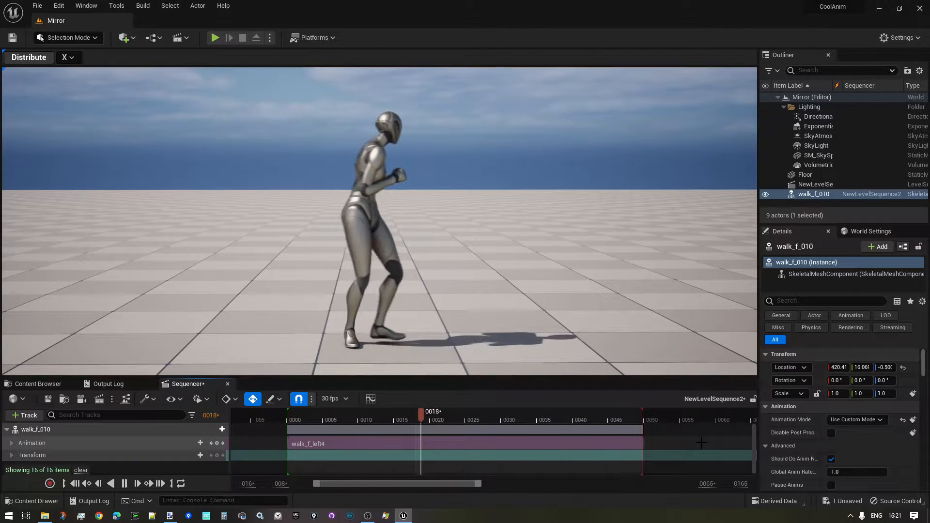
Step: Play the level sequence and watch the walking character from several angles
left_click_drag(420, 417, 492, 417)
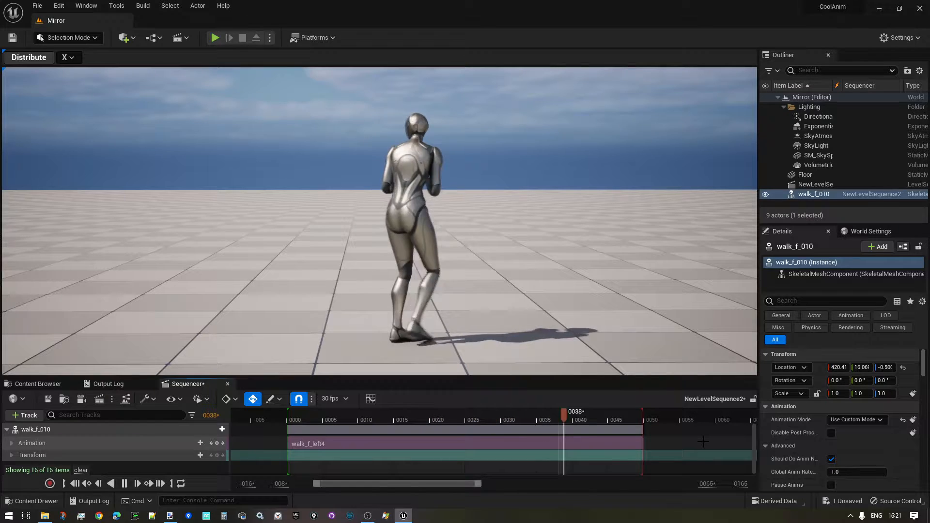
left_click_drag(562, 411, 633, 411)
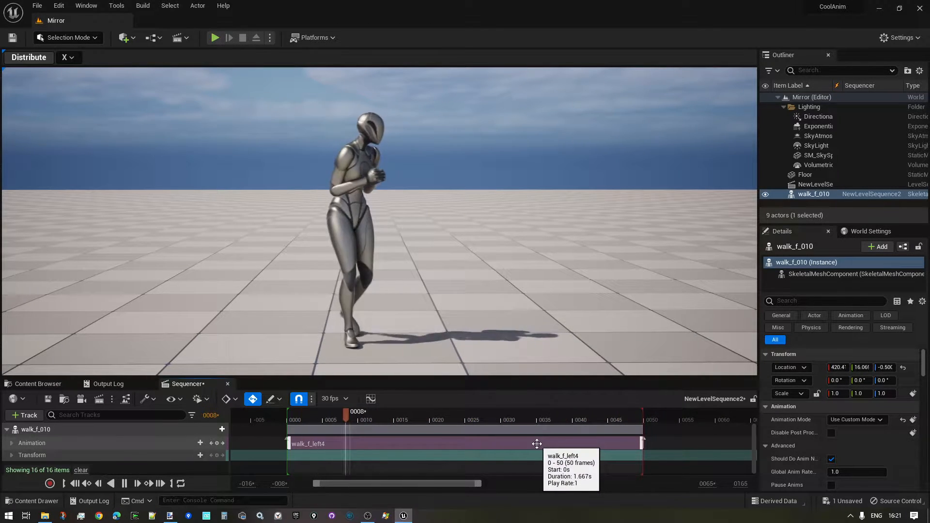
left_click(125, 482)
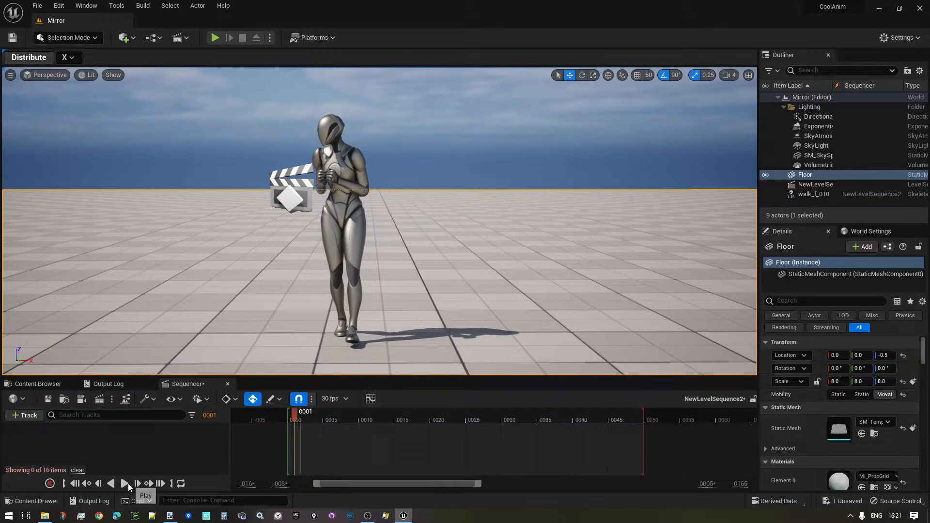
left_click(123, 482)
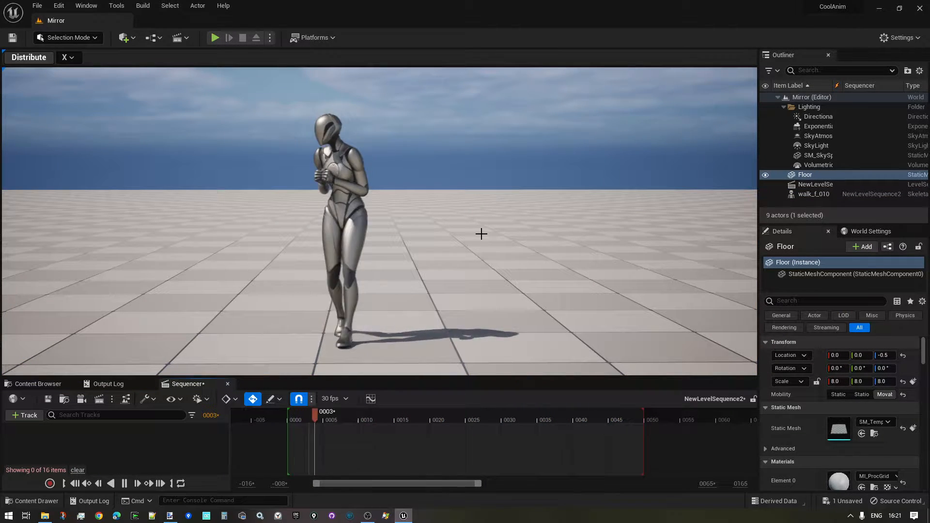
left_click_drag(313, 411, 390, 411)
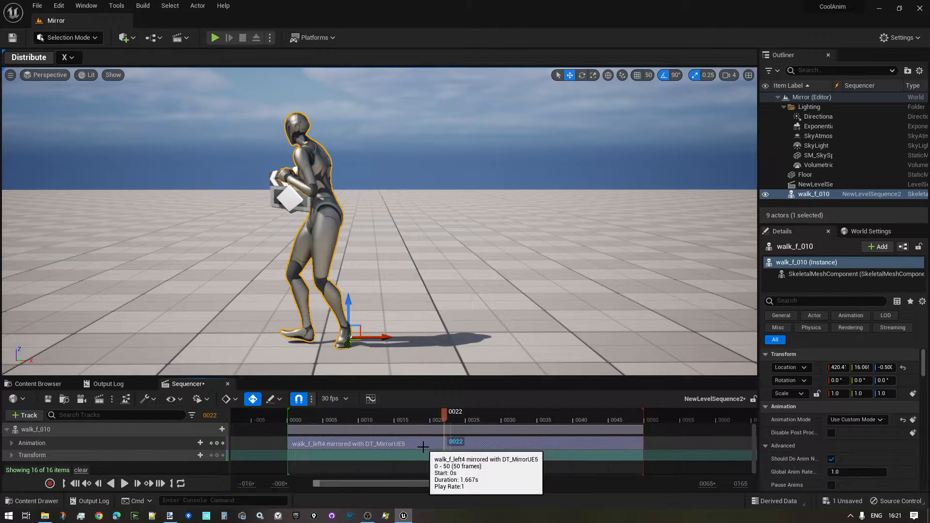
right_click(423, 444)
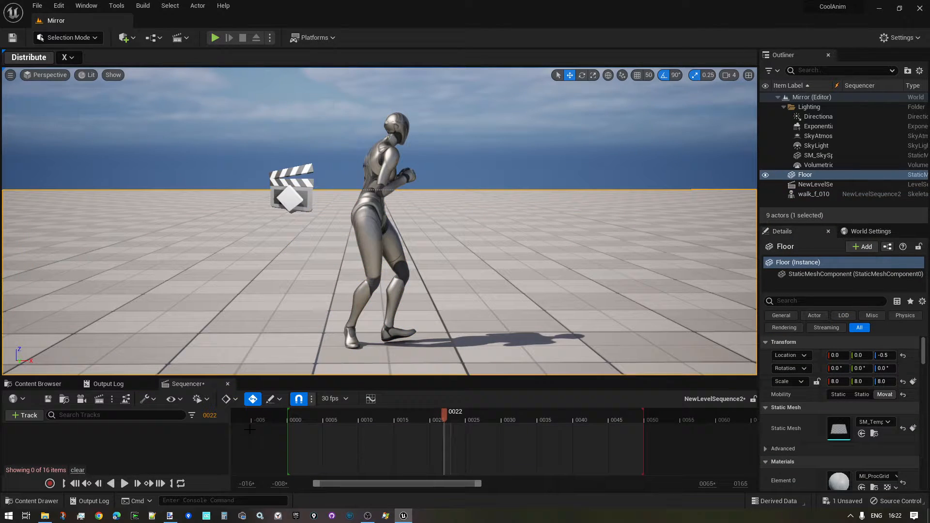
Step: Set the walk animation section's Mirror Data Table to DT_MirrorUE5 via its Properties
left_click(124, 482)
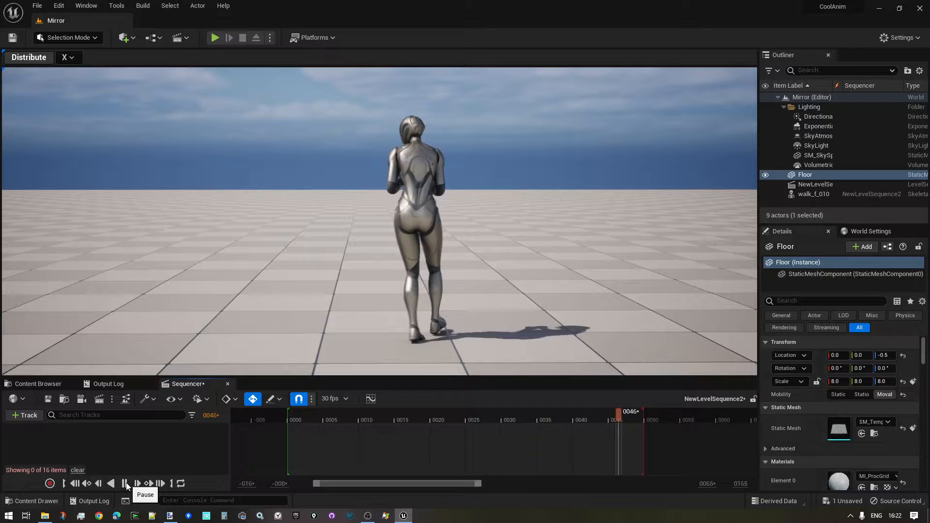
left_click(125, 483)
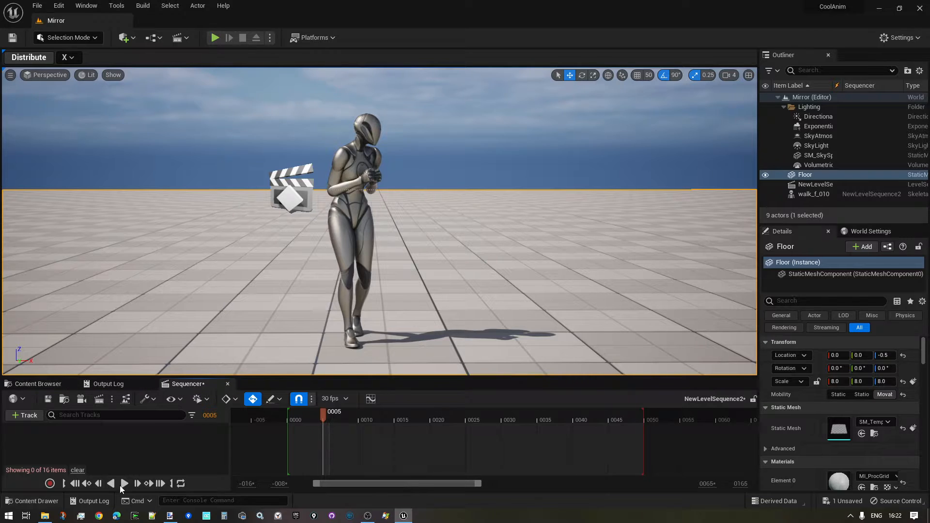
left_click(123, 483)
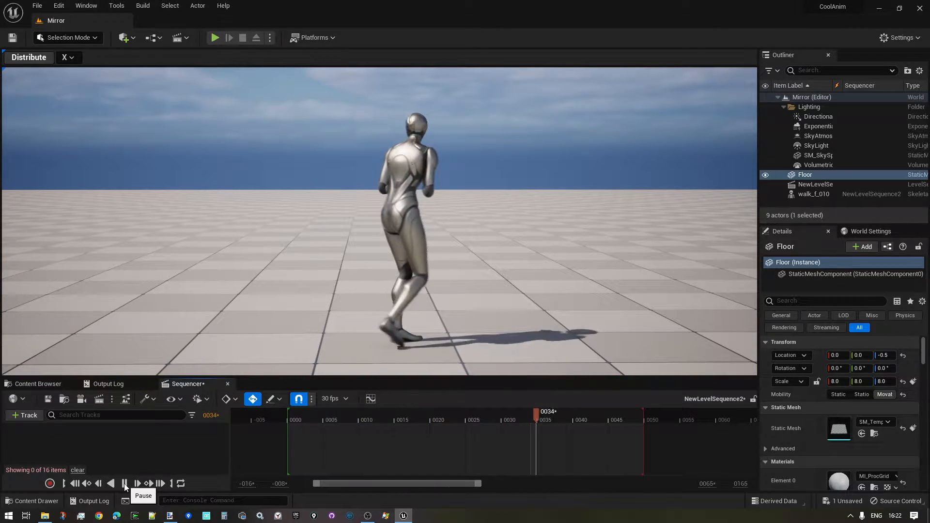
left_click(216, 38)
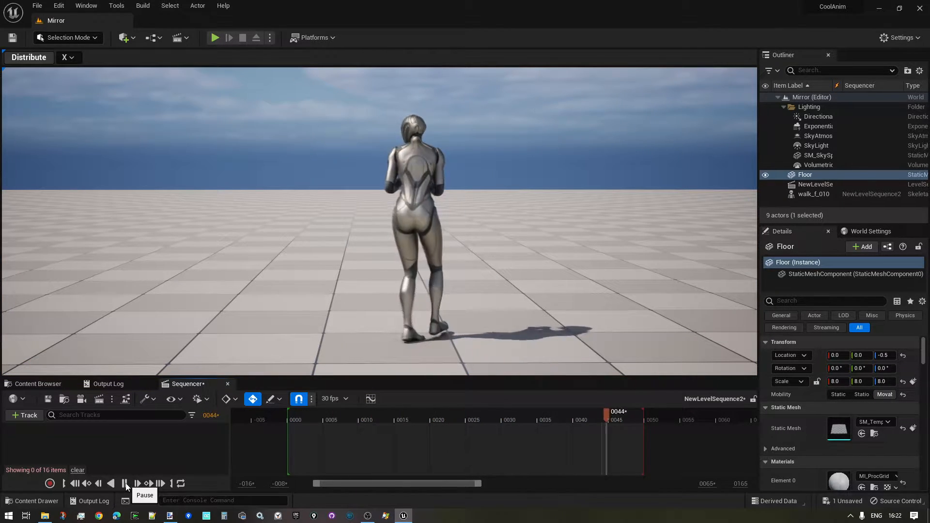
left_click(125, 483)
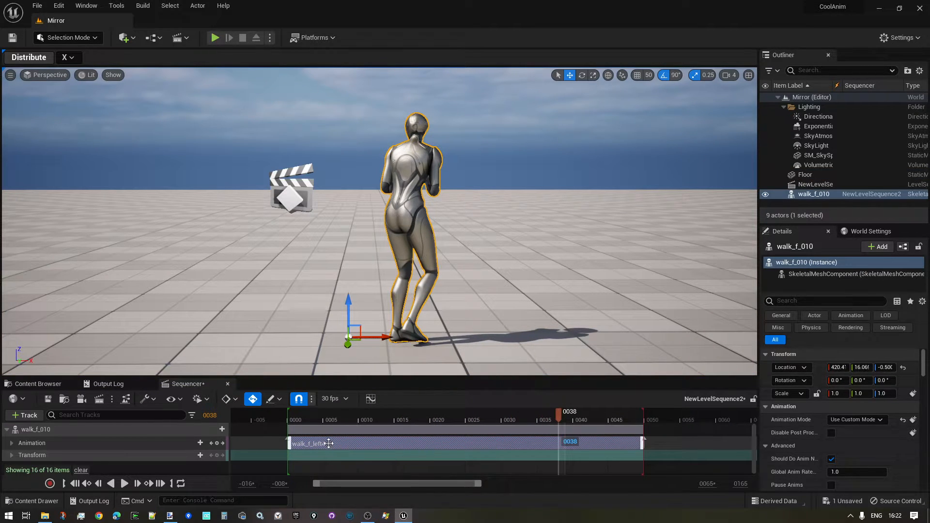
right_click(313, 443)
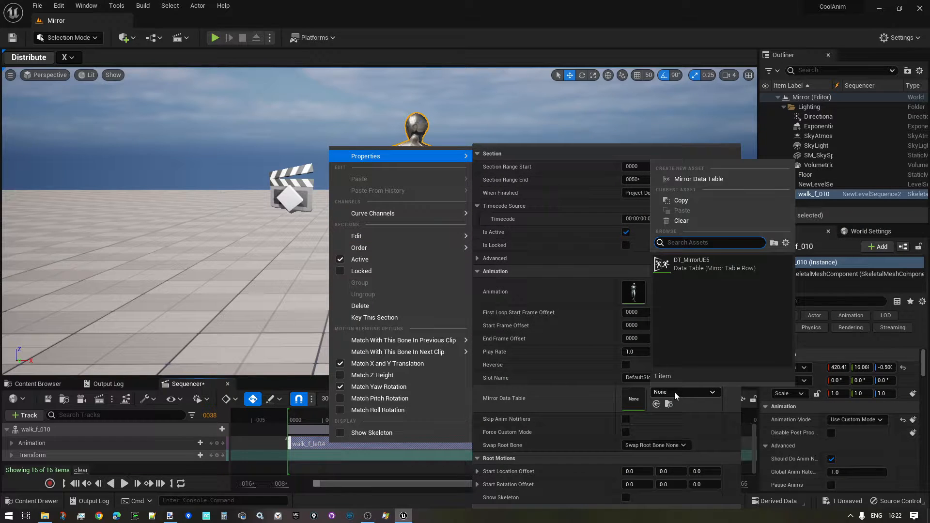
left_click(691, 264)
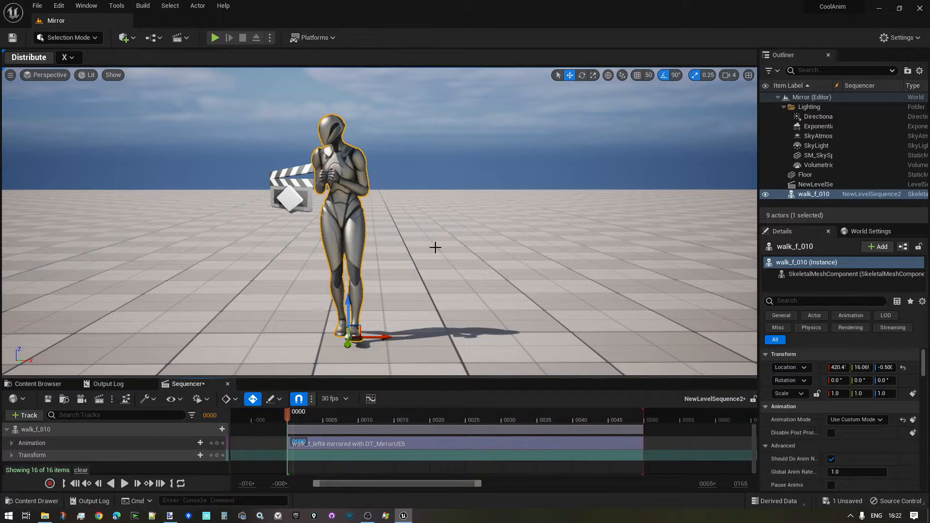
mouse_move(36, 384)
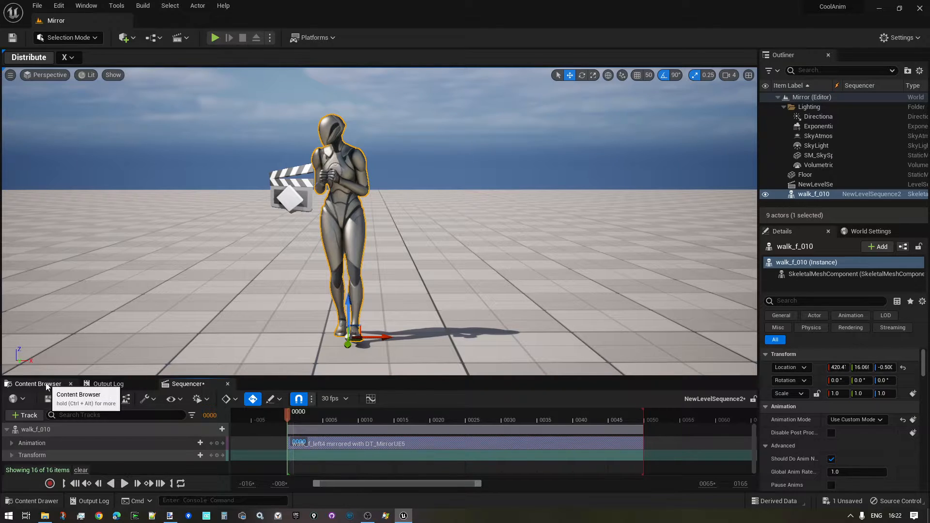
Step: Create a new Mirror Data Table asset in the walk_f folder using the SK_Mannequin skeleton
left_click(38, 383)
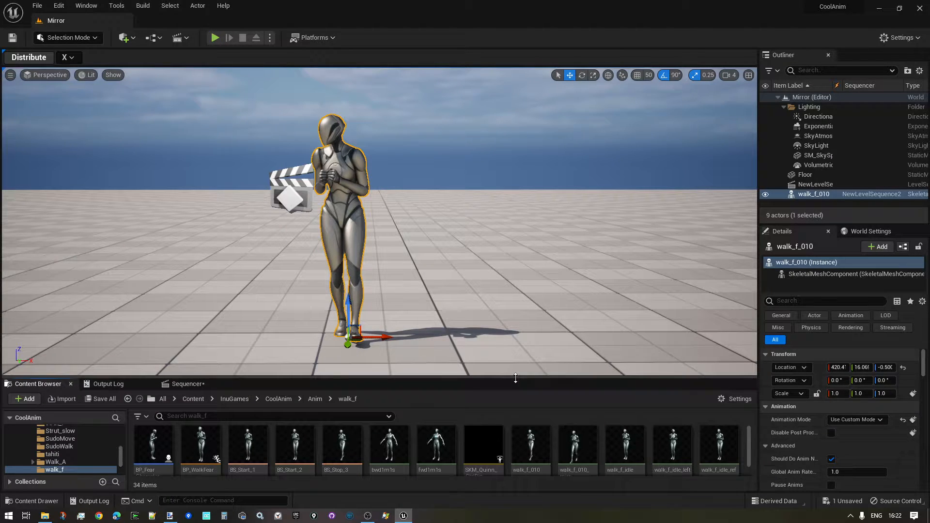
scroll("down", 3)
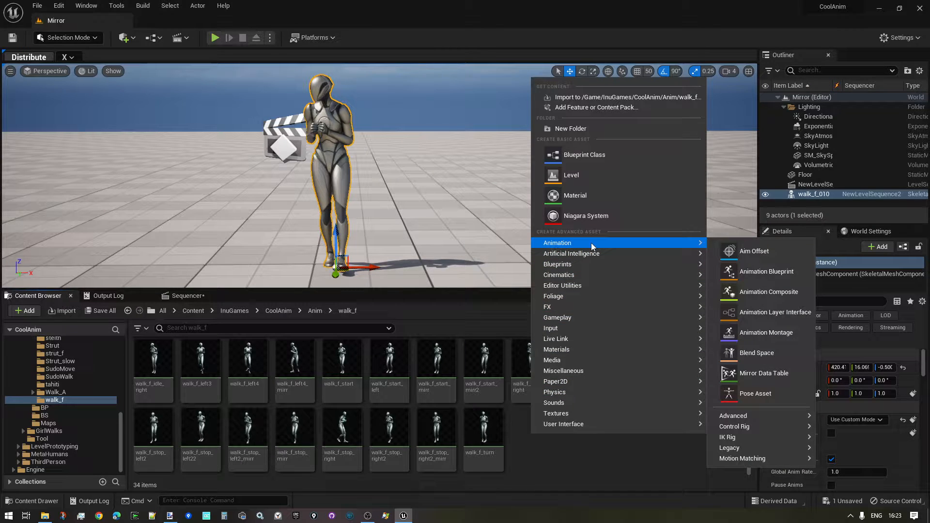
mouse_move(764, 373)
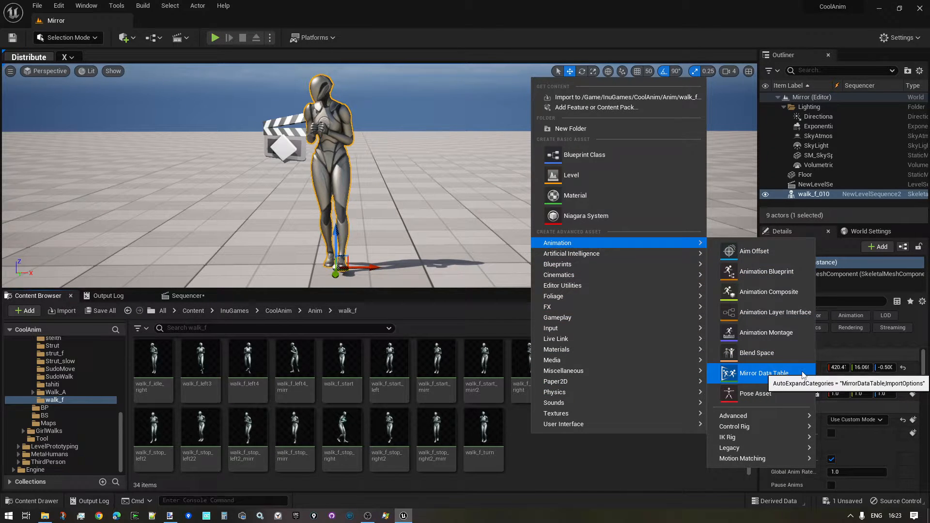
left_click(764, 373)
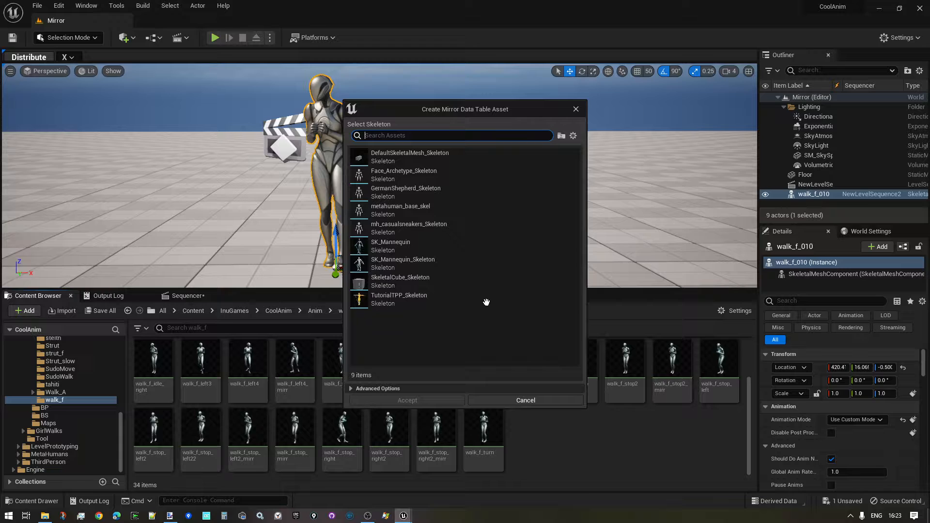
left_click(391, 242)
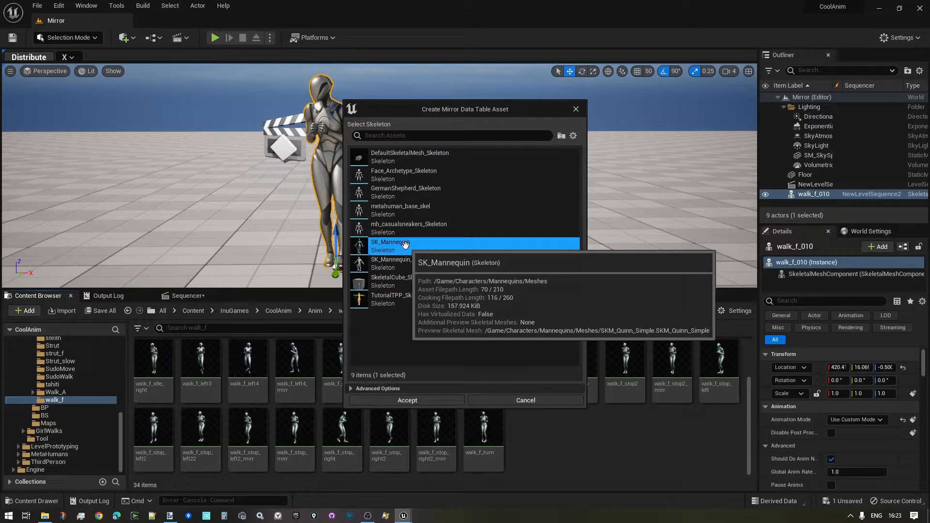
left_click(407, 400)
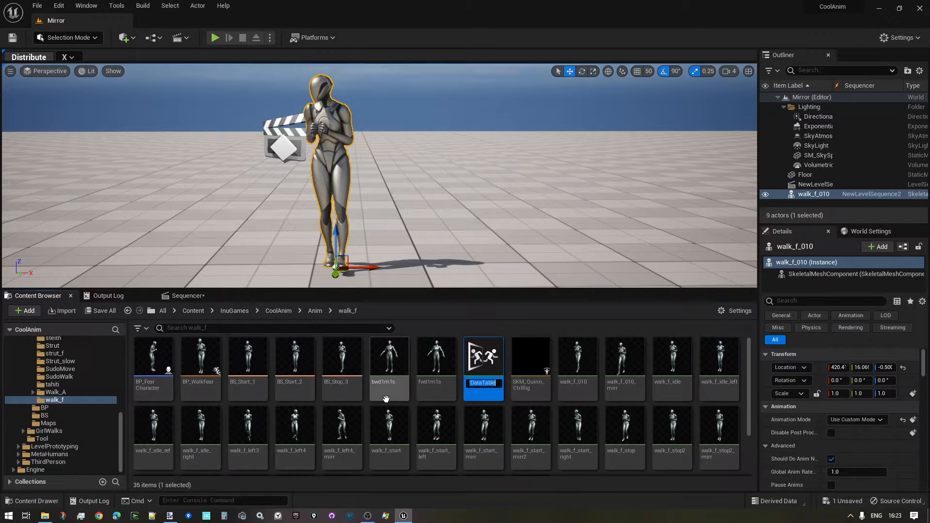
double_click(482, 356)
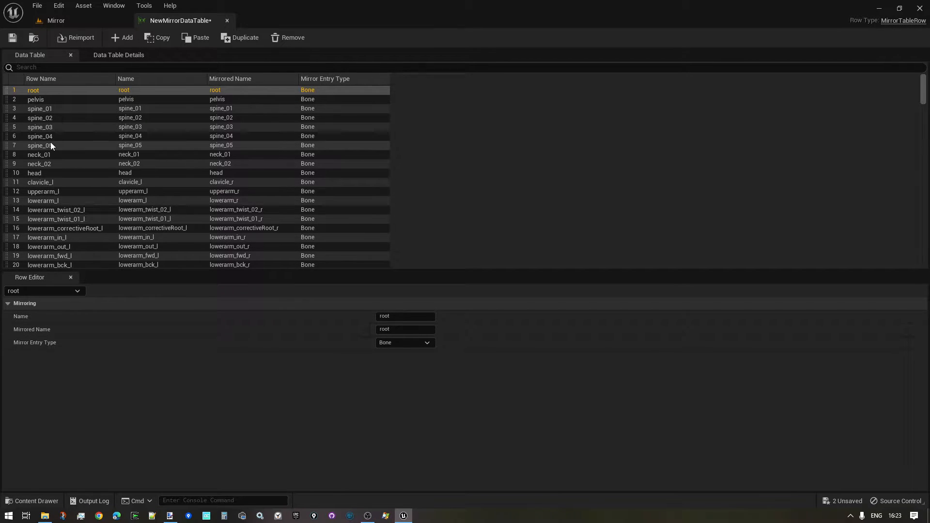
mouse_move(68, 135)
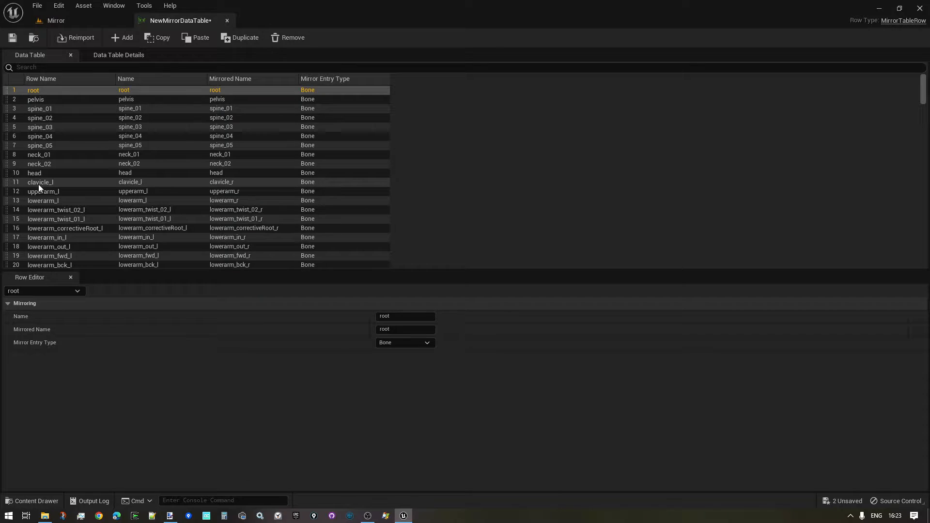
left_click(39, 181)
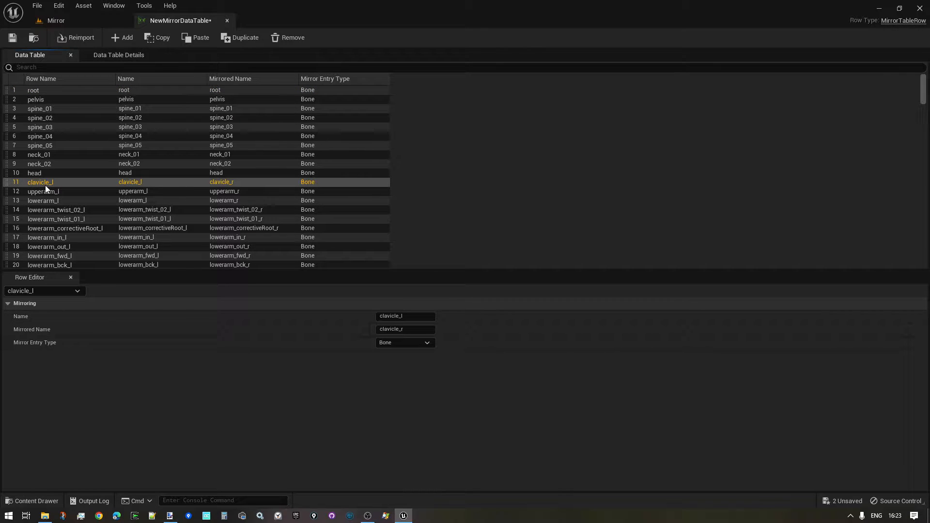
mouse_move(204, 190)
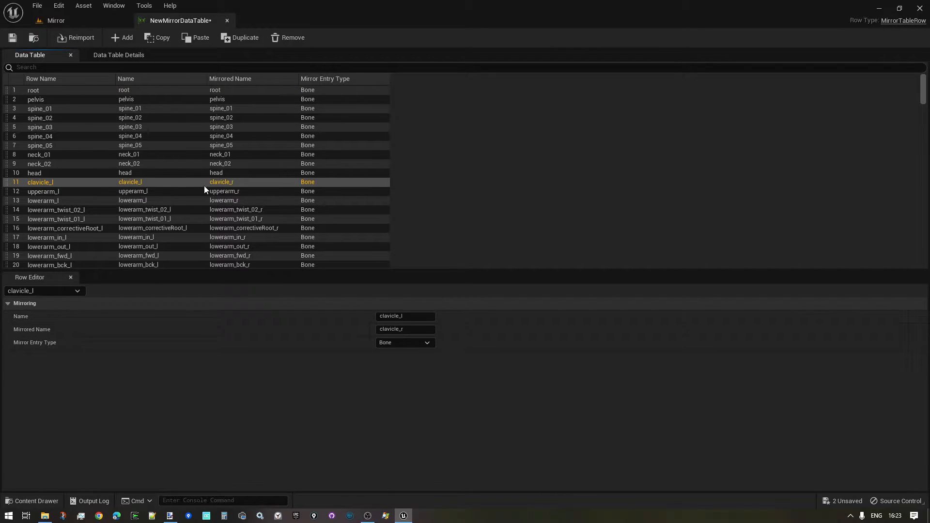
mouse_move(223, 185)
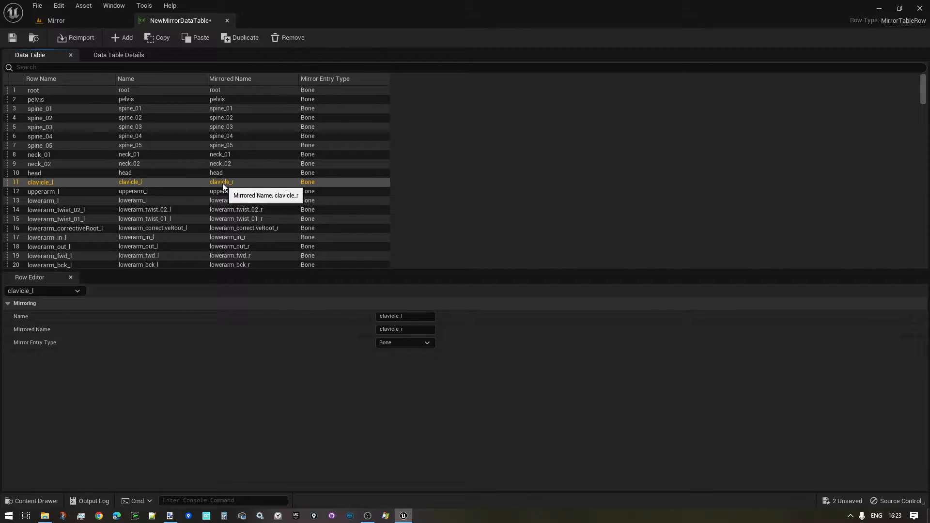
scroll("down", 3)
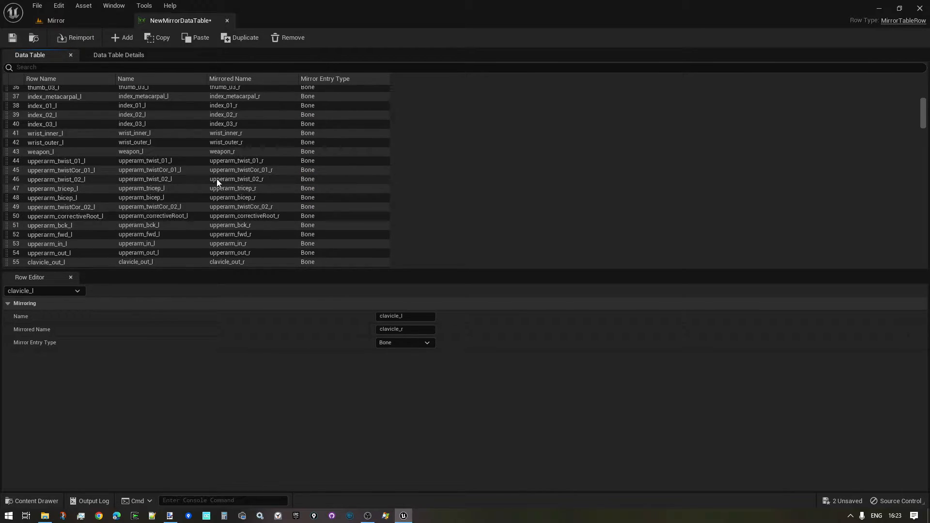
scroll("down", 3)
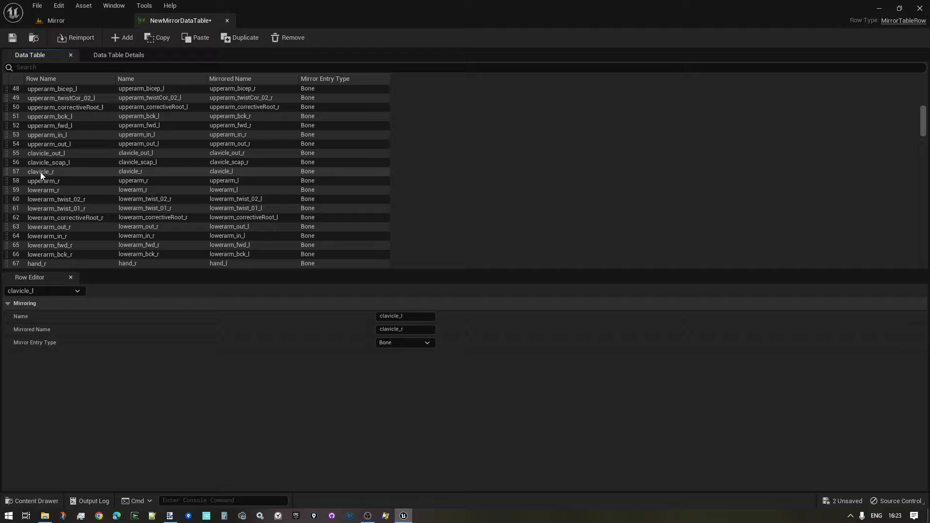
left_click(39, 172)
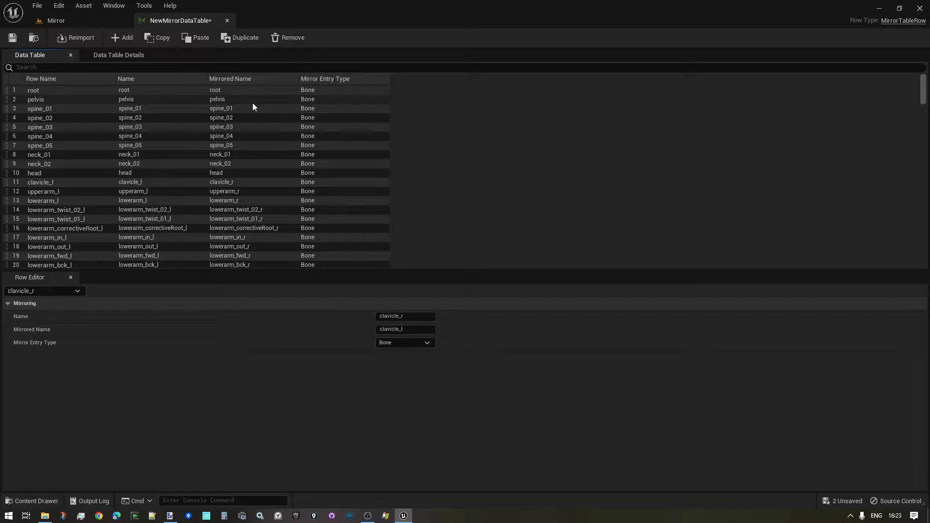
left_click(40, 181)
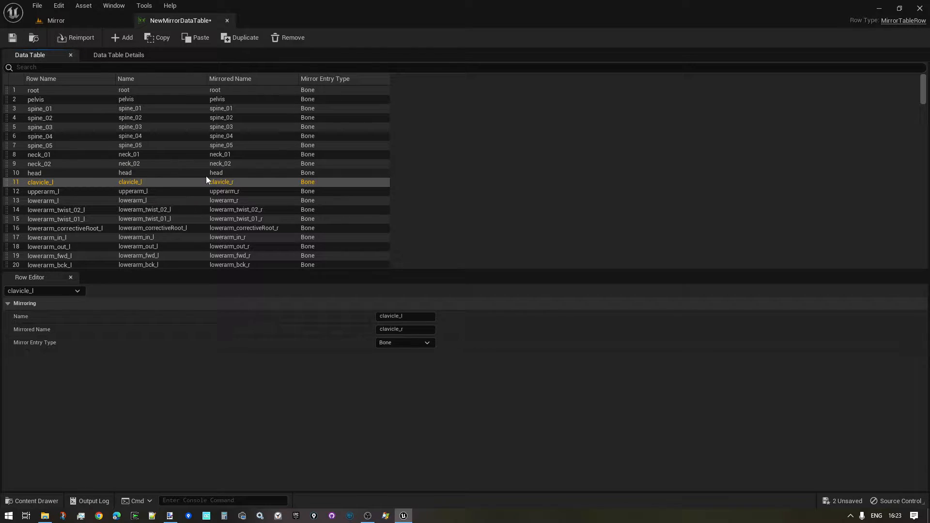
mouse_move(224, 190)
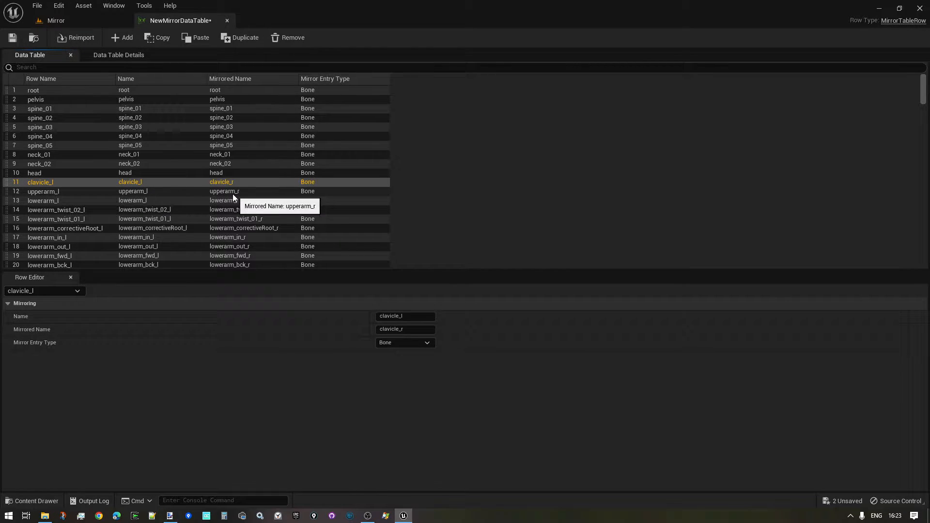
mouse_move(236, 205)
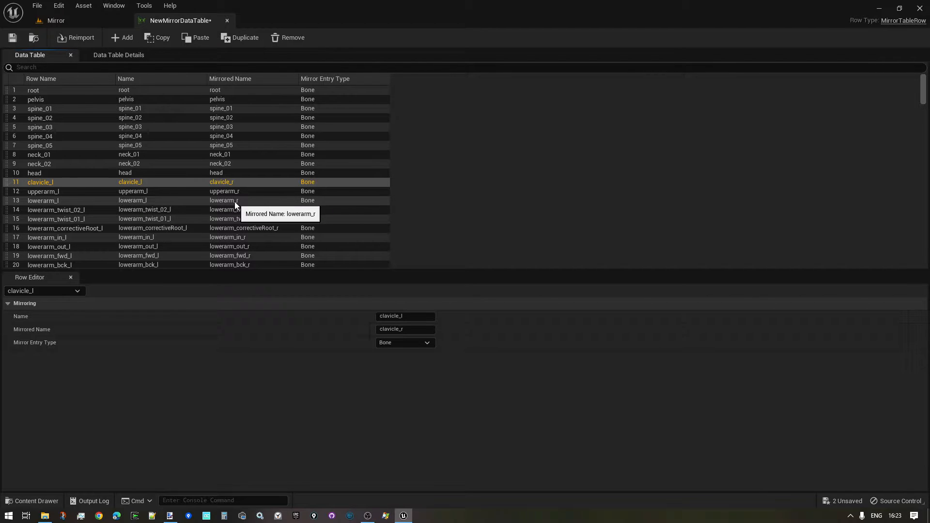
scroll("down", 3)
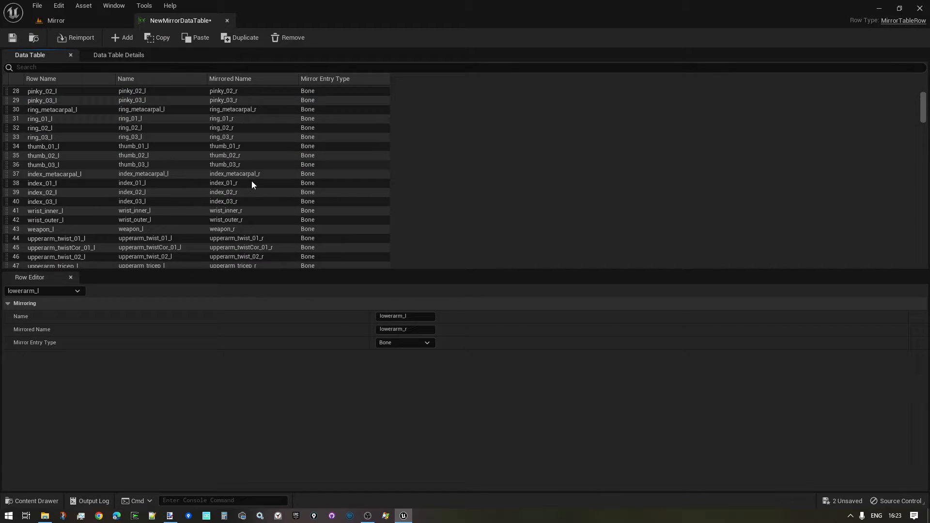
scroll("down", 3)
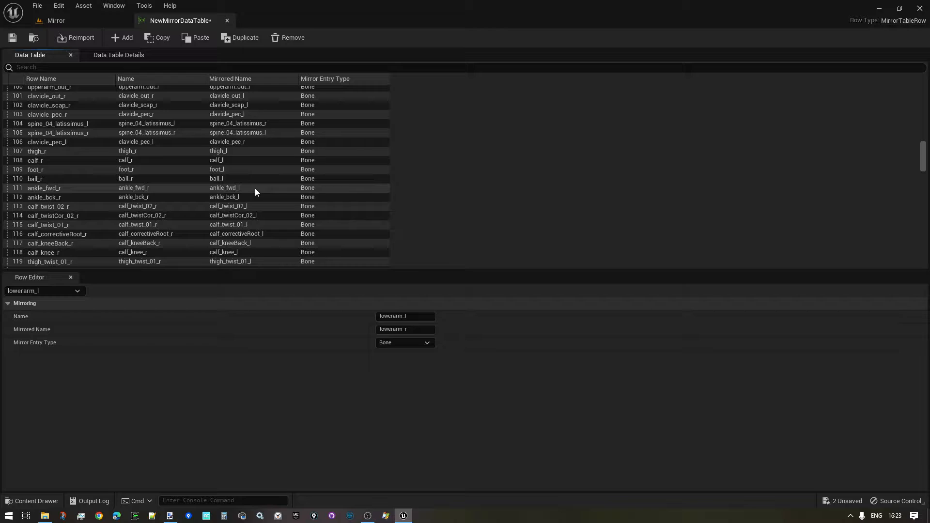
scroll("down", 3)
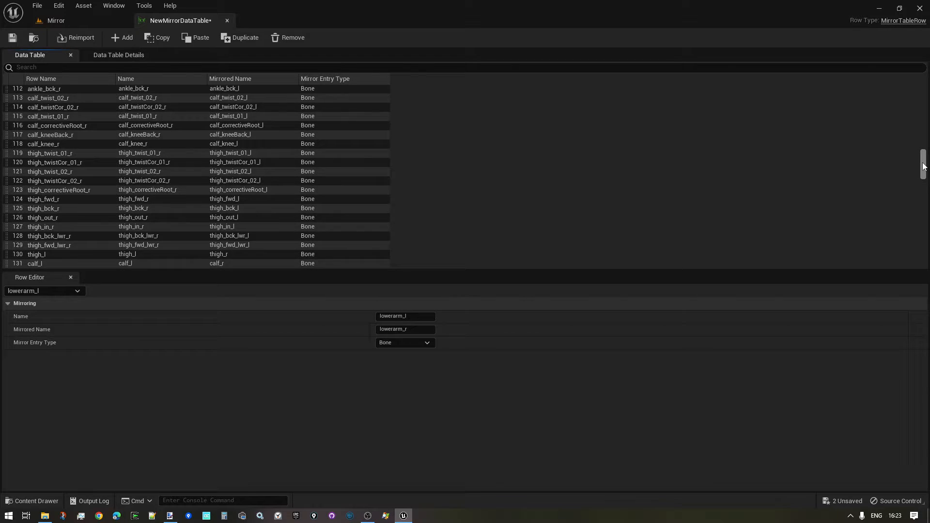
scroll("down", 3)
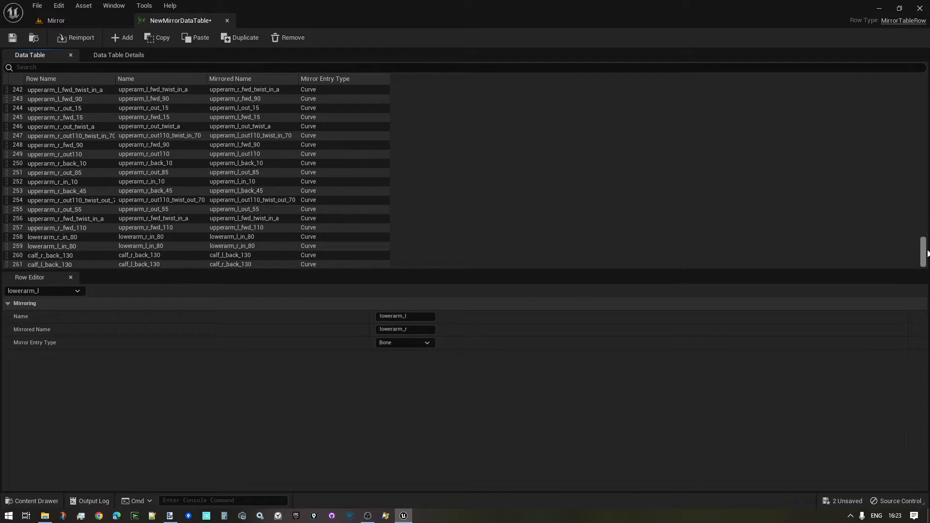
left_click(57, 191)
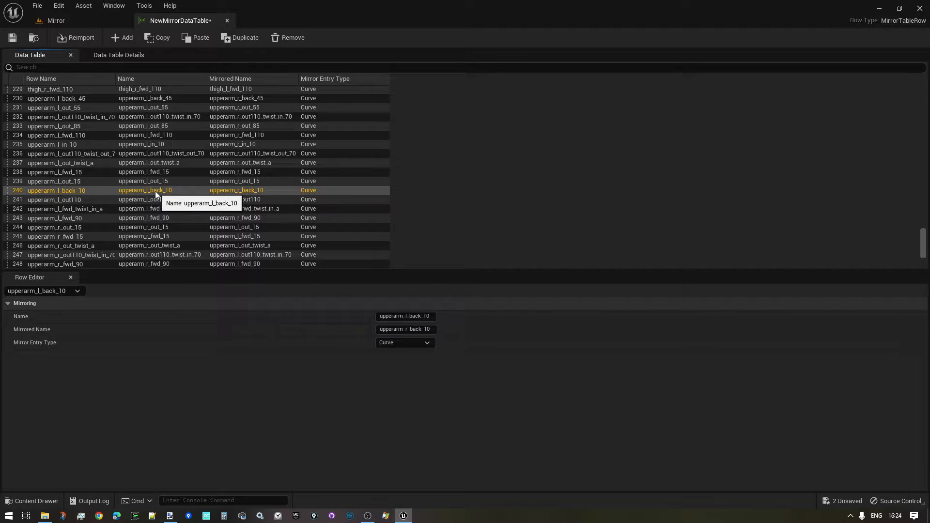
scroll("down", 3)
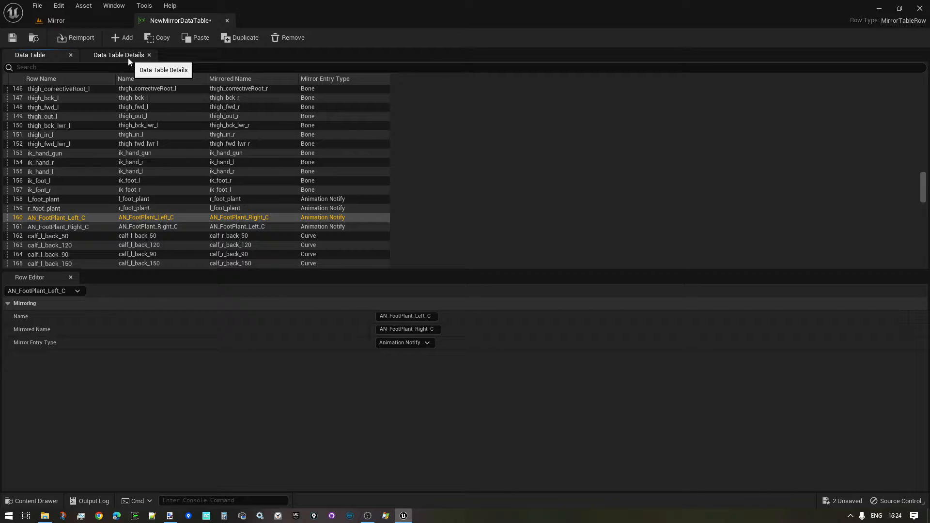
Step: Review the Mirror Find Replace Expressions in Data Table Details, expanding the L_ prefix and regex rules
left_click(118, 55)
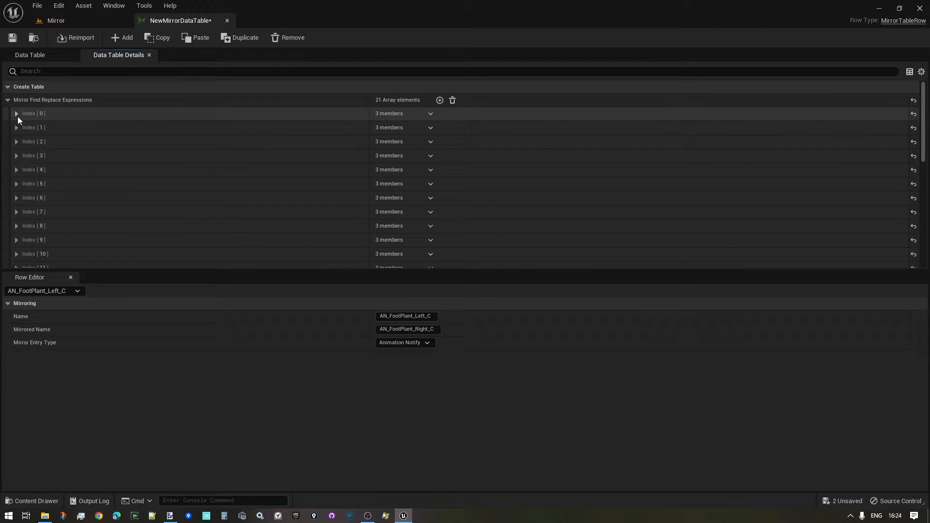
left_click(16, 113)
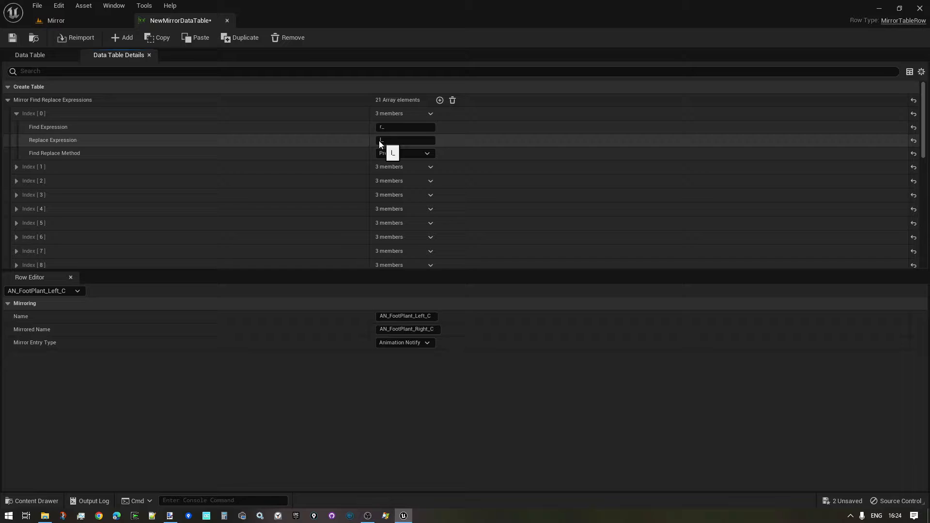
type("L_")
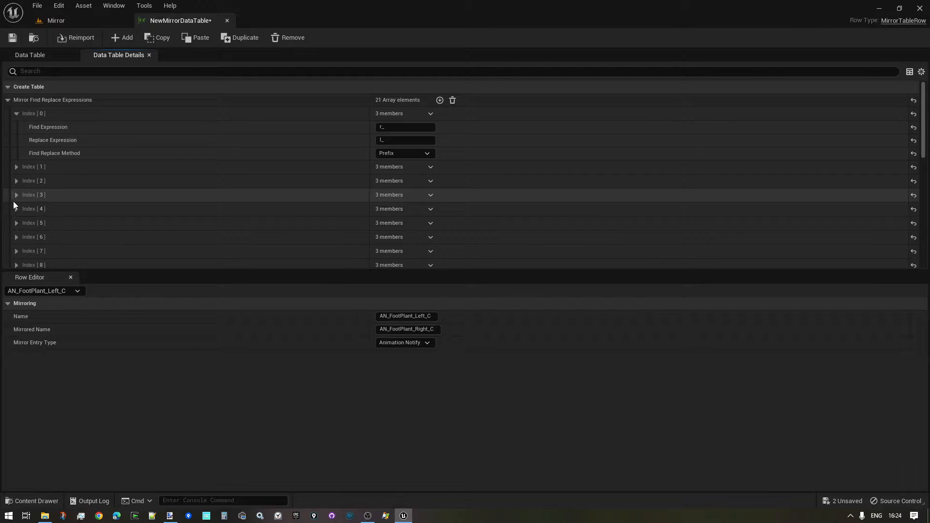
scroll("down", 3)
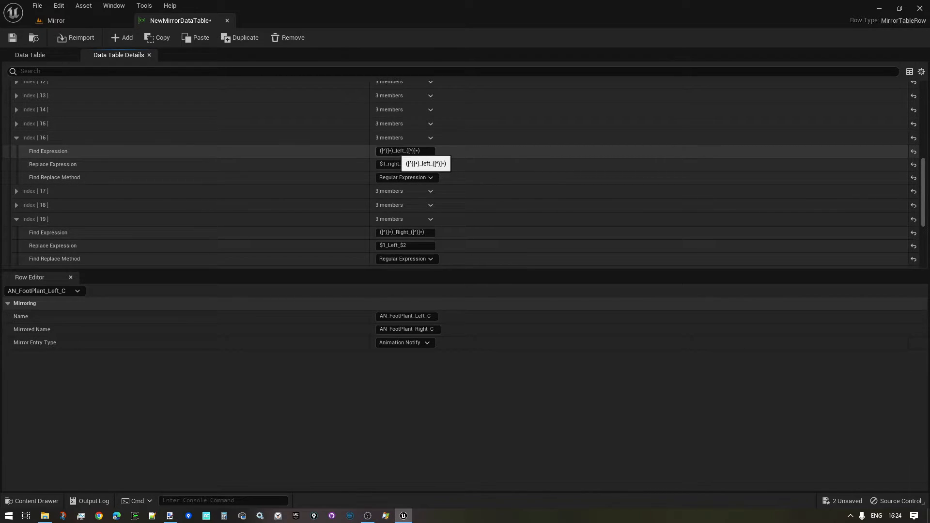
scroll("down", 3)
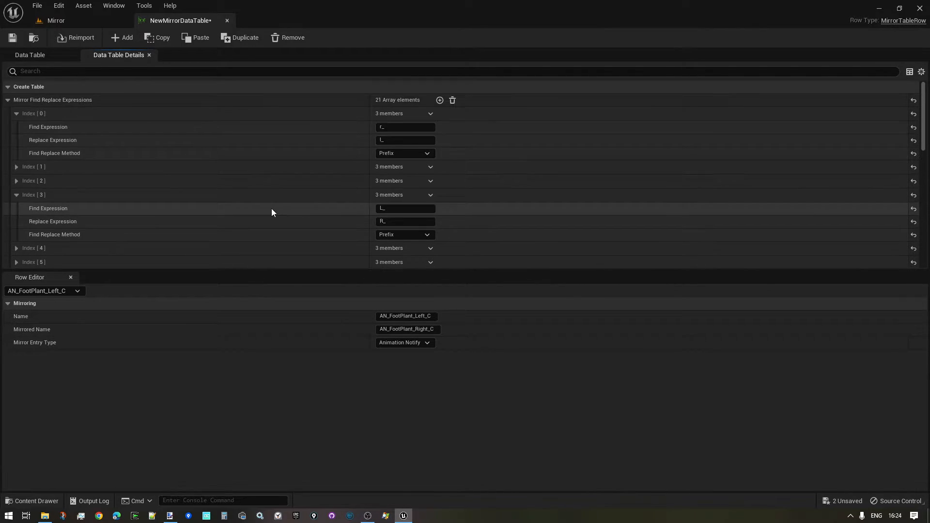
left_click(30, 54)
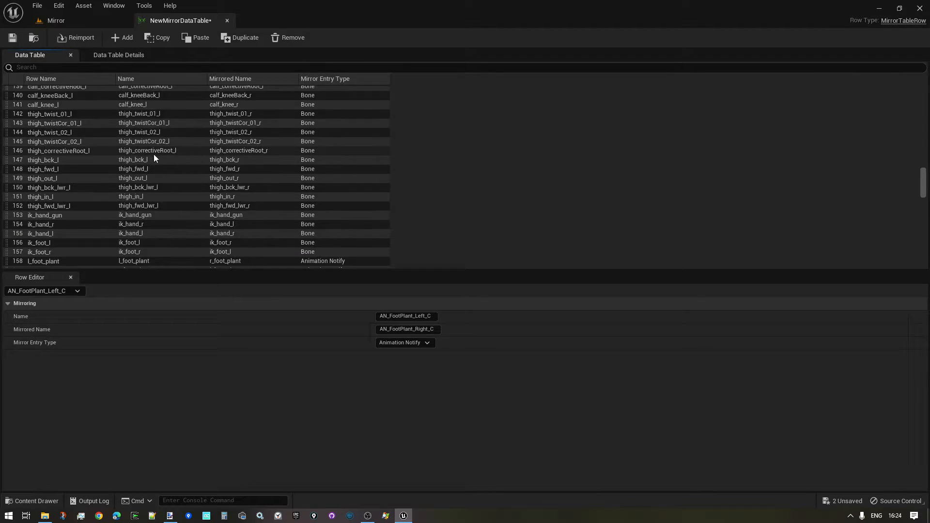
Step: Scroll to the final auto-filled curve rows of the mirror table
scroll("down", 3)
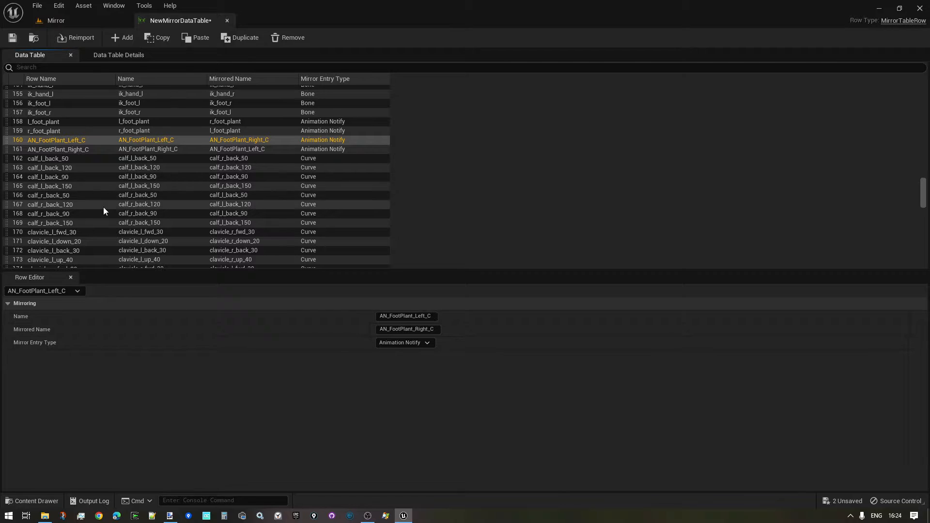
scroll("down", 3)
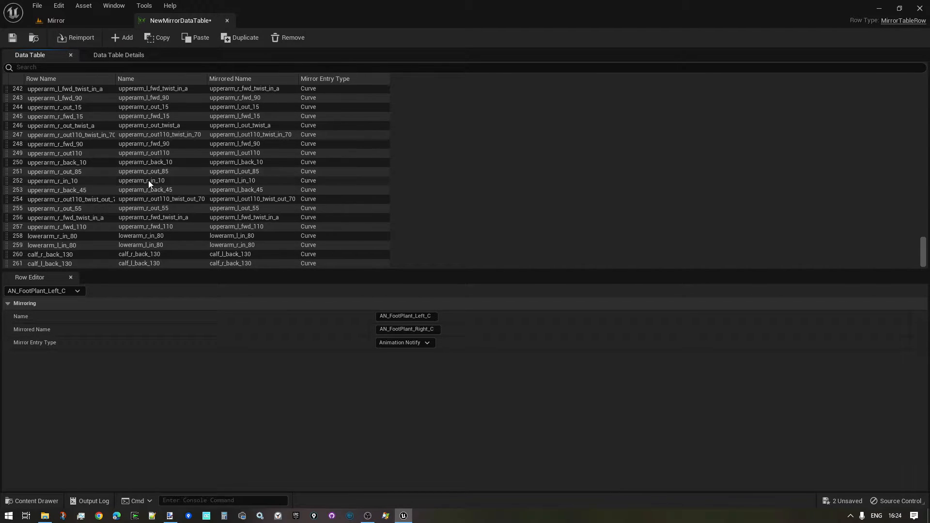
mouse_move(124, 38)
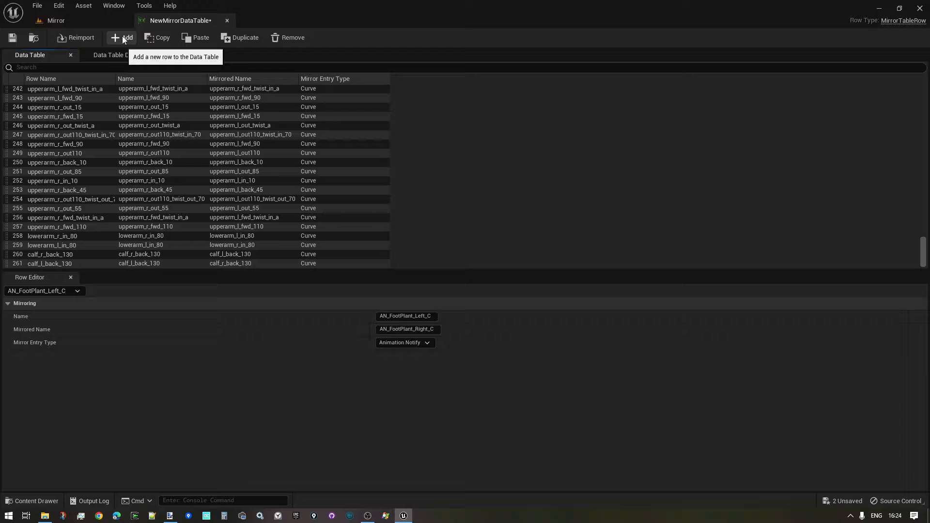
Step: Add a Sync Marker row with Name LC and Mirrored Name RC
left_click(122, 38)
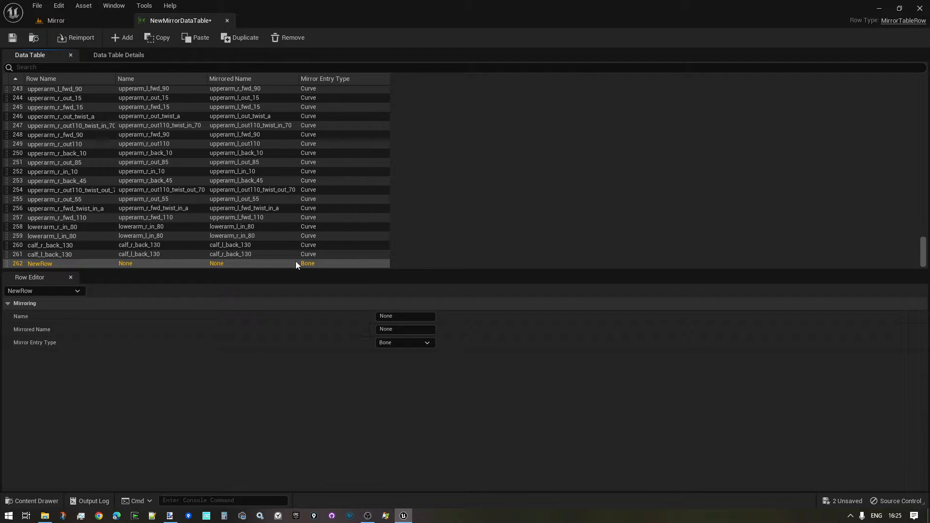
left_click(405, 342)
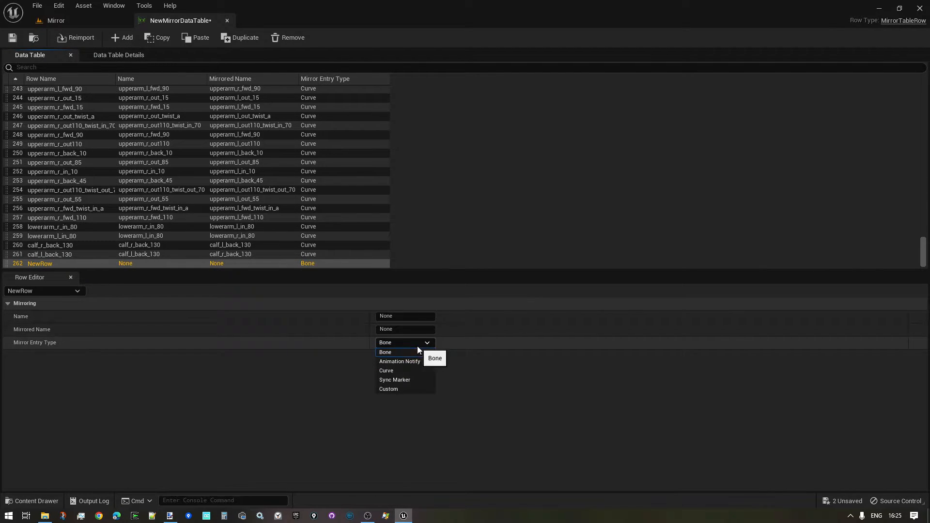
mouse_move(409, 370)
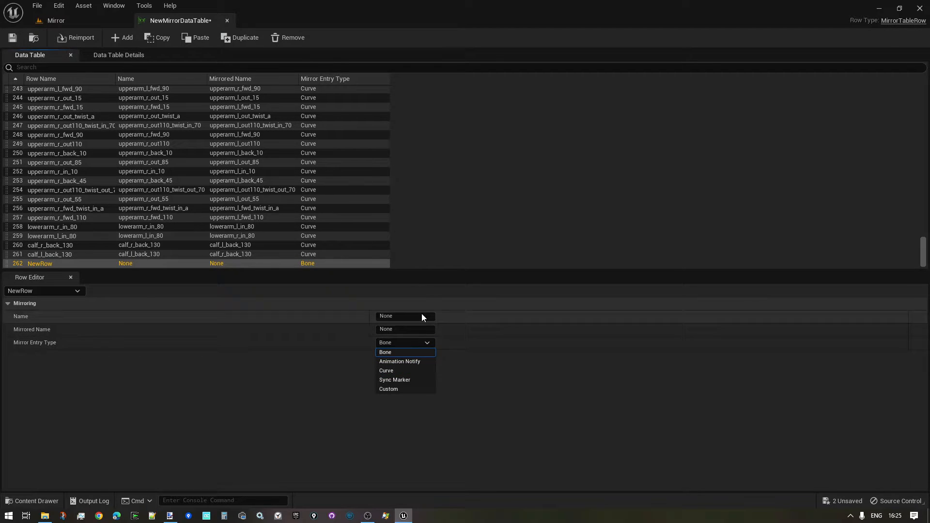
left_click(395, 380)
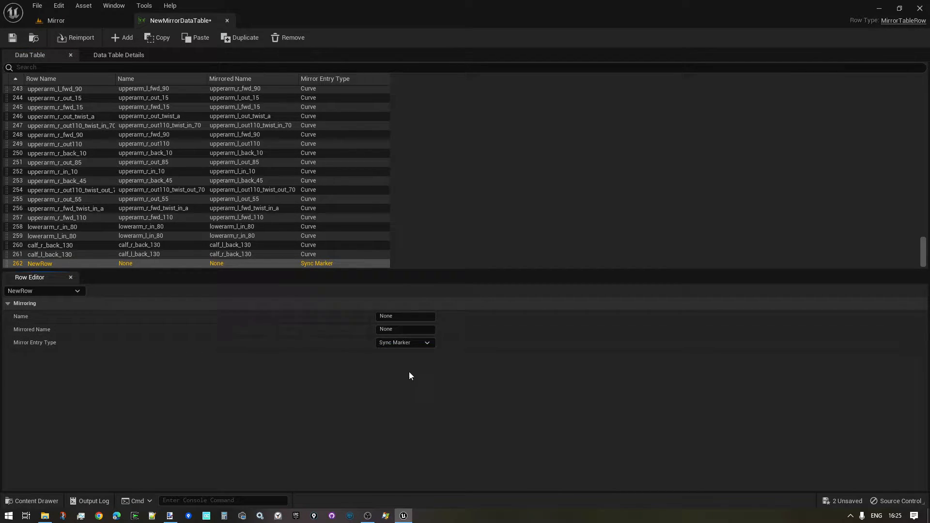
mouse_move(453, 383)
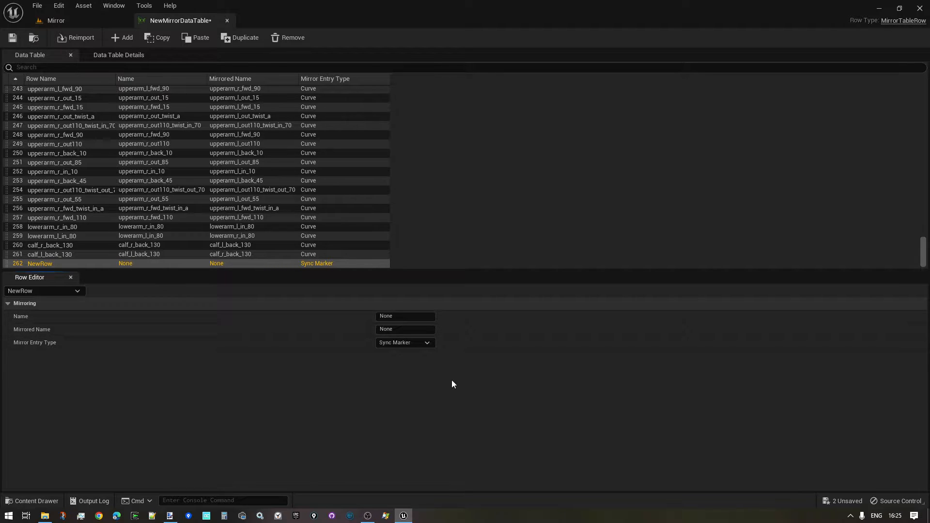
left_click(405, 316)
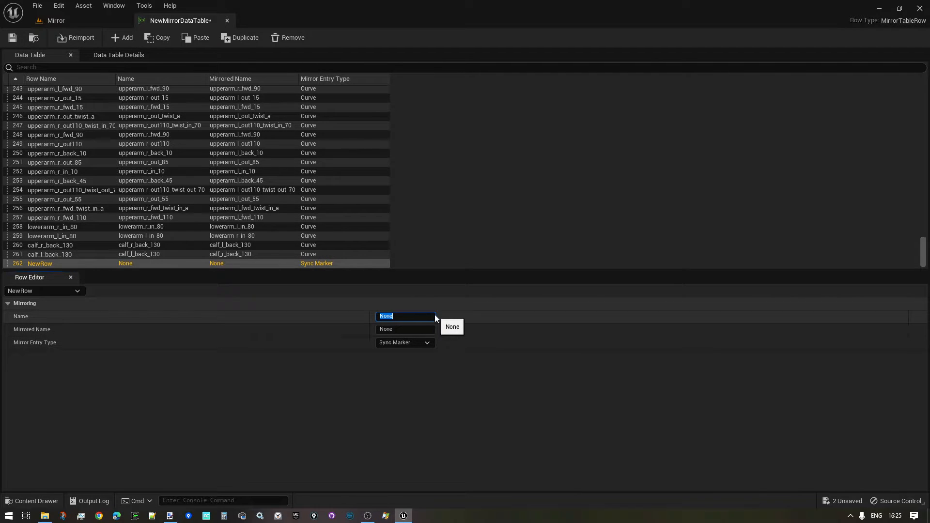
type("LC")
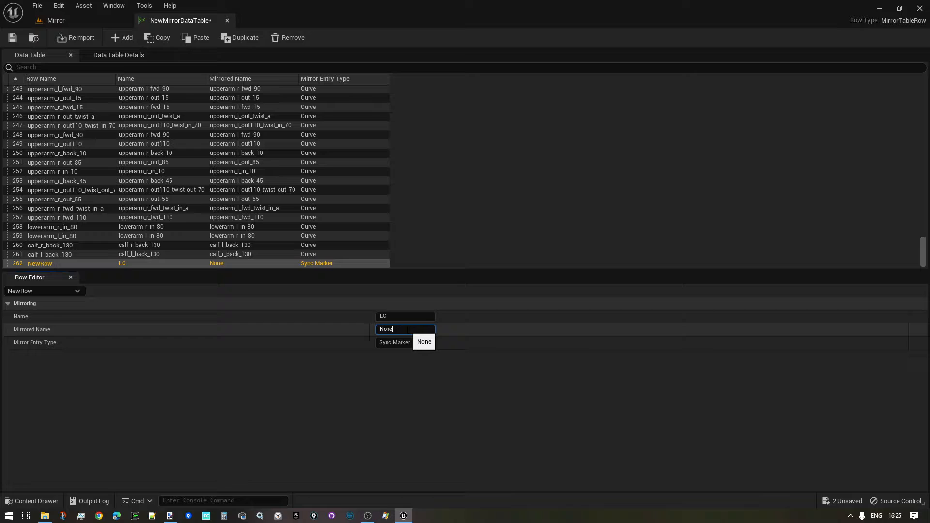
type("RC")
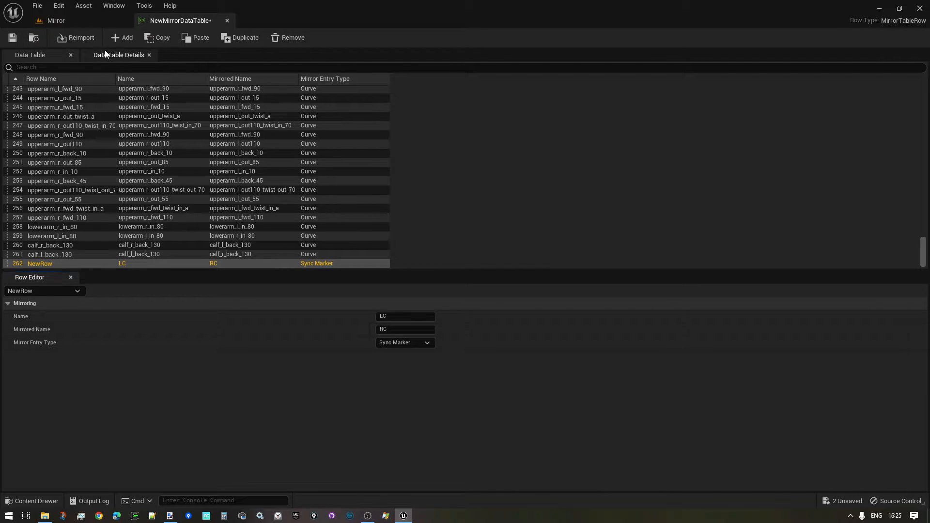
Step: Add the reverse Sync Marker row mapping RC to LC
left_click(121, 38)
type("L")
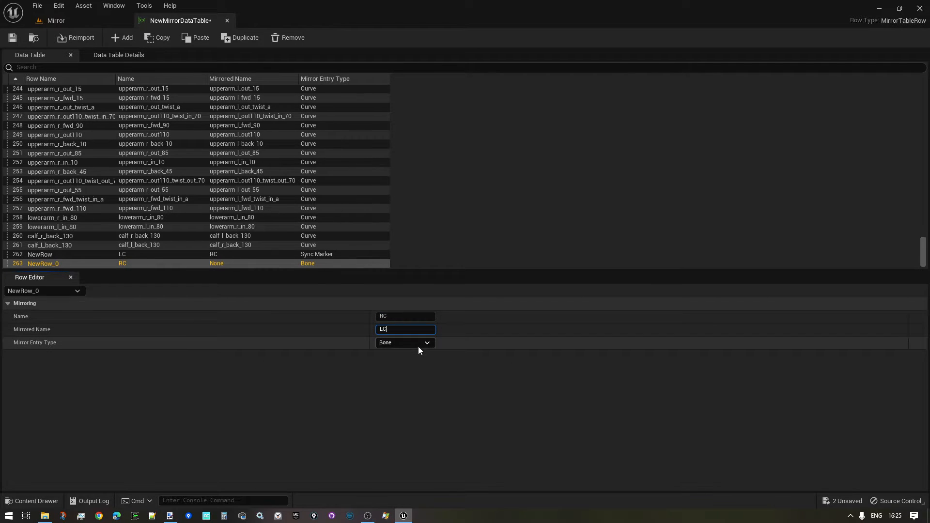
left_click(405, 342)
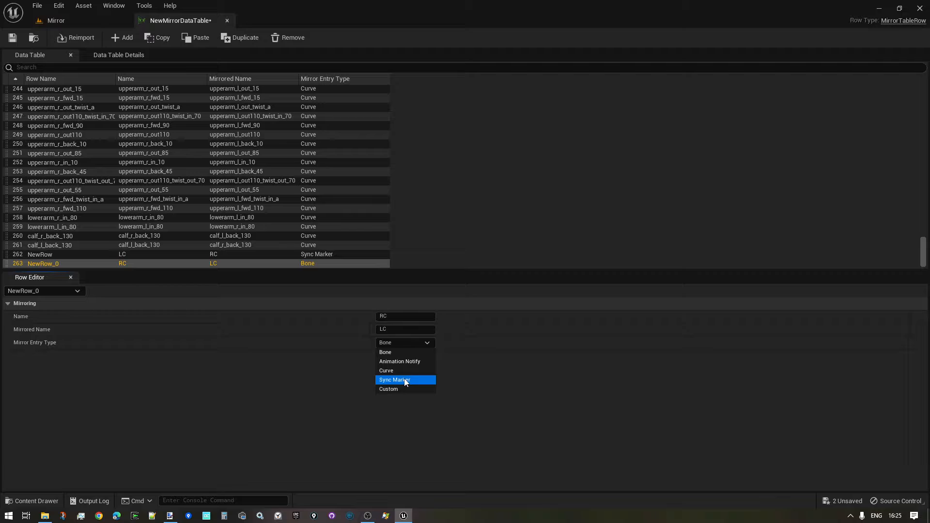
left_click(395, 379)
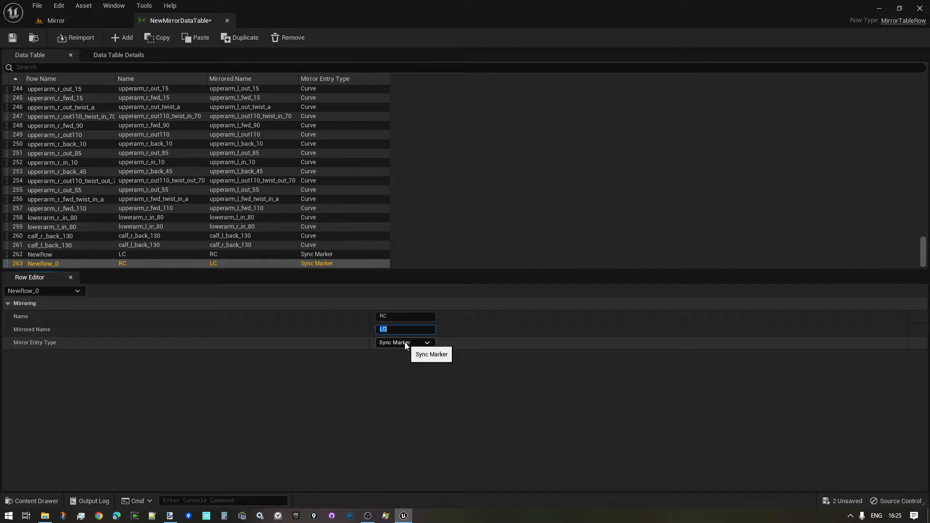
left_click(405, 342)
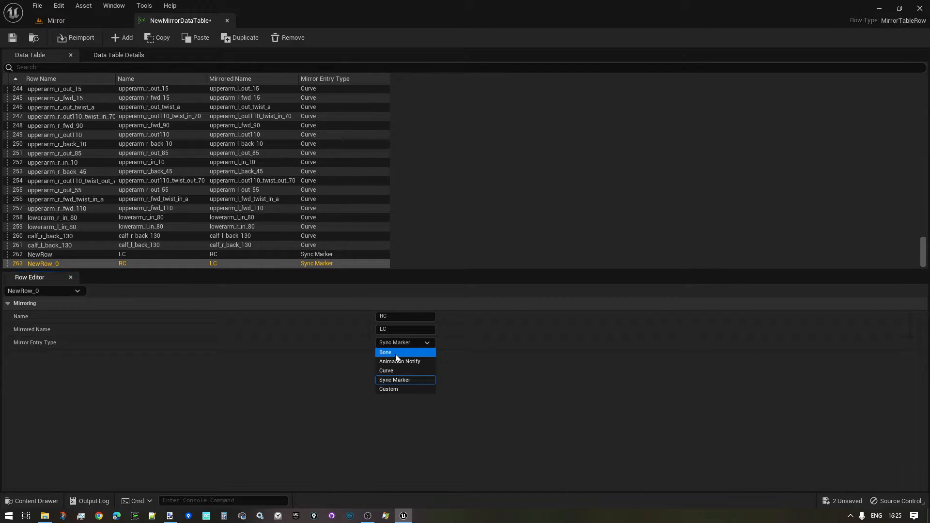
mouse_move(411, 379)
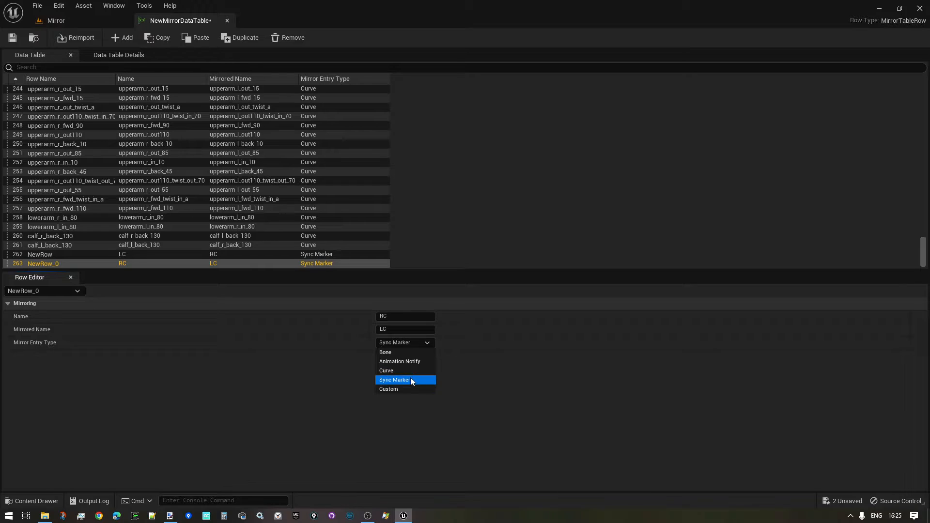
mouse_move(387, 390)
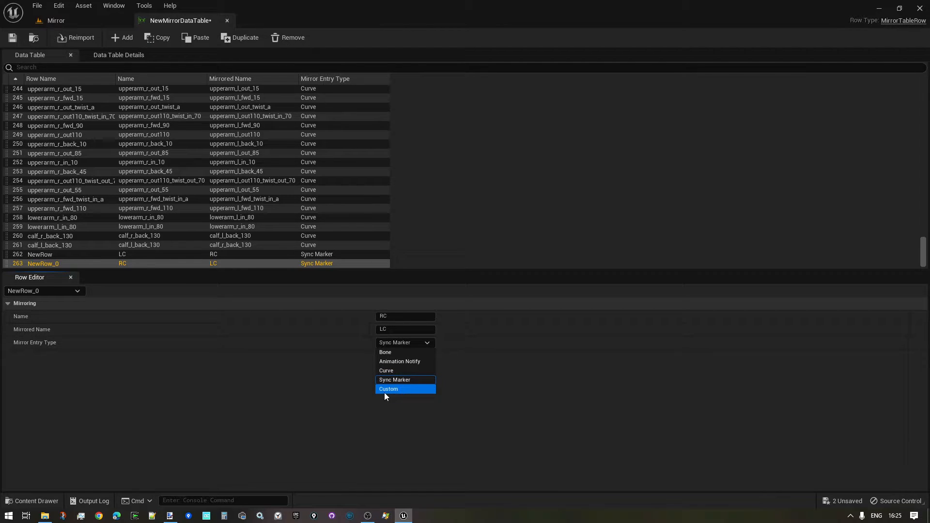
mouse_move(390, 395)
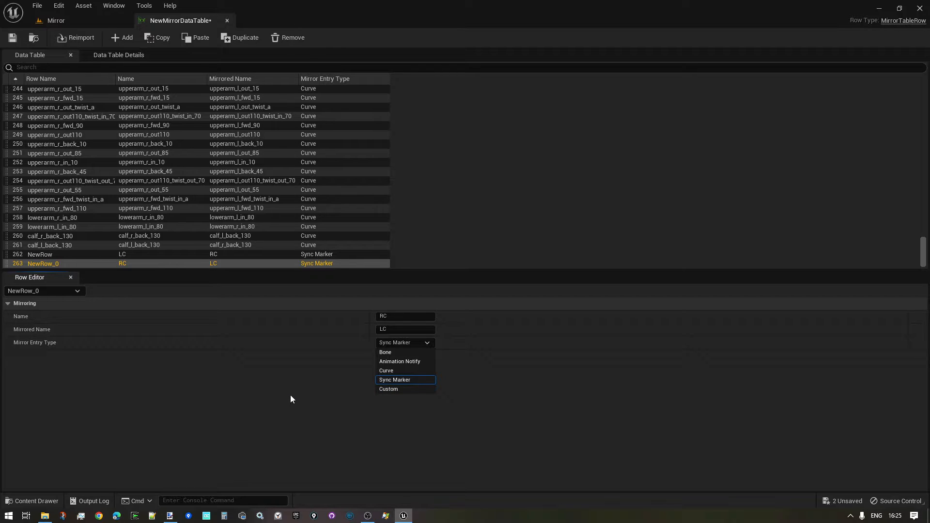
left_click(394, 380)
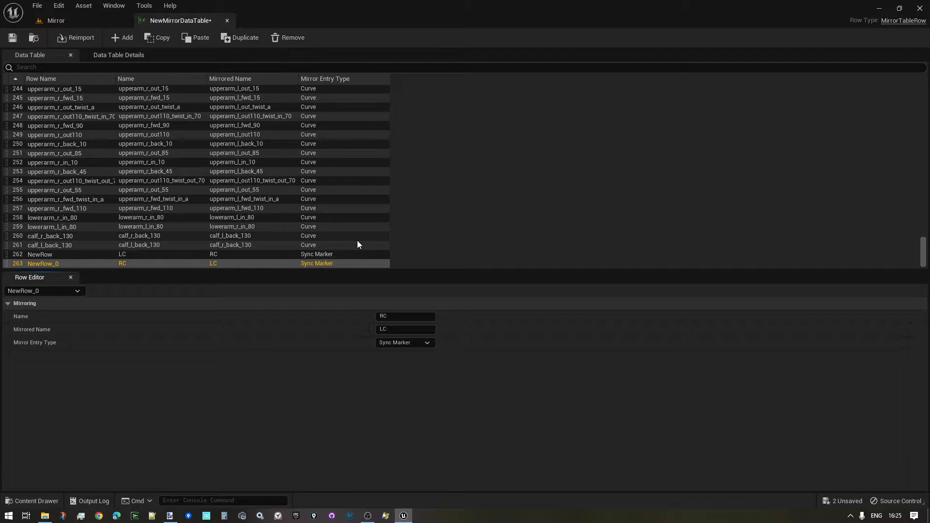
mouse_move(74, 22)
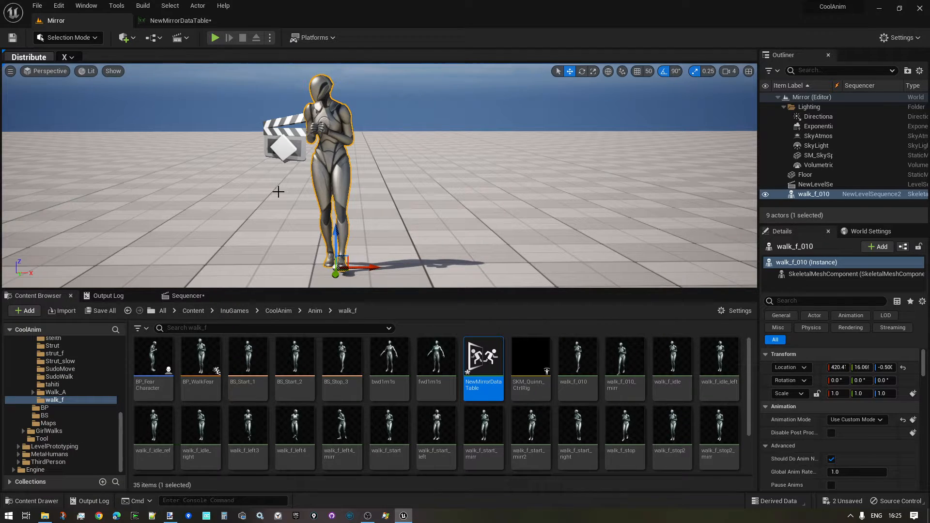
Step: Inspect DT_MirrorUE5's existing L/R and LC/RC sync marker rows, then return to the Mirror level
left_click(187, 295)
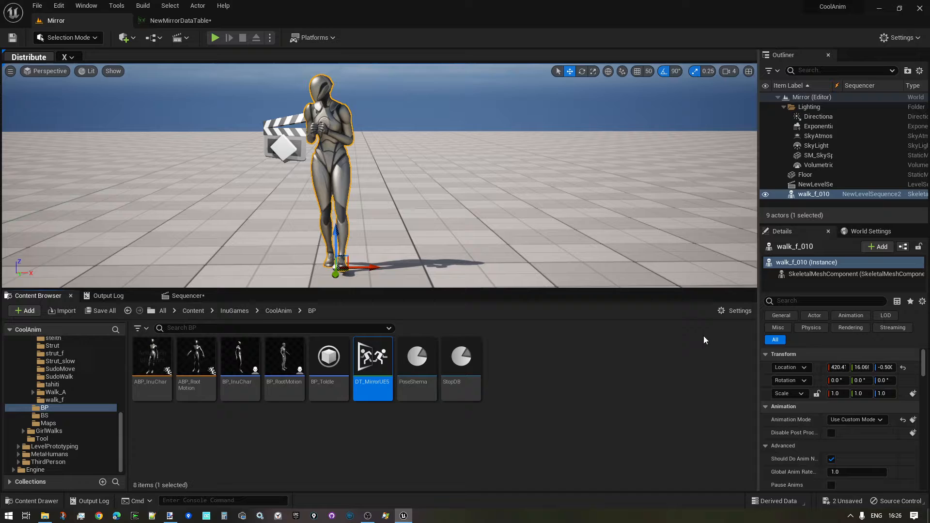
mouse_move(372, 355)
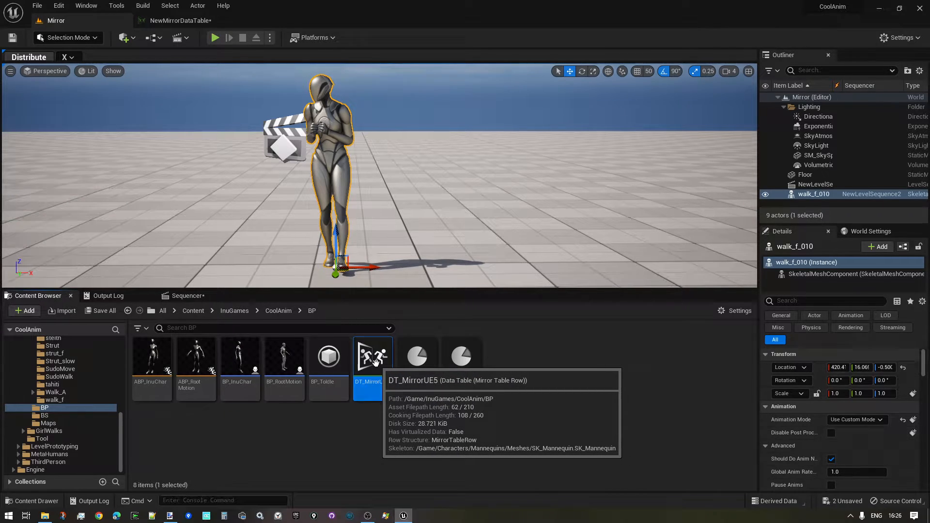
double_click(372, 356)
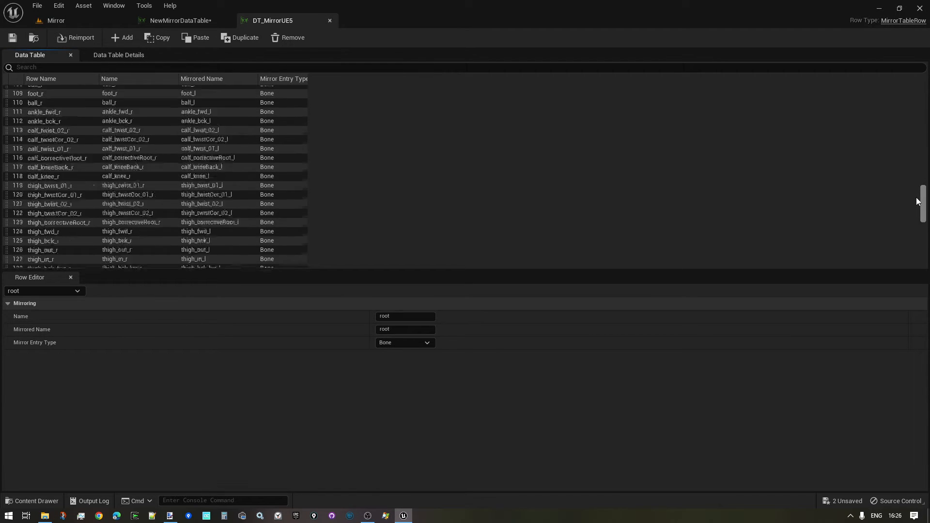
scroll("down", 3)
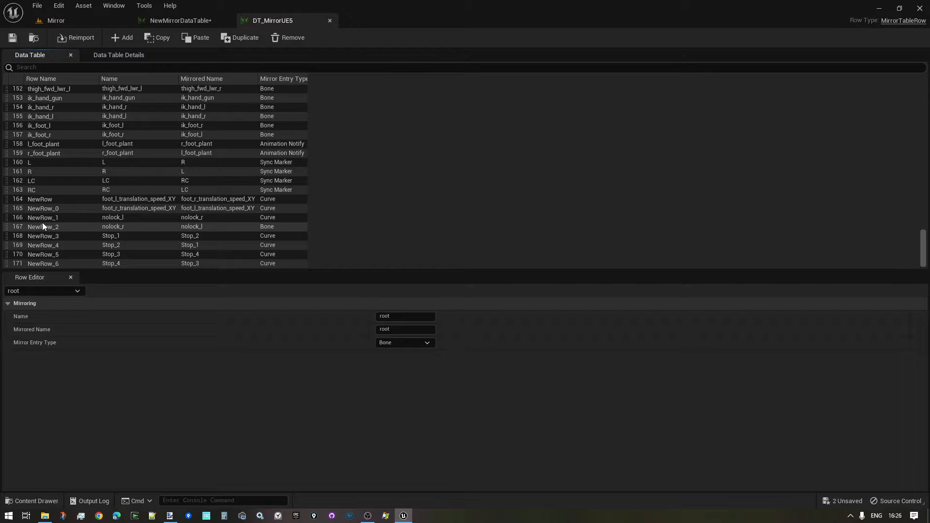
left_click(43, 217)
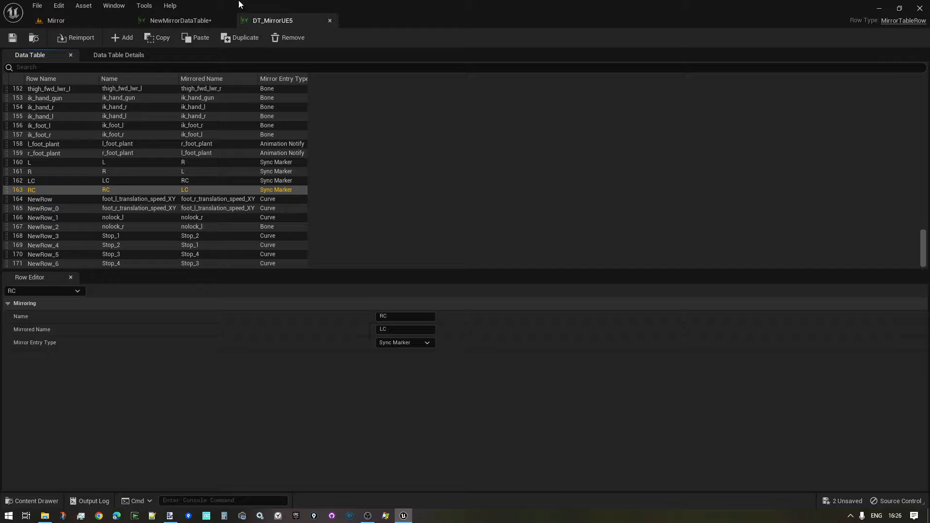
left_click(55, 20)
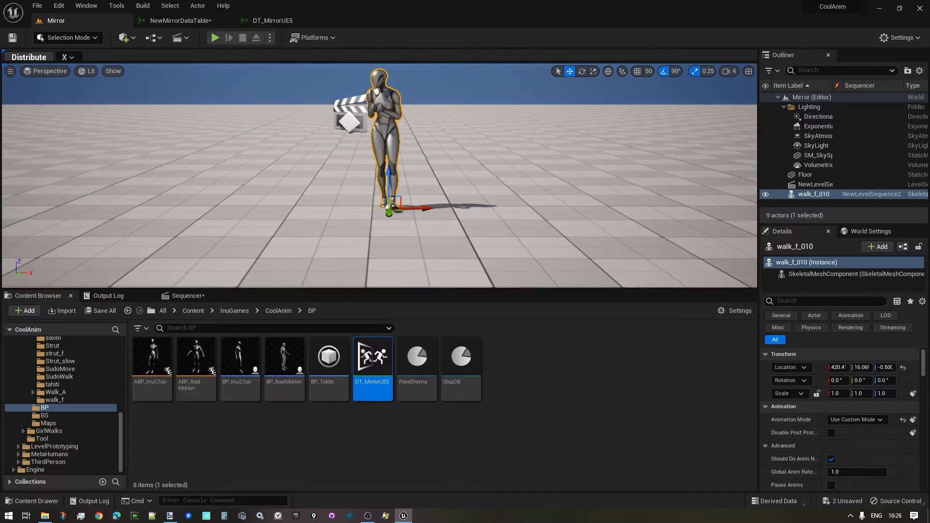
Step: Offer NewMirrorDataTable as the walk_f_left4 section's Mirror Data Table in Sequencer
left_click(186, 296)
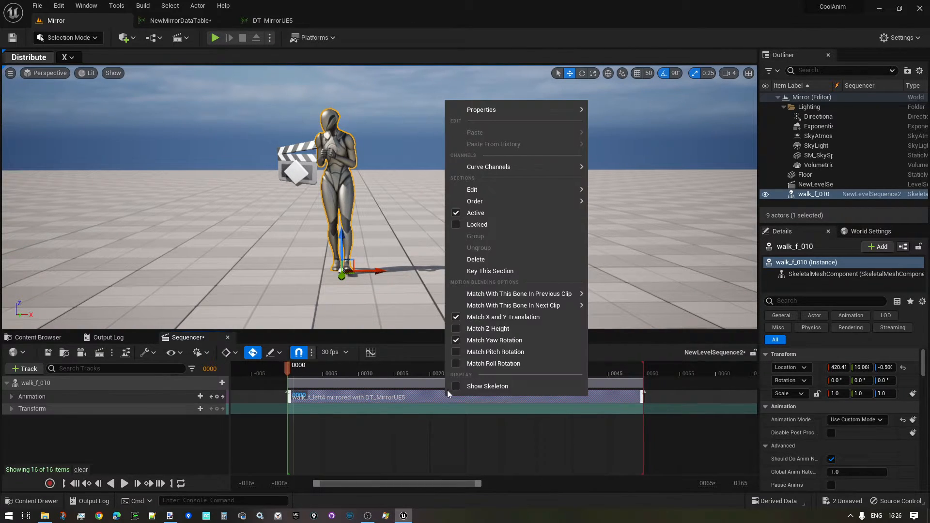
left_click(481, 109)
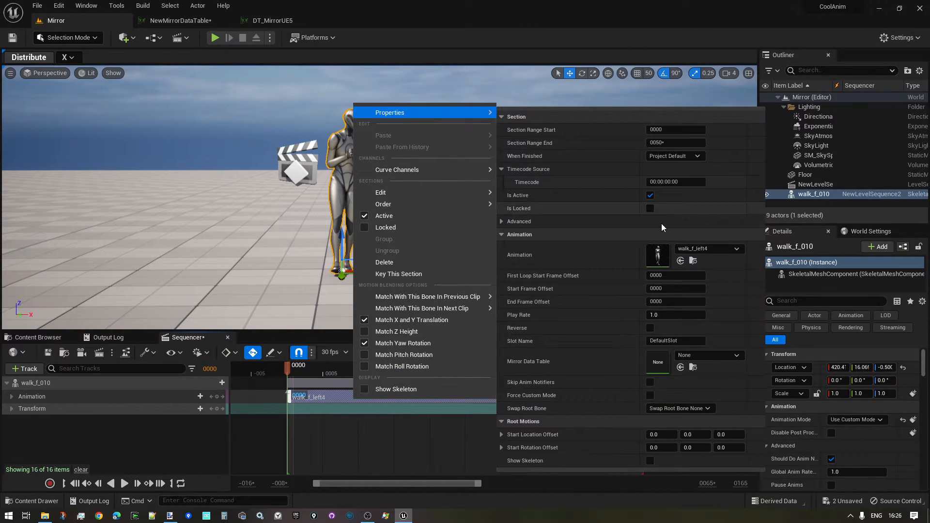
left_click(737, 354)
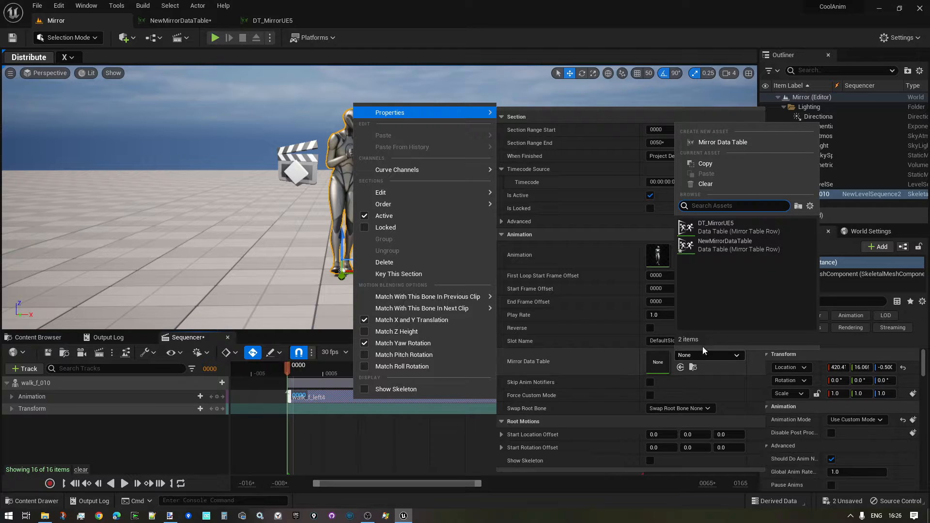
mouse_move(724, 245)
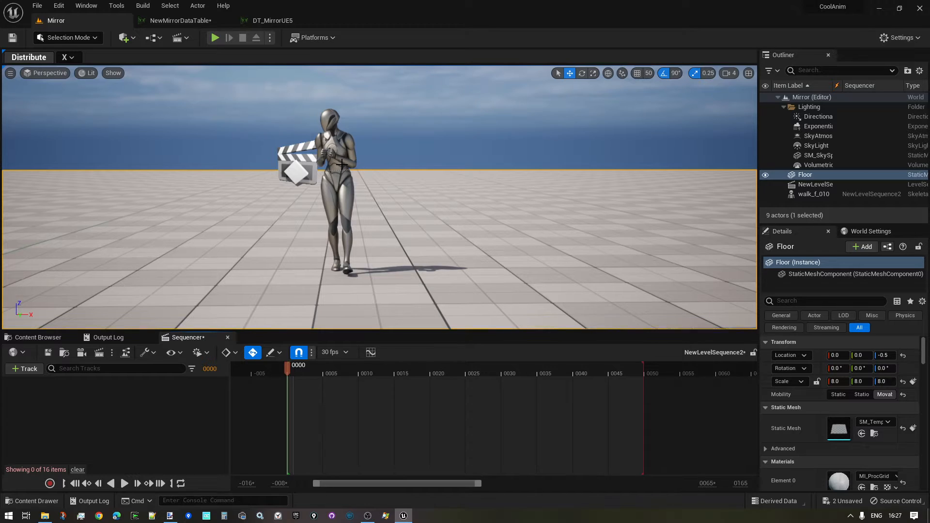
Step: Bake the mirrored walk_f_010 clip into a walk_right animation sequence under Content and open it
left_click(814, 194)
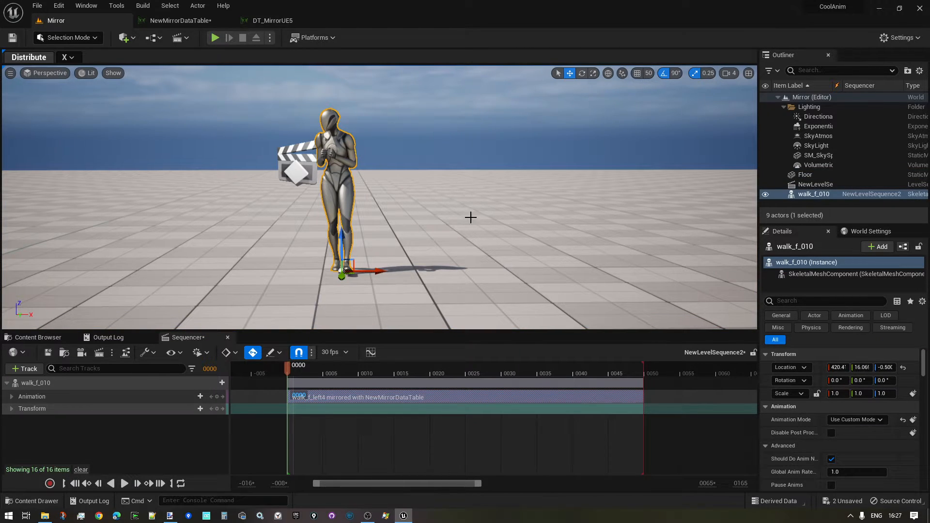
mouse_move(391, 398)
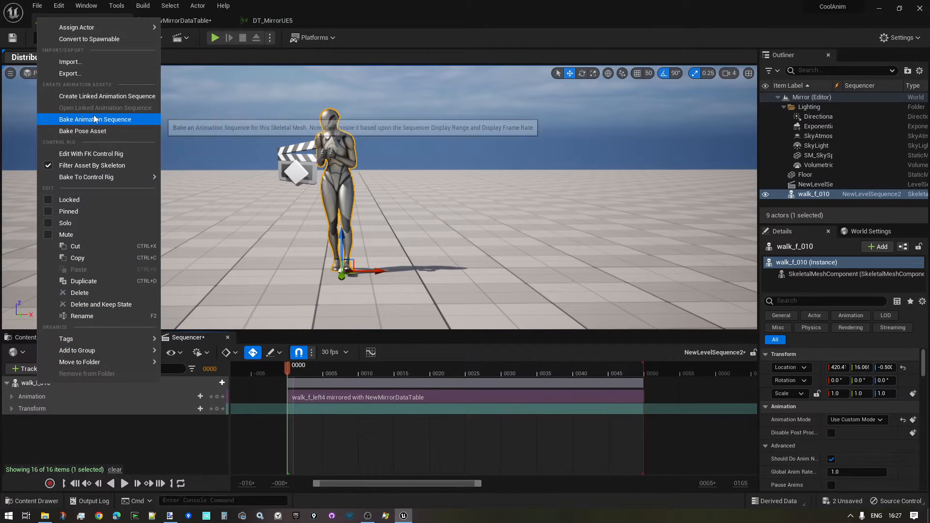
left_click(95, 119)
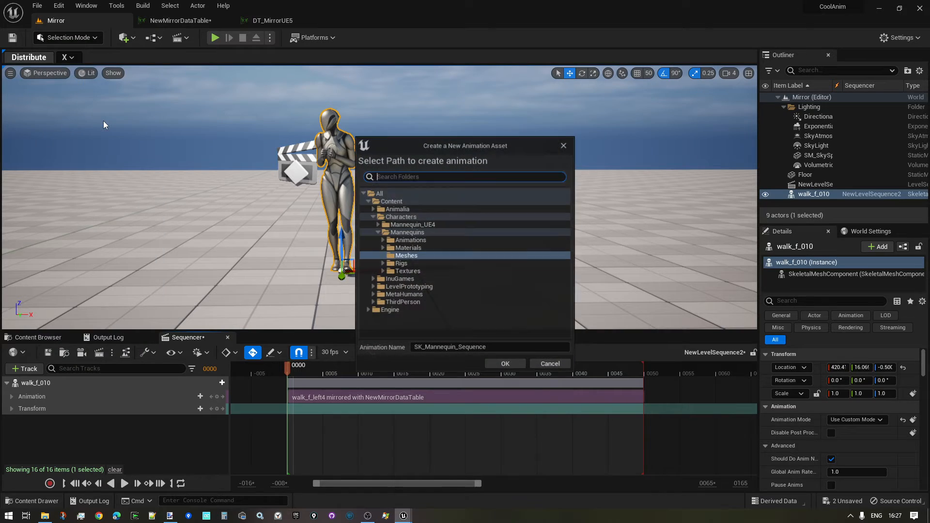
left_click(391, 202)
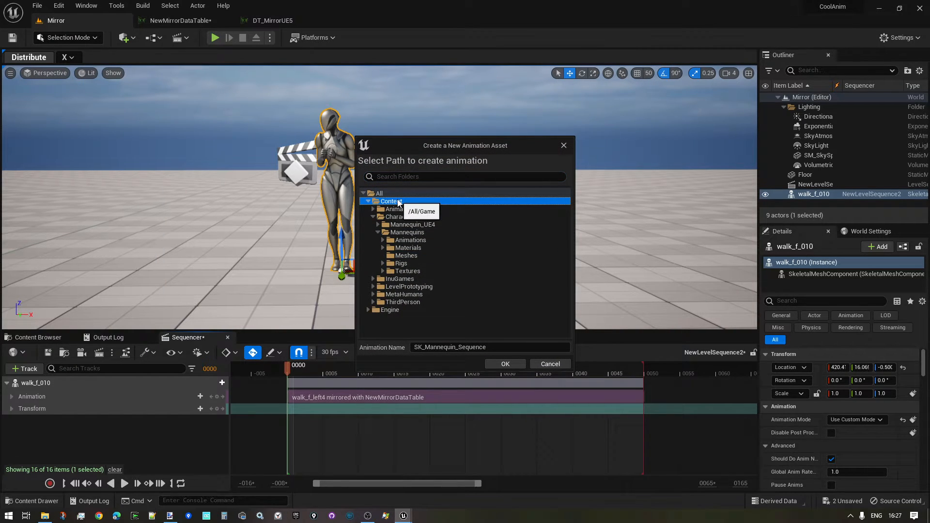
left_click(449, 347)
type("walk_right")
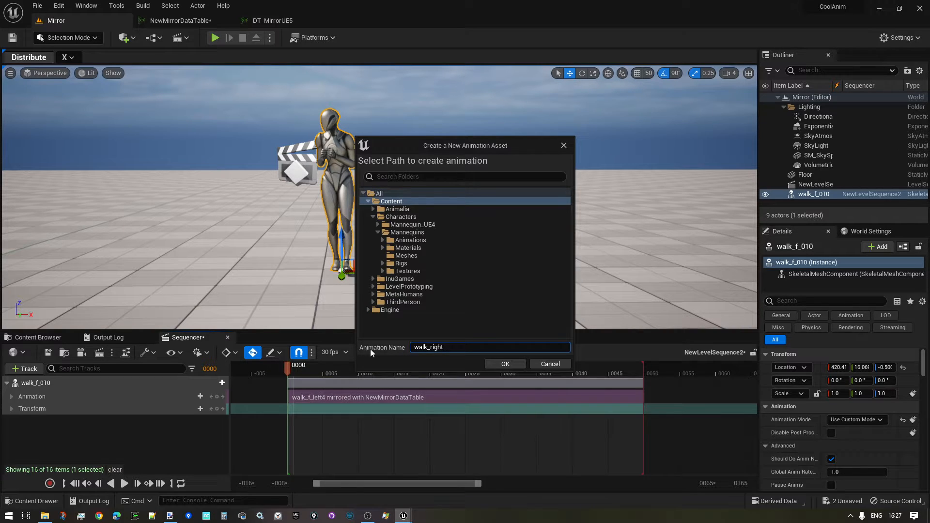
left_click(505, 363)
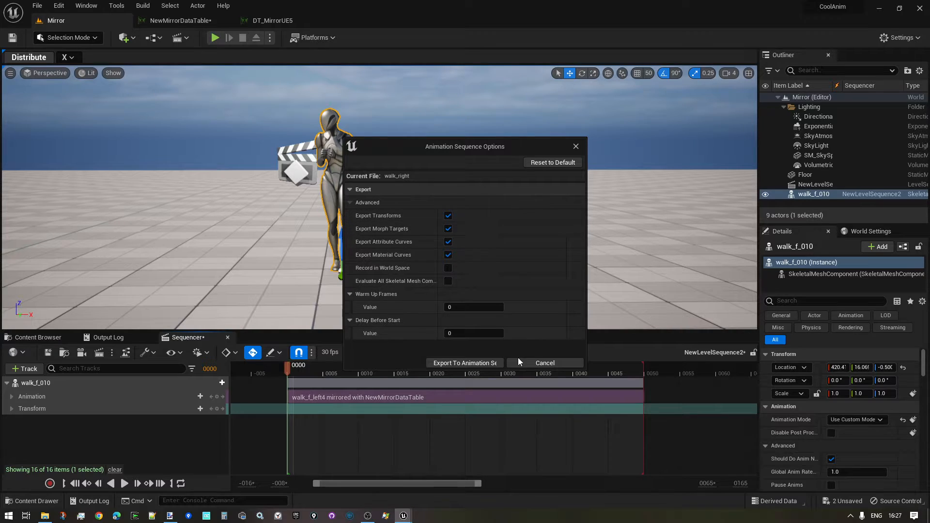
left_click(465, 364)
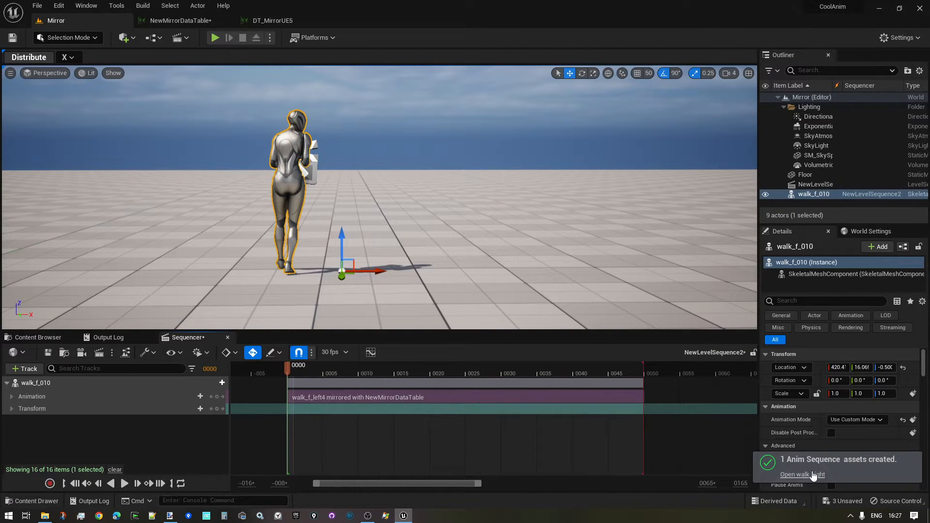
left_click(802, 474)
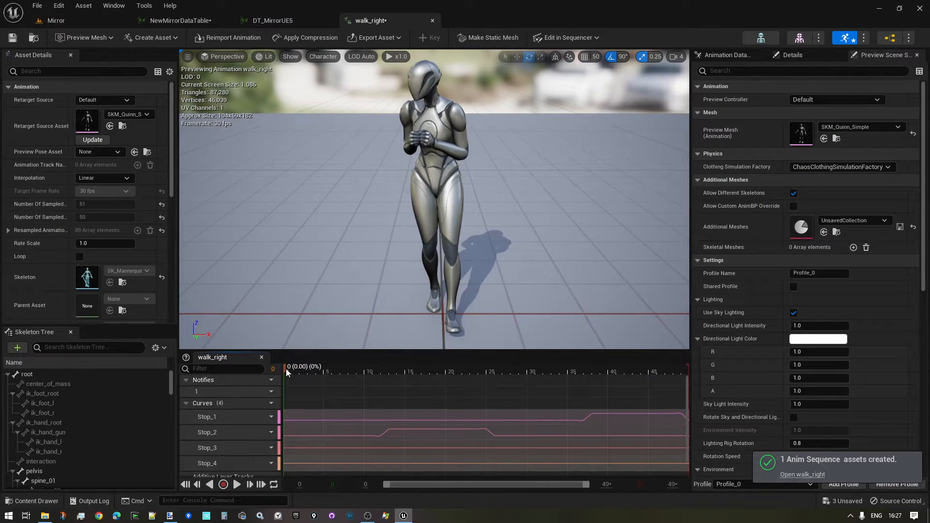
Step: Scrub through the walk_right animation and browse the walk_f folder in the Content Drawer
left_click(291, 372)
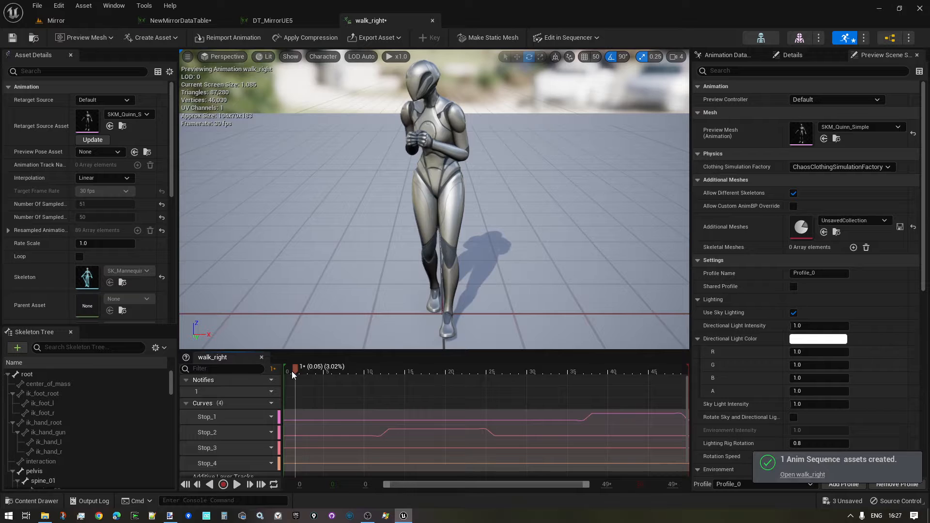
left_click_drag(293, 373, 484, 373)
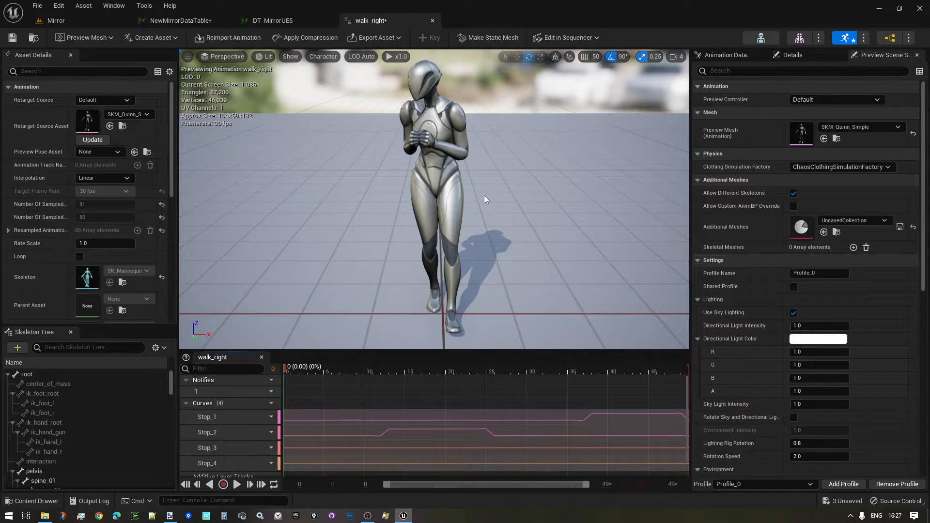
left_click_drag(285, 372, 652, 372)
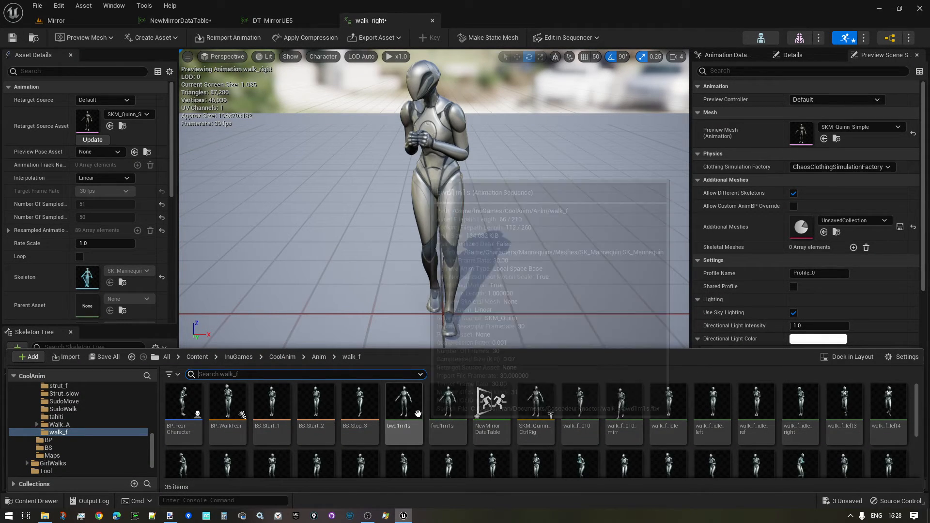
scroll("down", 3)
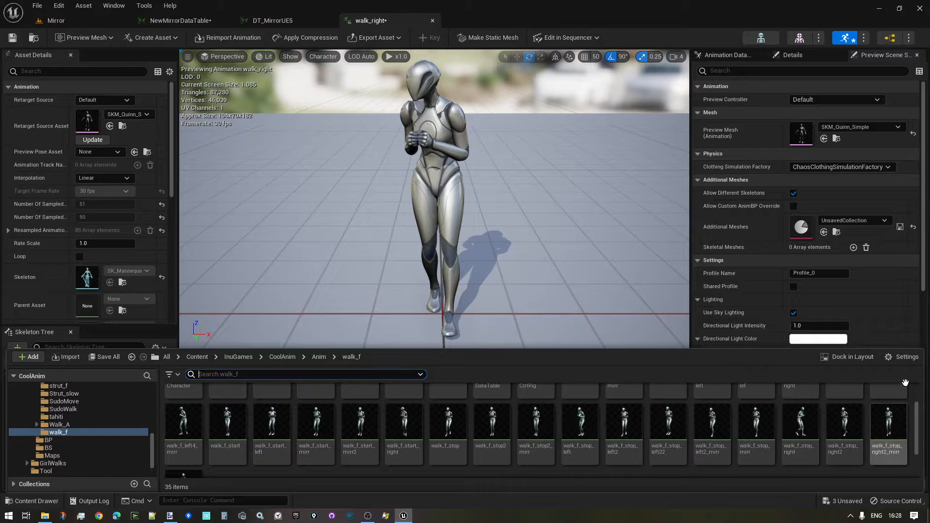
mouse_move(711, 422)
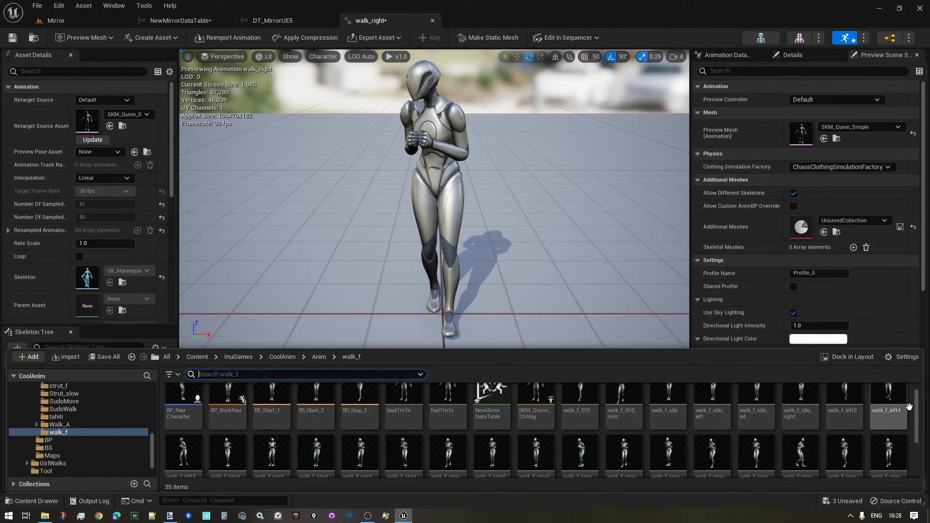
Step: Scrub walk_f_left4's markers and check walk_right's second sync marker matches (RC partway through)
double_click(888, 405)
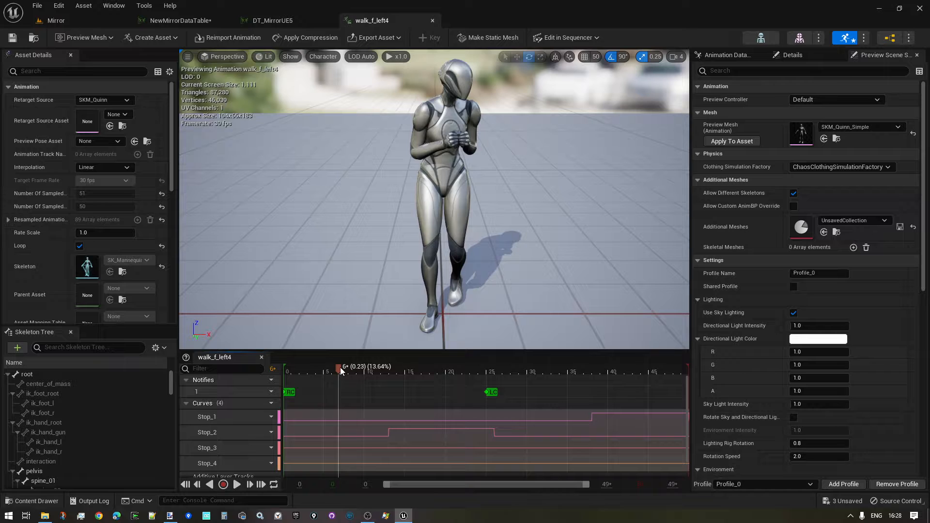
left_click_drag(342, 371, 637, 371)
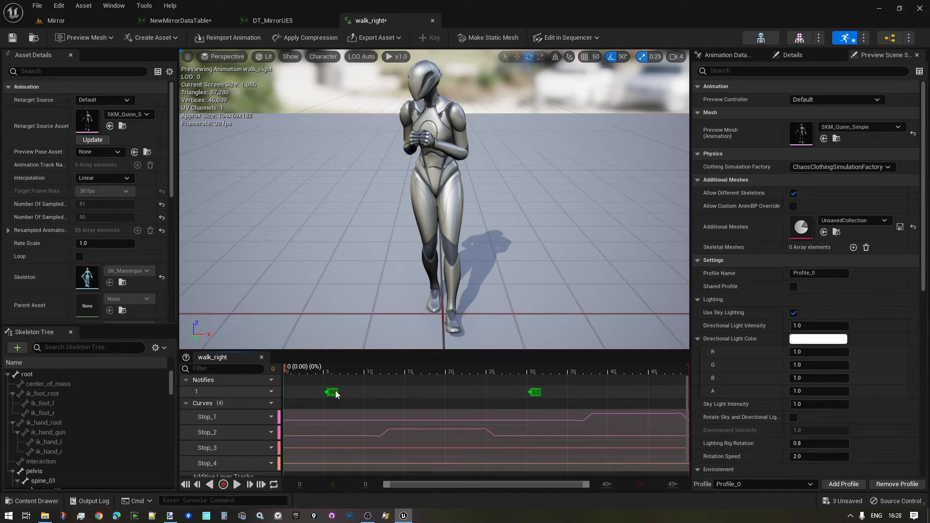
mouse_move(331, 393)
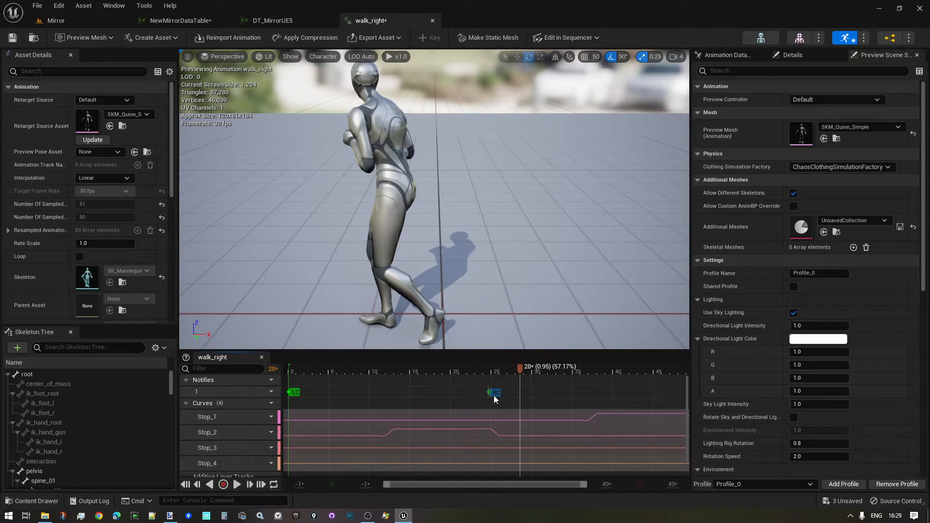
left_click(400, 372)
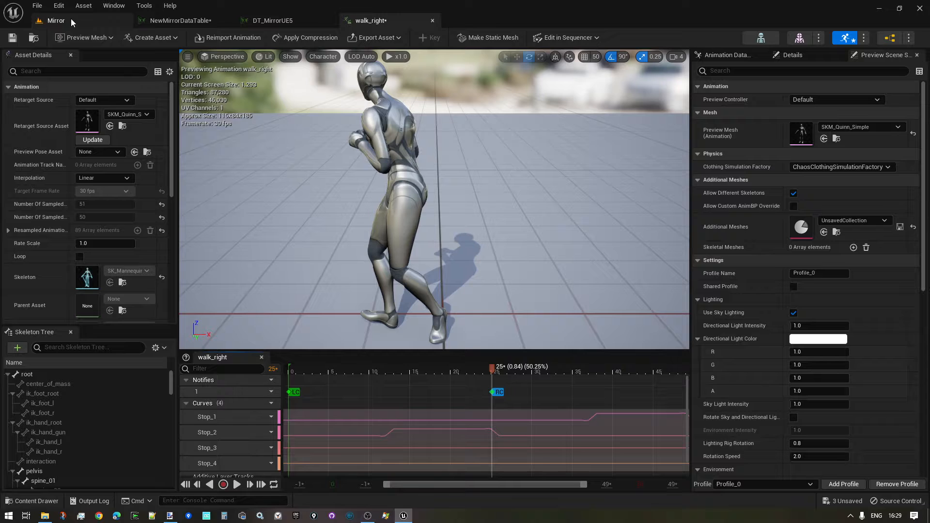
Step: Return to the level editor with ThirdPersonMap, dismiss the map check log and open BP_WalkFear
left_click(37, 6)
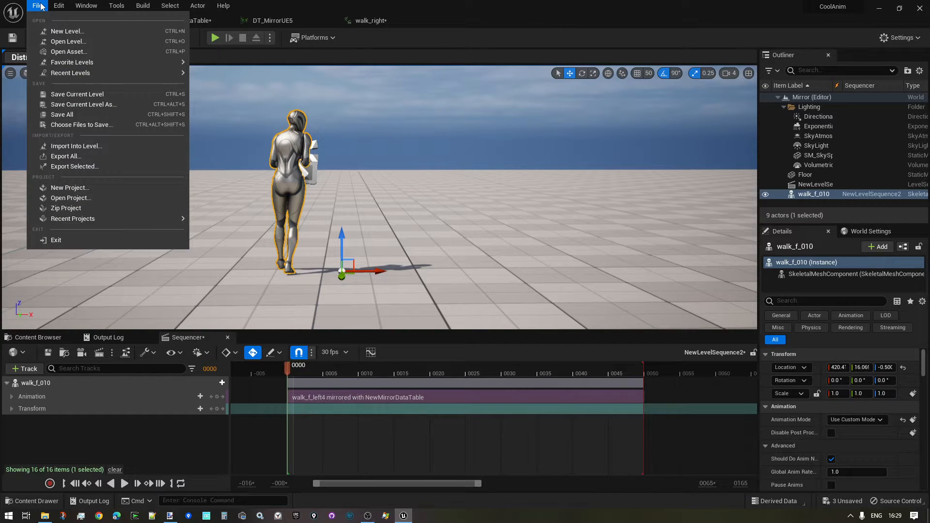
mouse_move(72, 62)
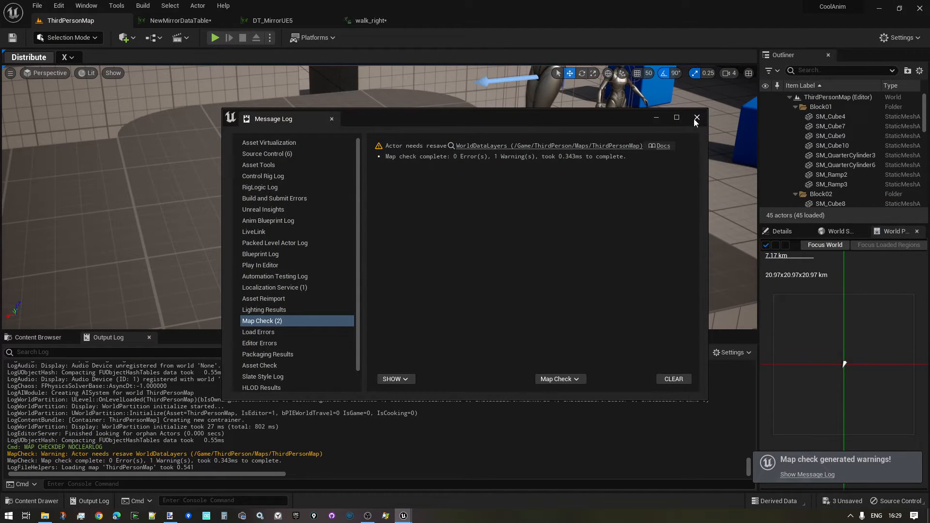
left_click(698, 119)
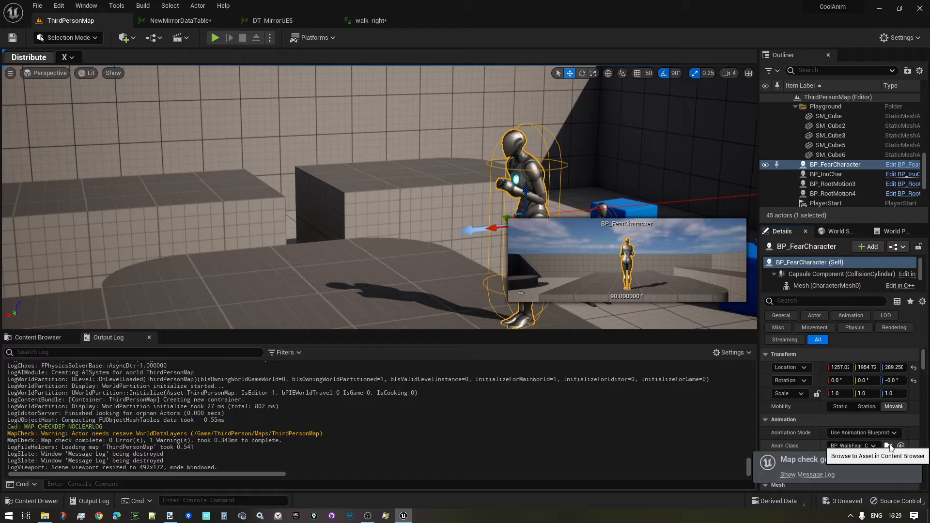
left_click(900, 445)
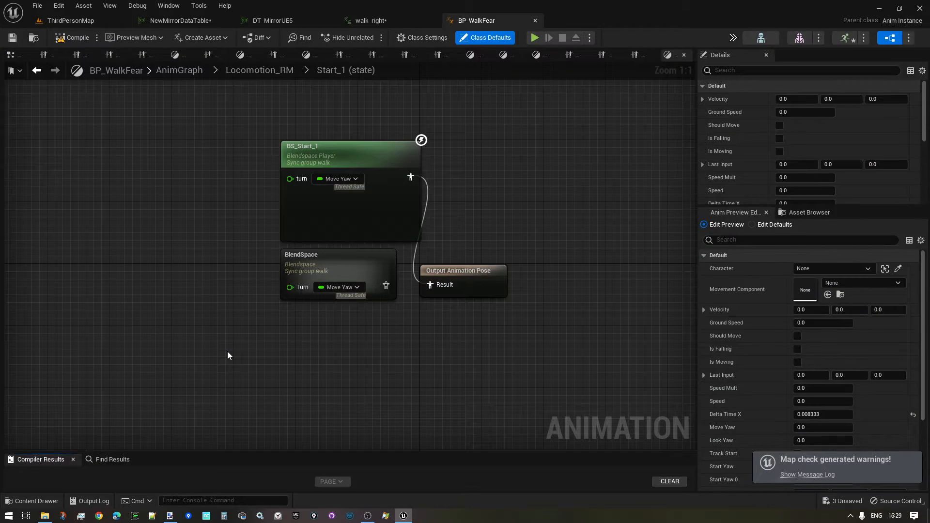
Step: Enter the Walk/Run state and open BS_Walk, selecting the walk_f_left4 sequence player
left_click(346, 70)
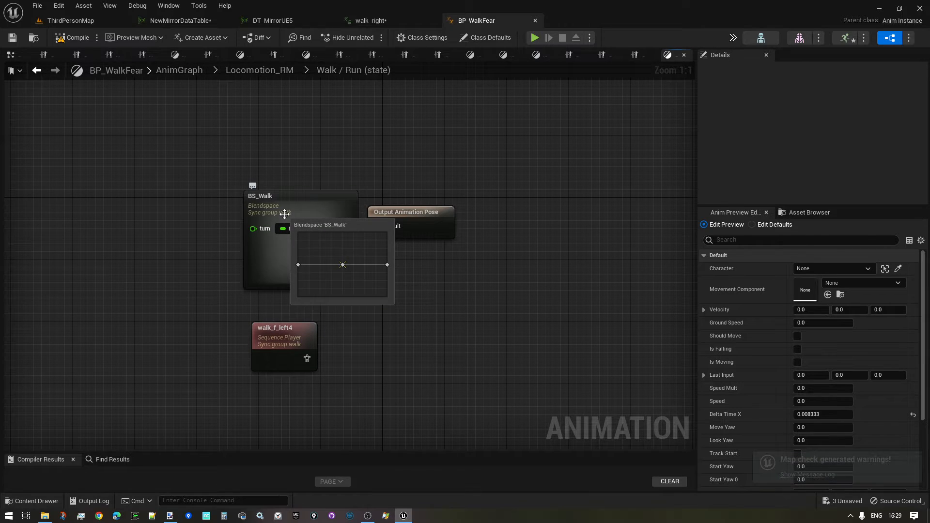
double_click(302, 204)
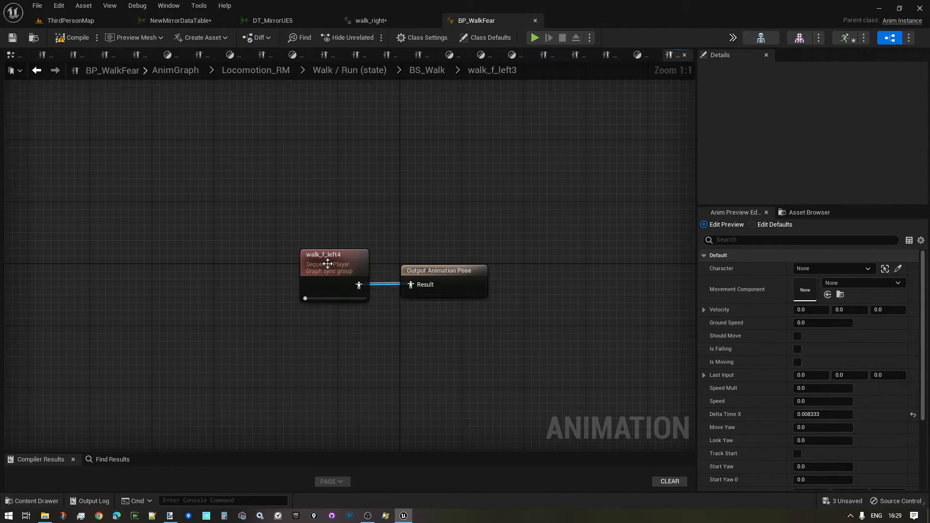
left_click(328, 264)
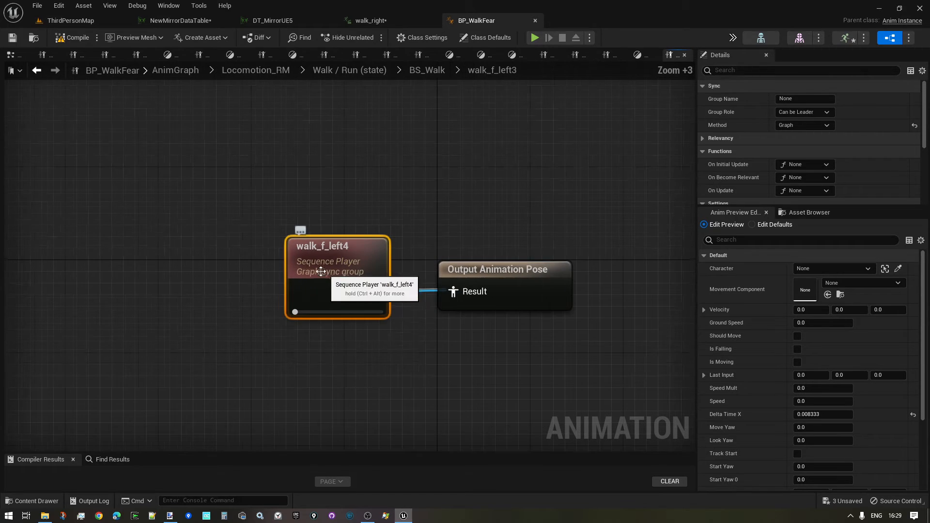
Step: Back in BS_Walk, open the graph of the sample at turn 90 / speed 25 via Edit Graph
left_click(430, 70)
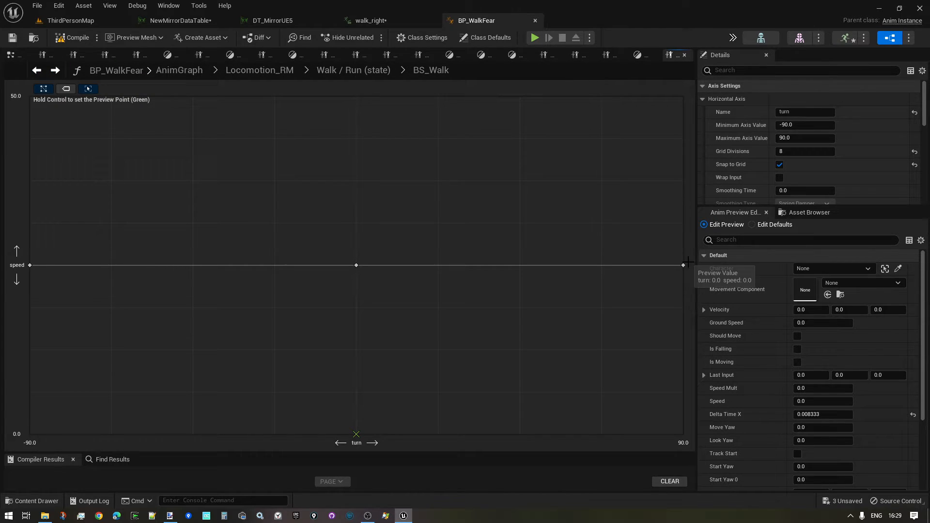
right_click(675, 265)
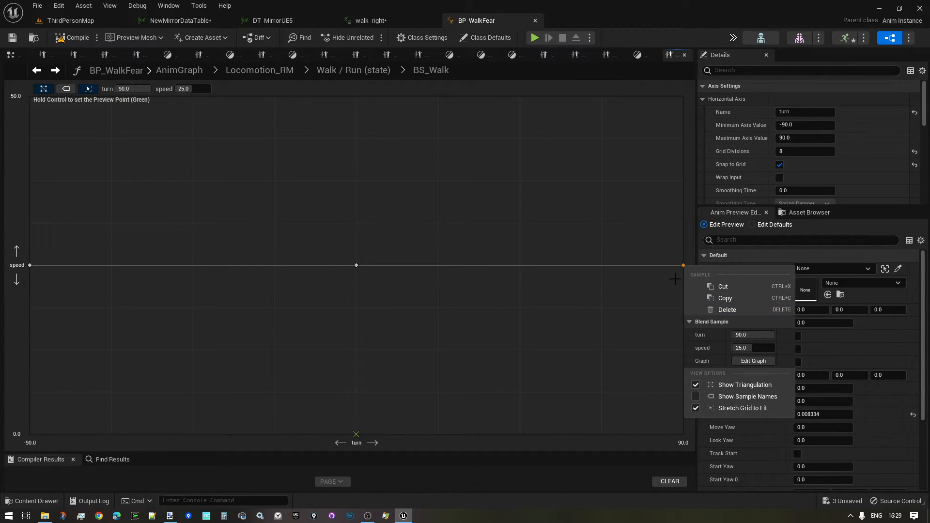
left_click(754, 361)
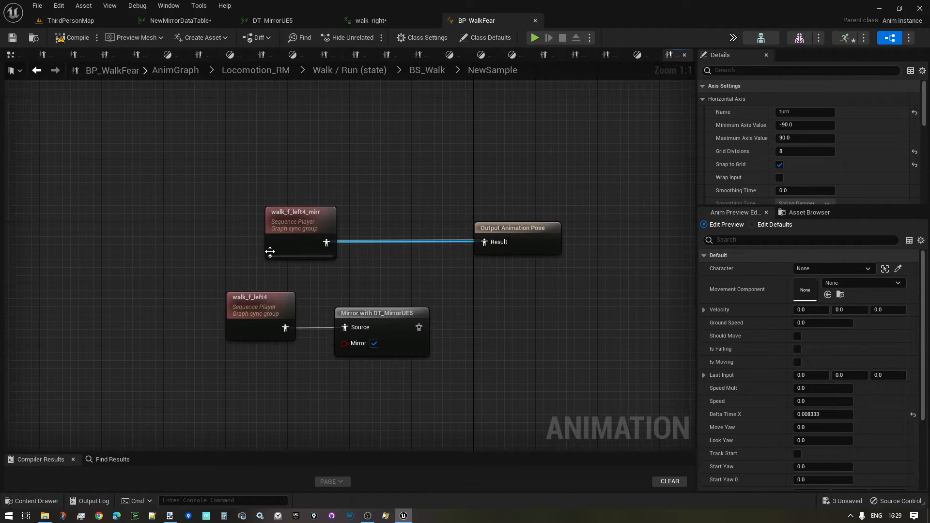
Step: Select the walk_f_left4 sequence player and move the old mirror node lower in the graph
left_click(381, 313)
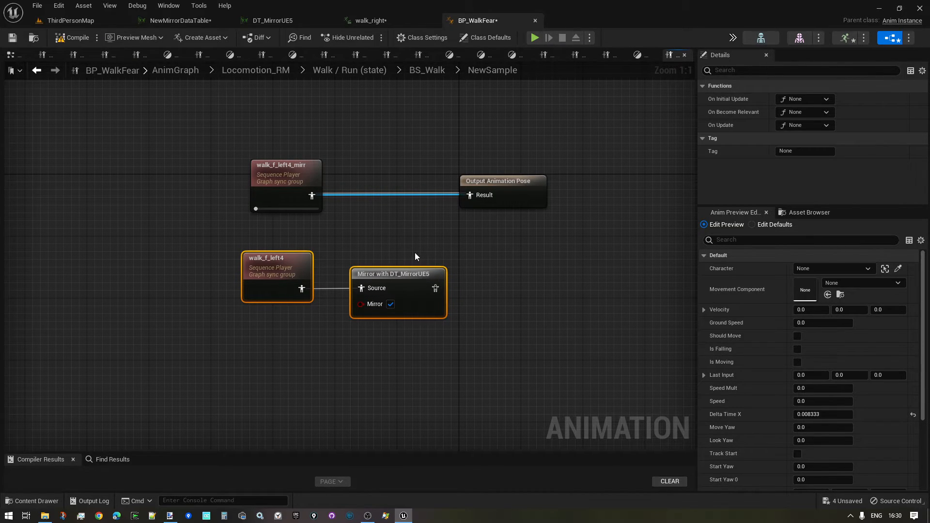
left_click(416, 254)
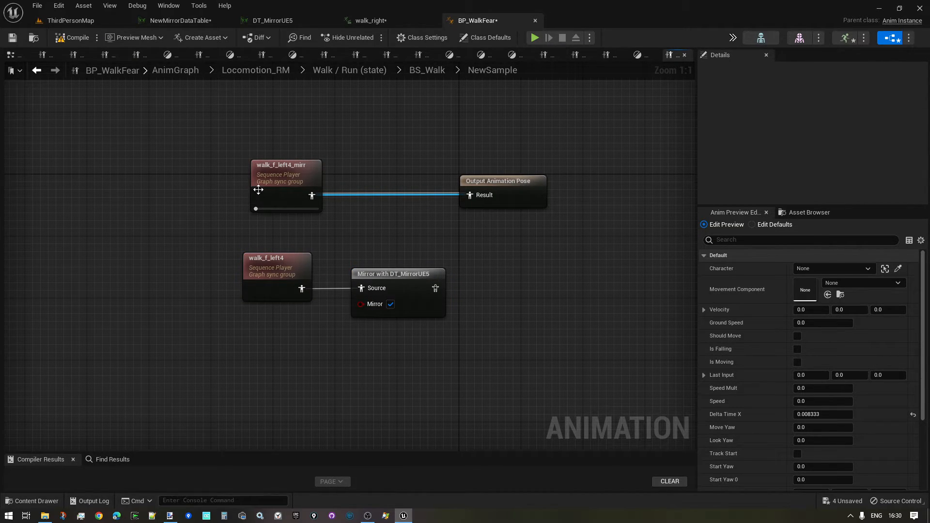
left_click(276, 267)
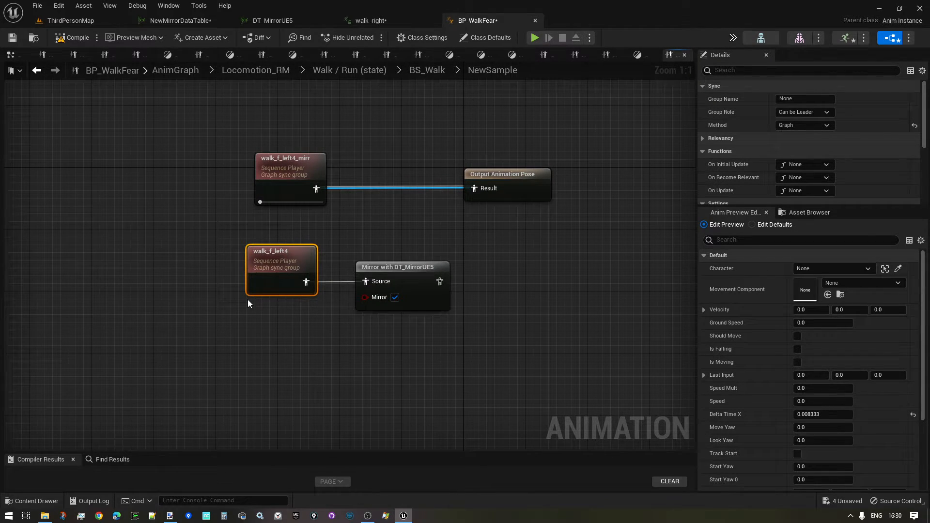
left_click_drag(402, 266, 408, 359)
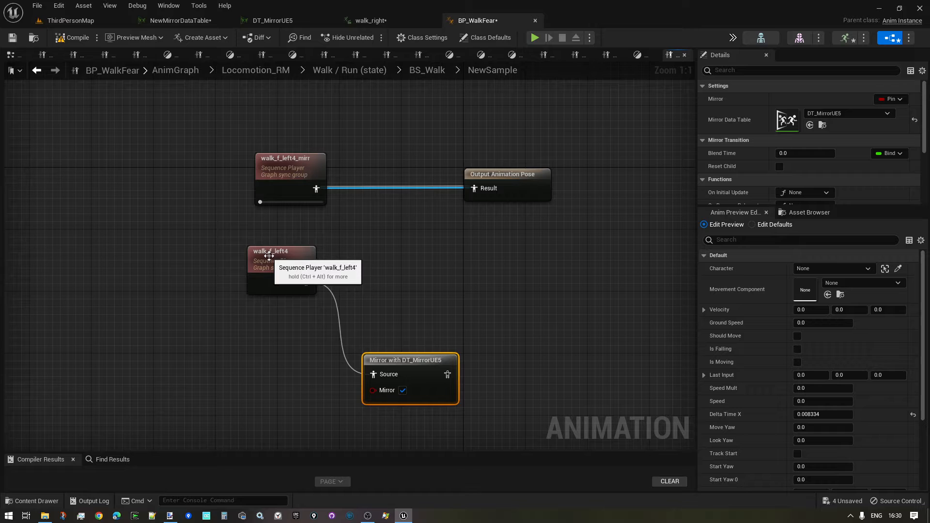
Step: Wire walk_f_left4's pose into a new Mirror with DT_MirrorUE5 node and search 'mirro' for mirror data tables
left_click(282, 260)
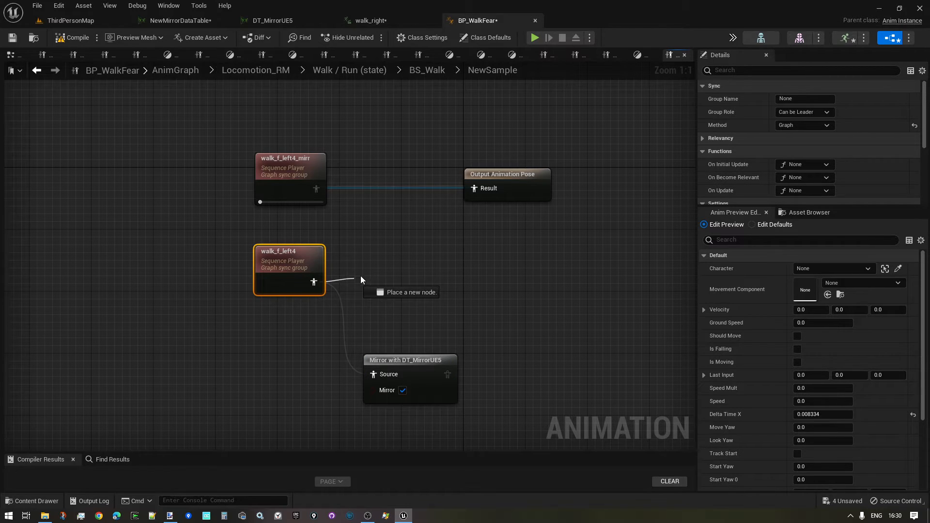
type("mirr")
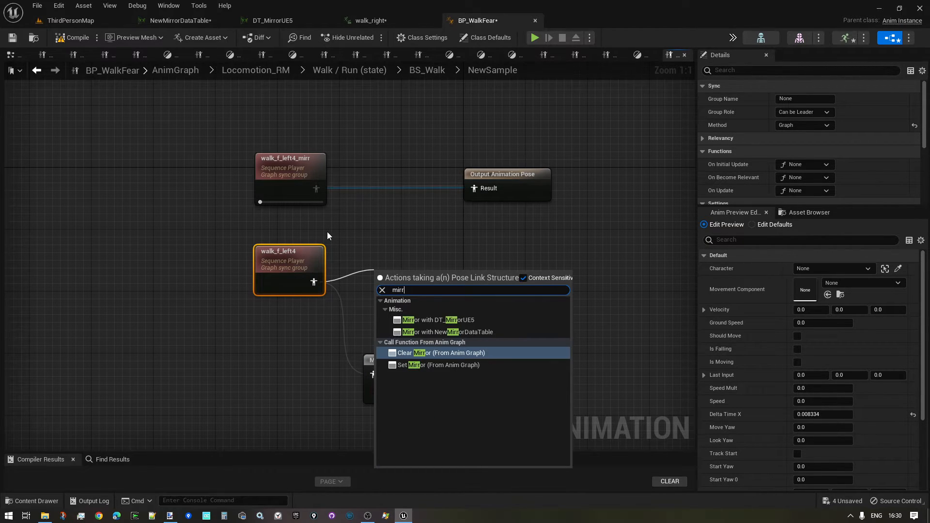
left_click(442, 319)
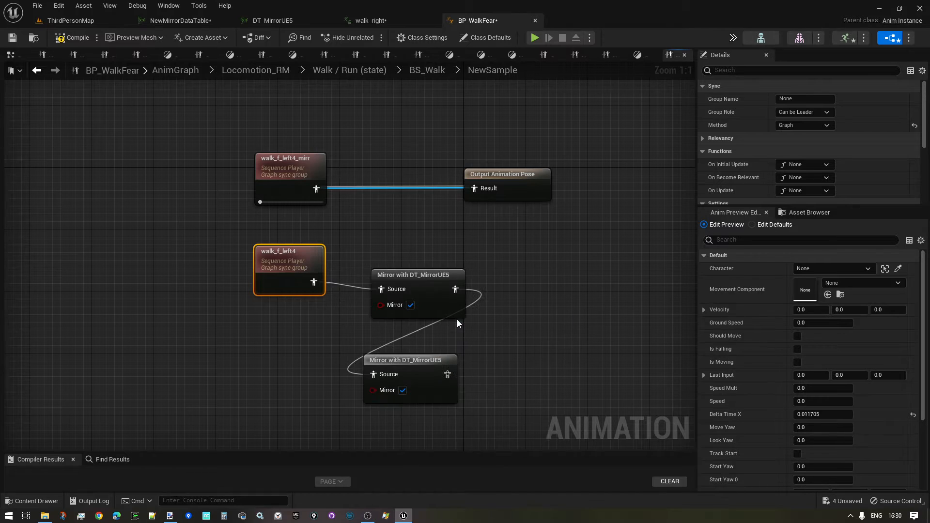
left_click(405, 361)
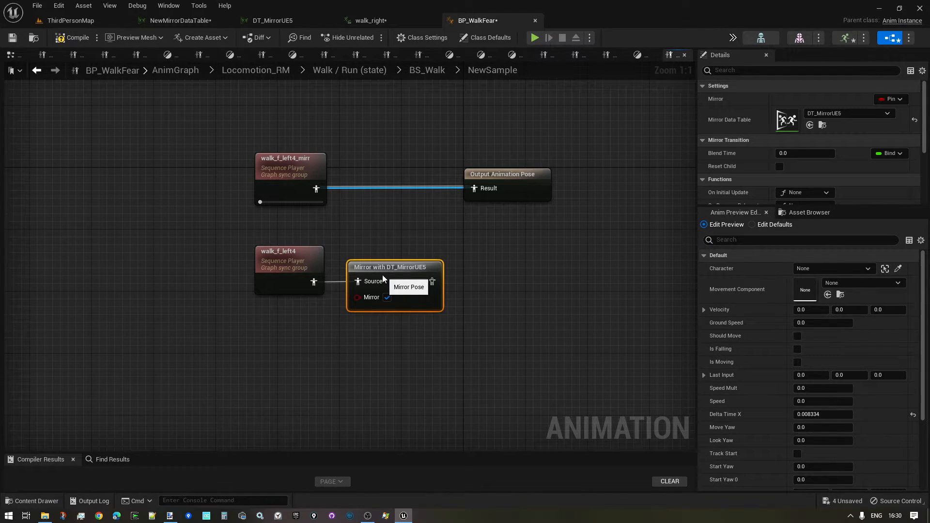
type("m")
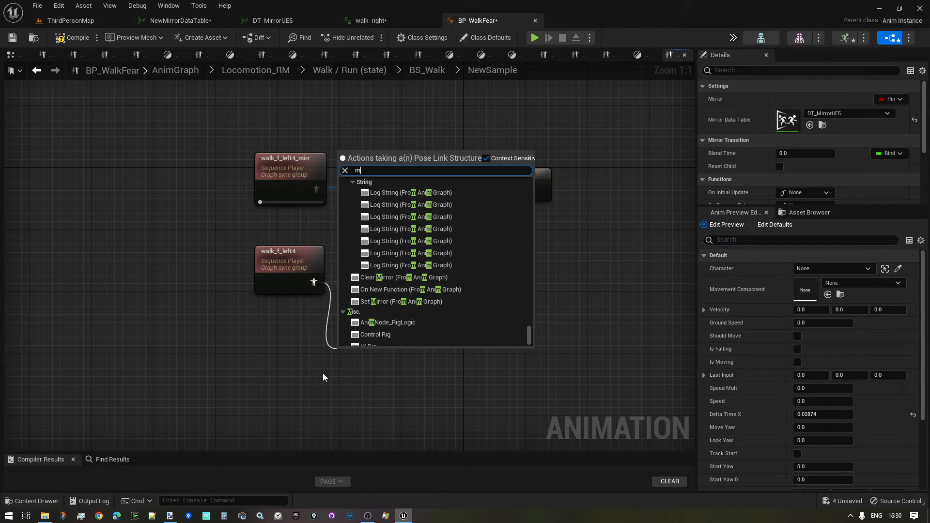
type("irro")
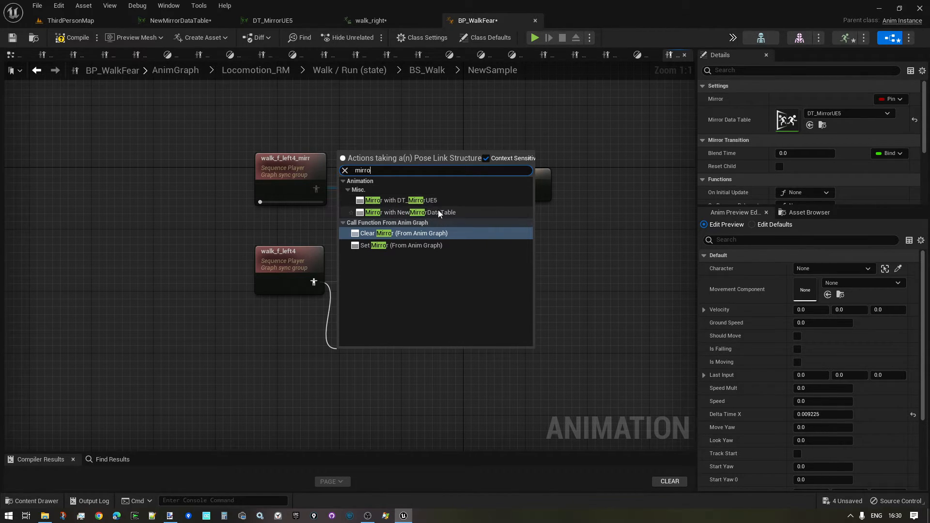
mouse_move(409, 200)
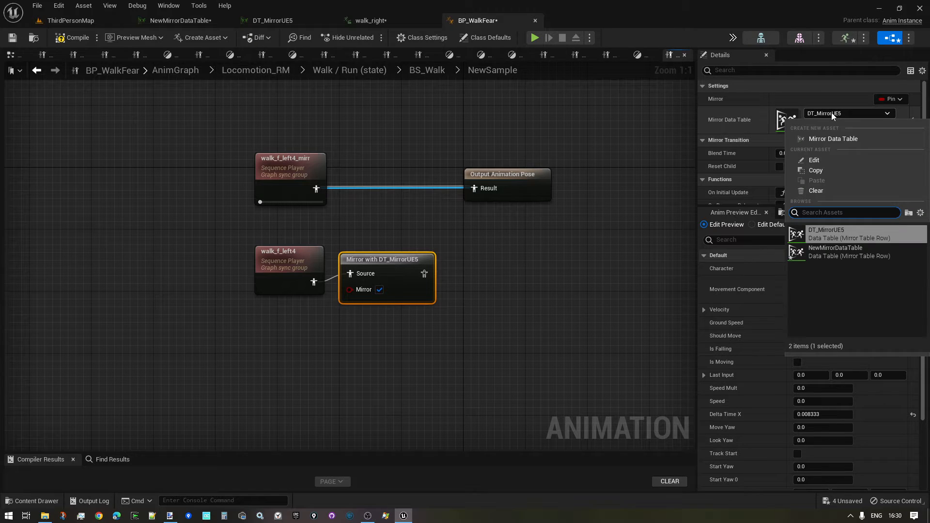
mouse_move(833, 139)
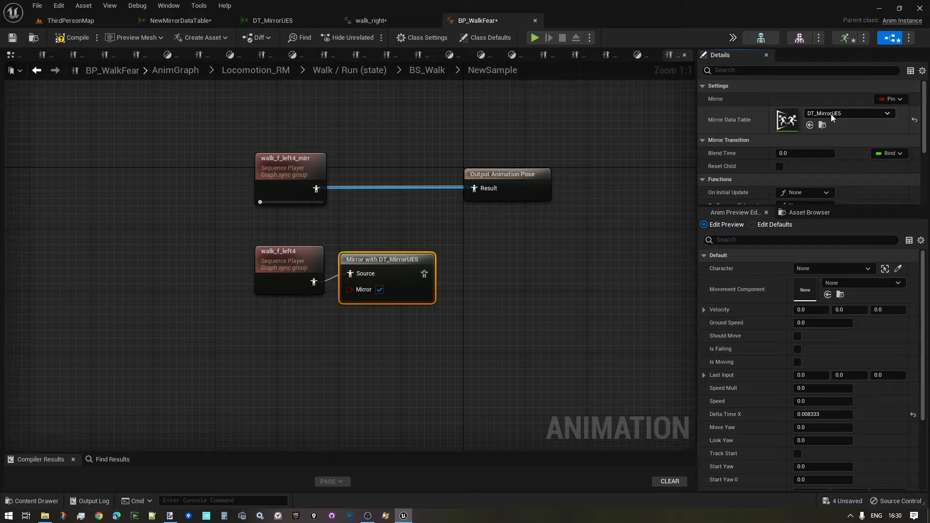
Step: Unexpose the Mirror pin in Details and tick Mirror so mirroring is always on
left_click_drag(386, 260, 394, 268)
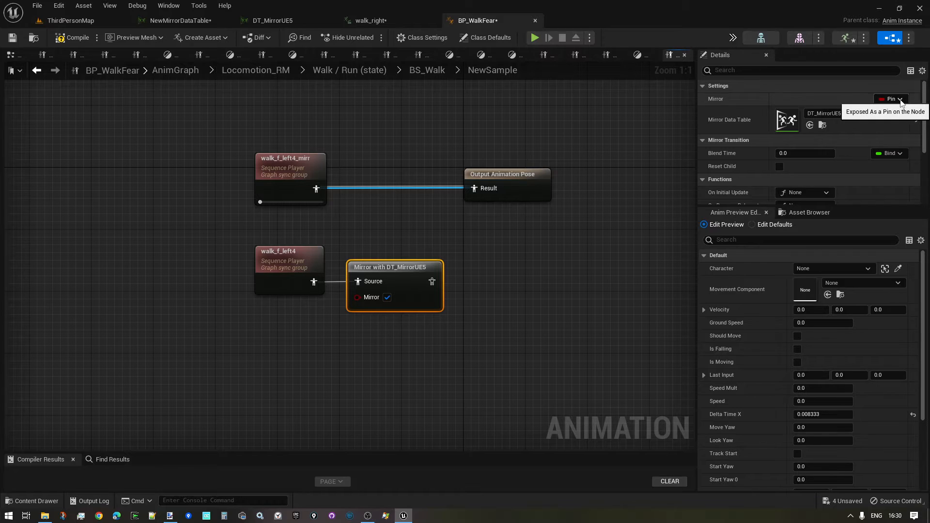
left_click(891, 99)
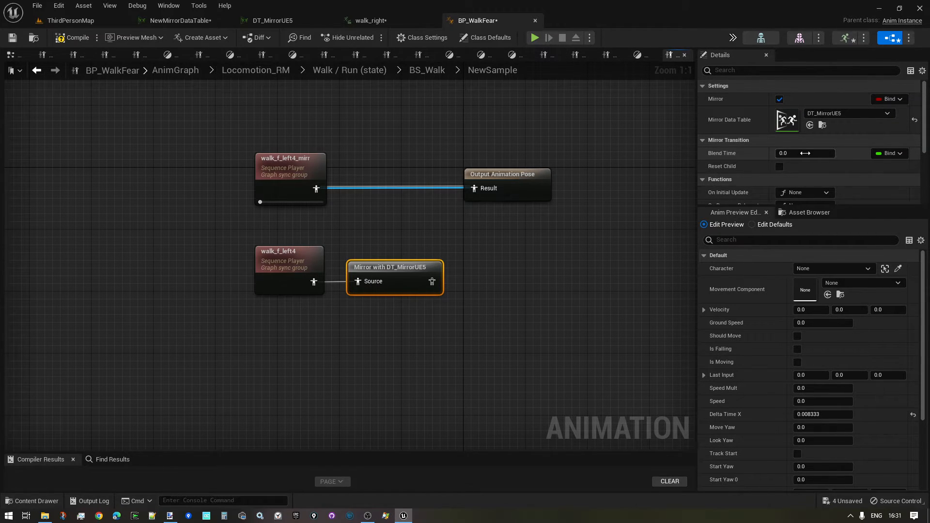
mouse_move(395, 290)
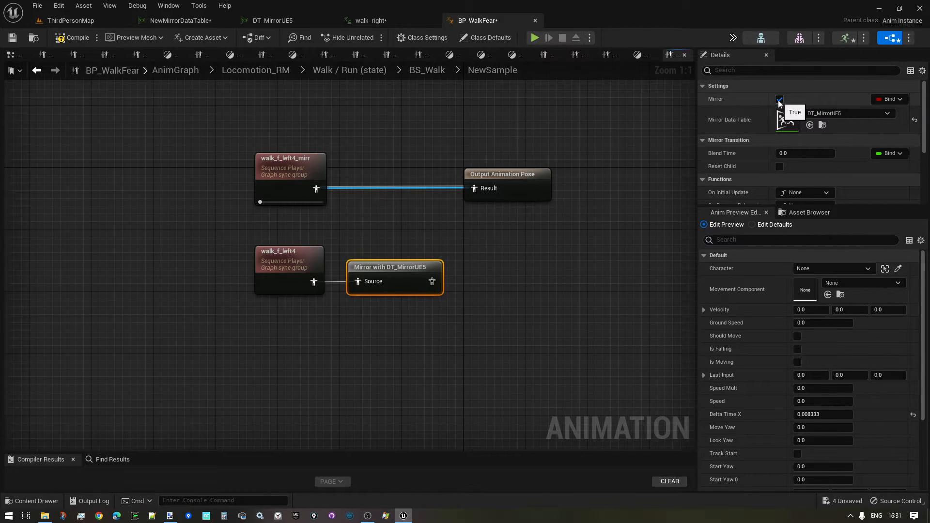
left_click(779, 99)
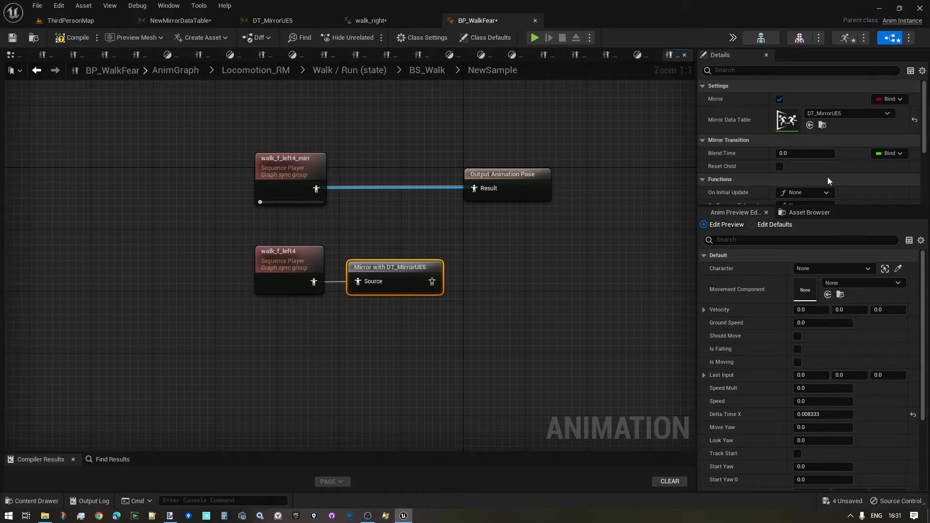
scroll("down", 3)
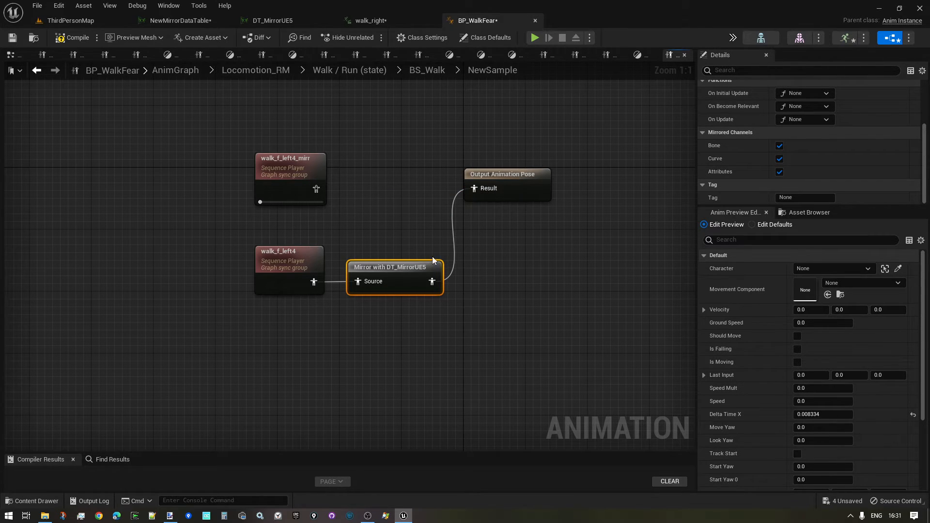
Step: Connect the mirrored pose to Output Animation Pose and watch the character walk in a play session
left_click_drag(316, 202, 473, 188)
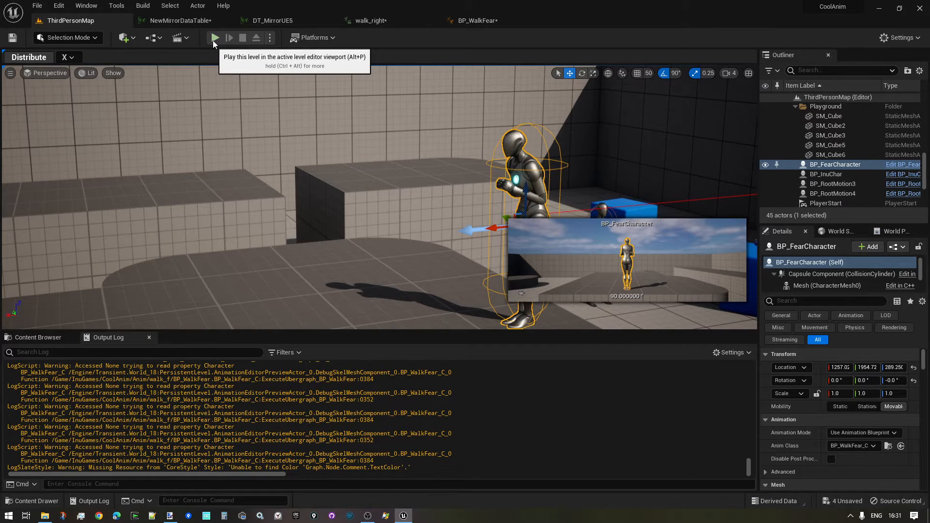
left_click(215, 38)
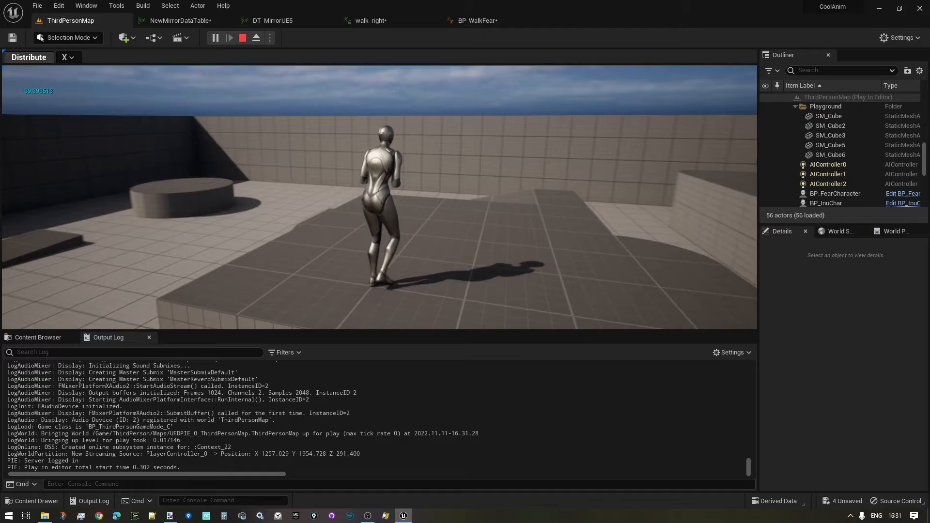
left_click(242, 38)
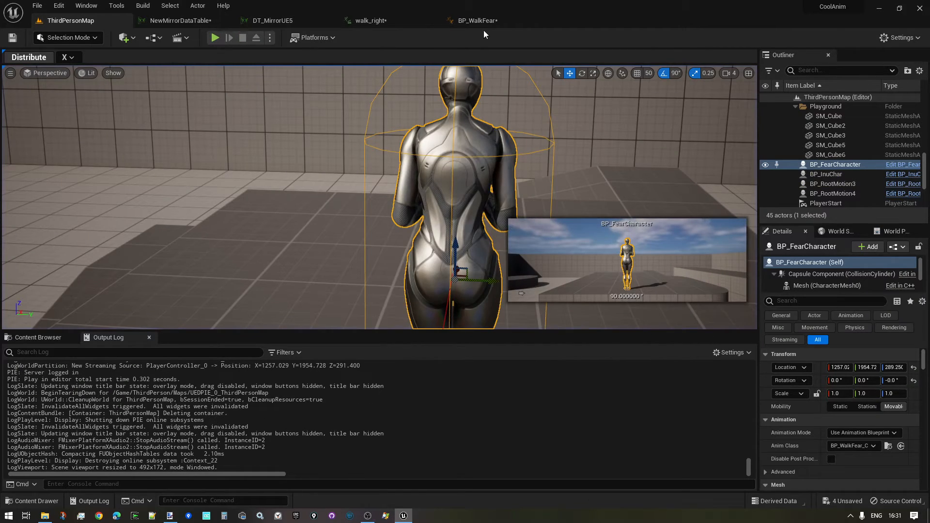
left_click(475, 21)
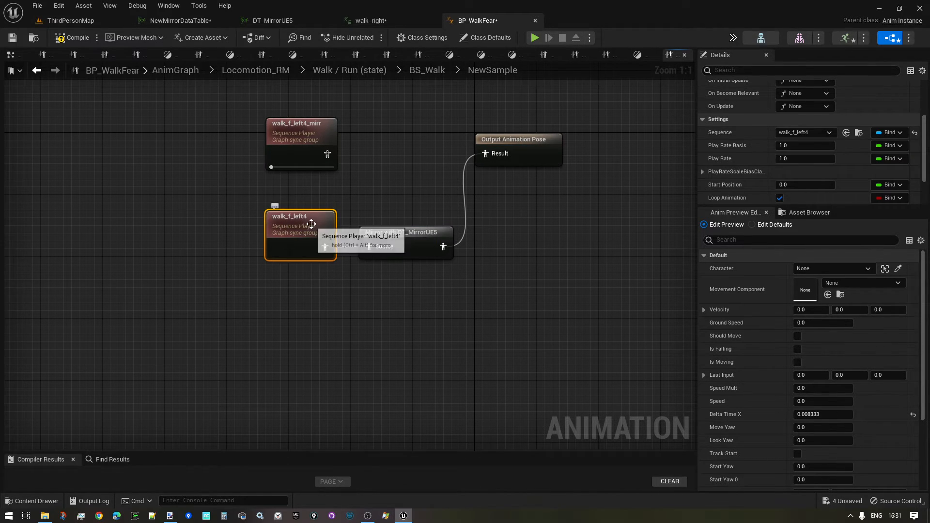
Step: Compile BP_WalkFear and run a second play session in ThirdPersonMap
left_click(403, 232)
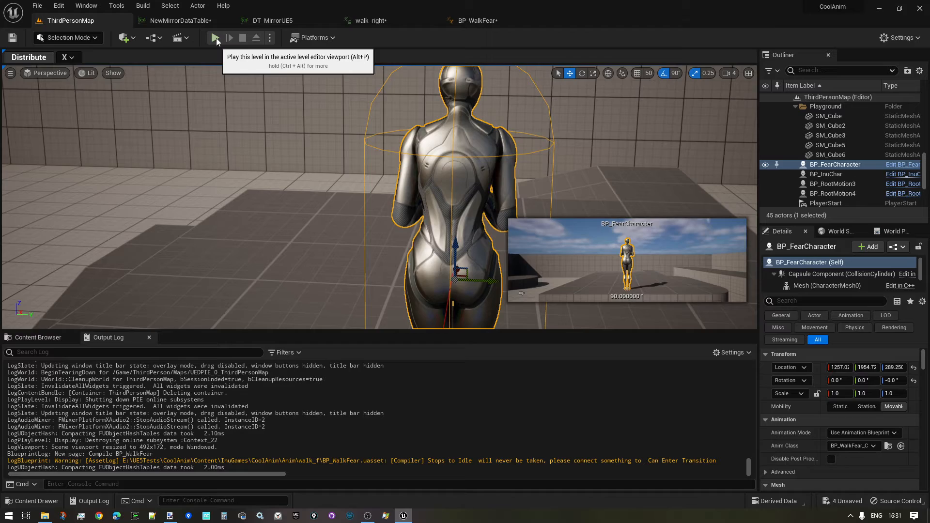
left_click(216, 38)
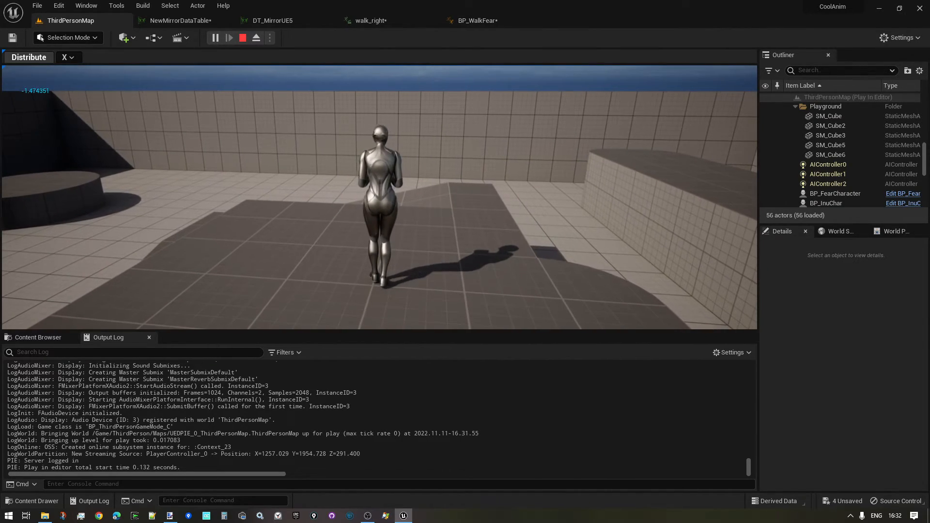
left_click(242, 38)
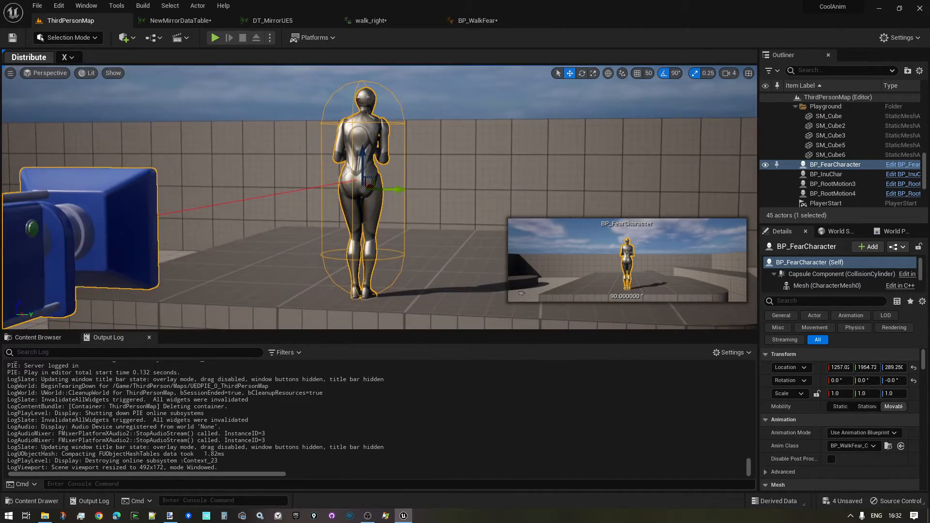
mouse_move(143, 6)
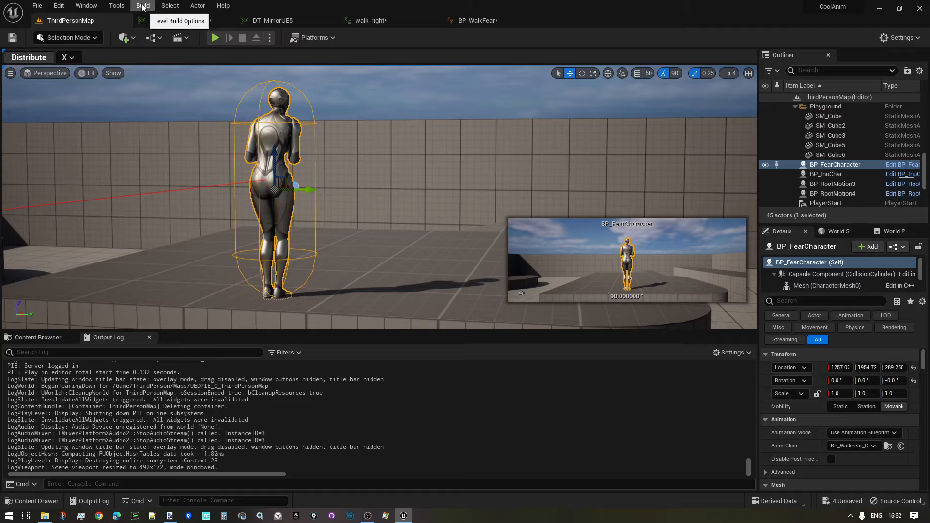
Step: Bring up the Rewind Debugger, add BP_FearCharacter to its tracks and start a recorded play session
left_click(117, 6)
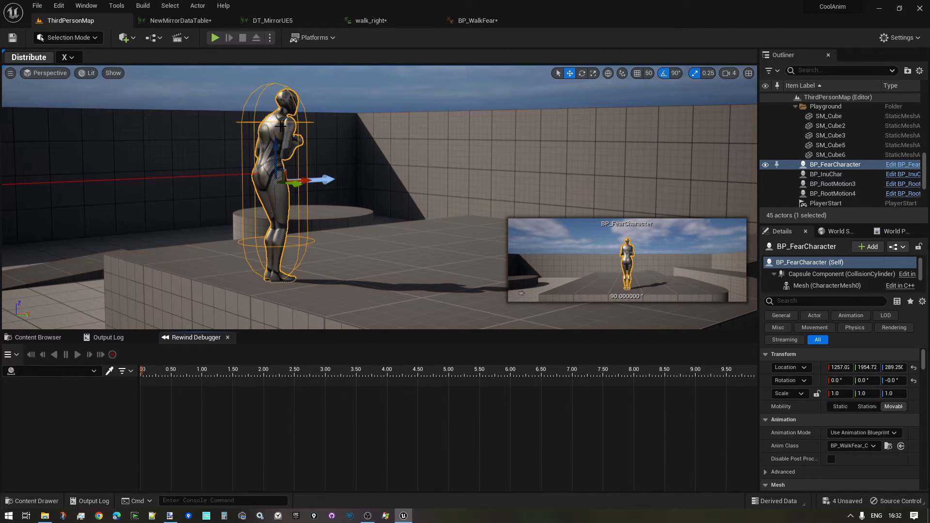
left_click(53, 371)
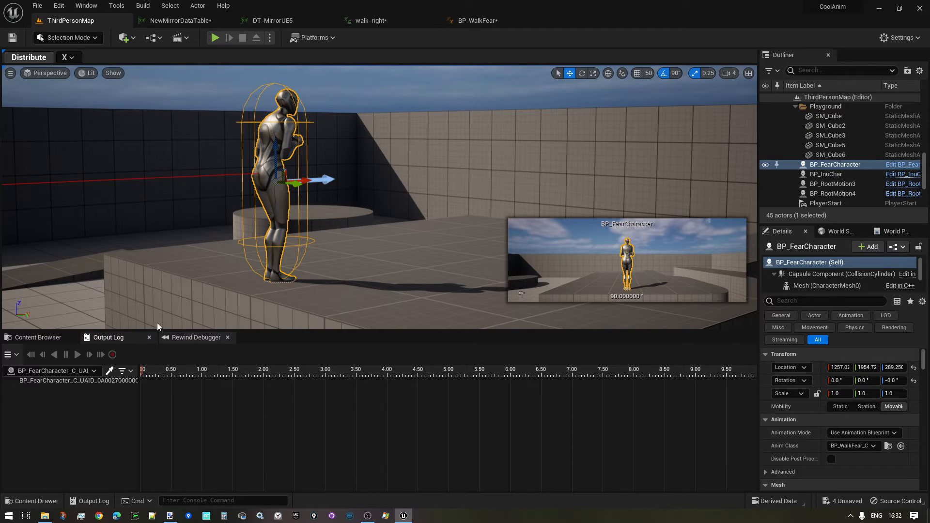
left_click(214, 38)
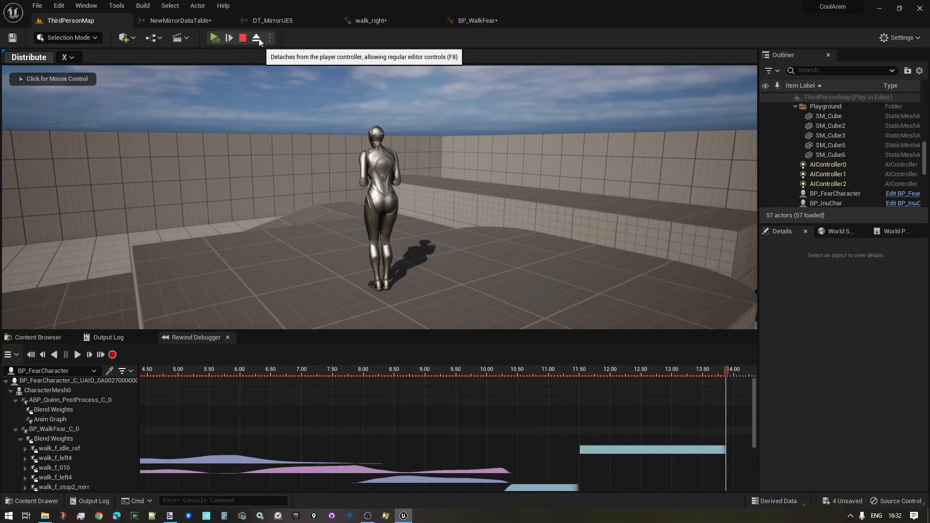
Step: Eject from the game and open BP_WalkFear_C_0's AnimGraph attached to the debugger
left_click(256, 38)
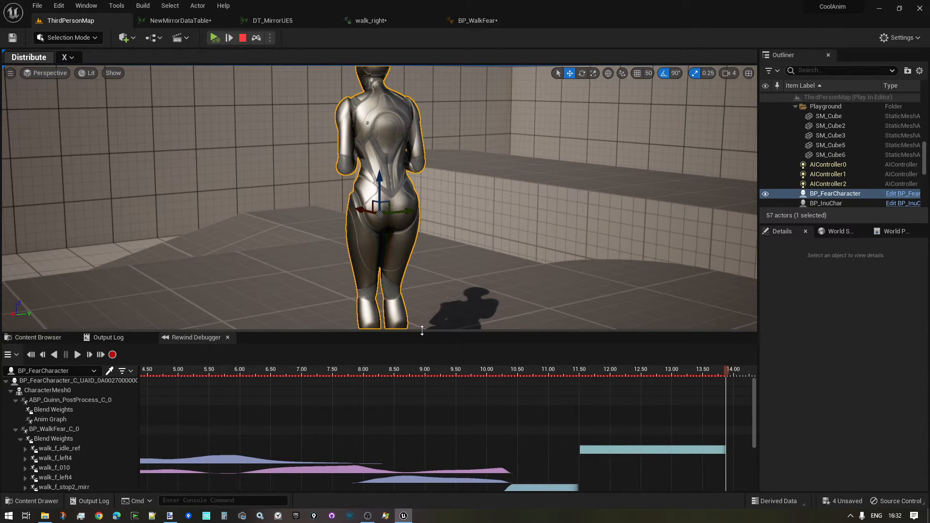
left_click(53, 429)
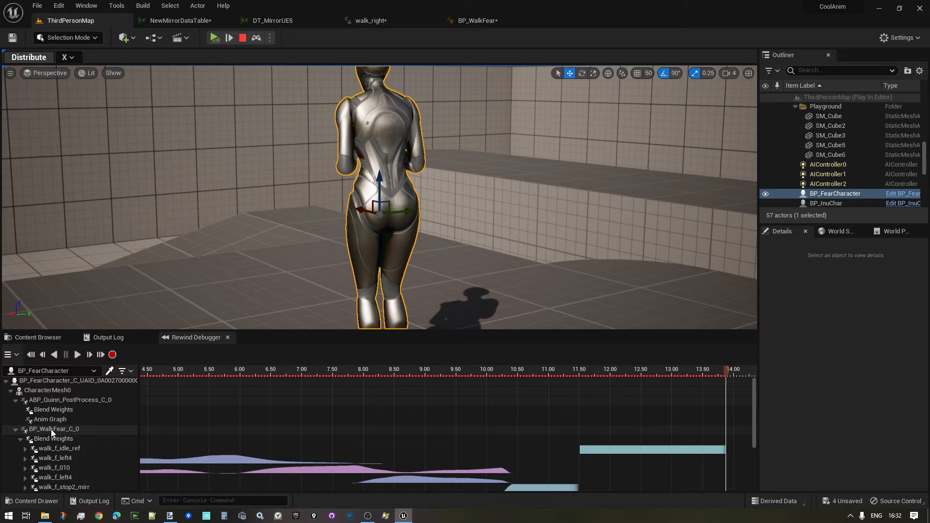
right_click(54, 429)
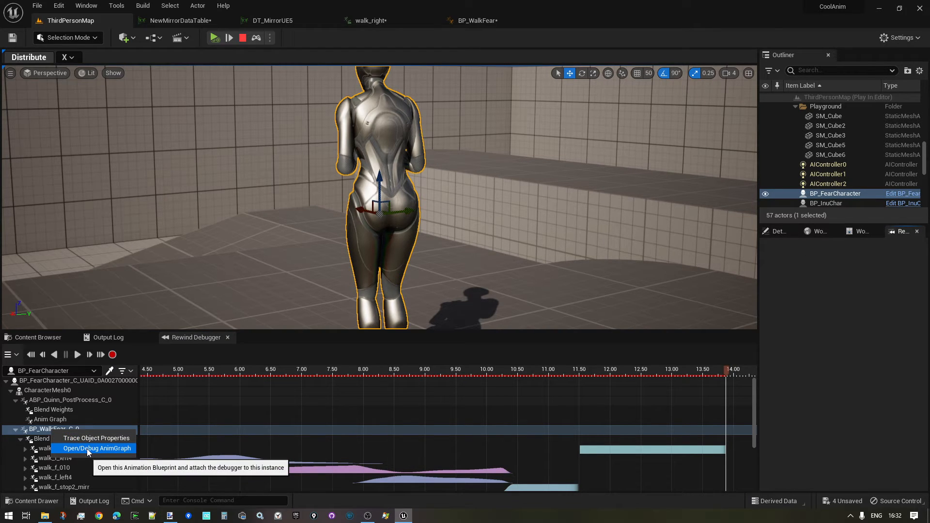
left_click(97, 449)
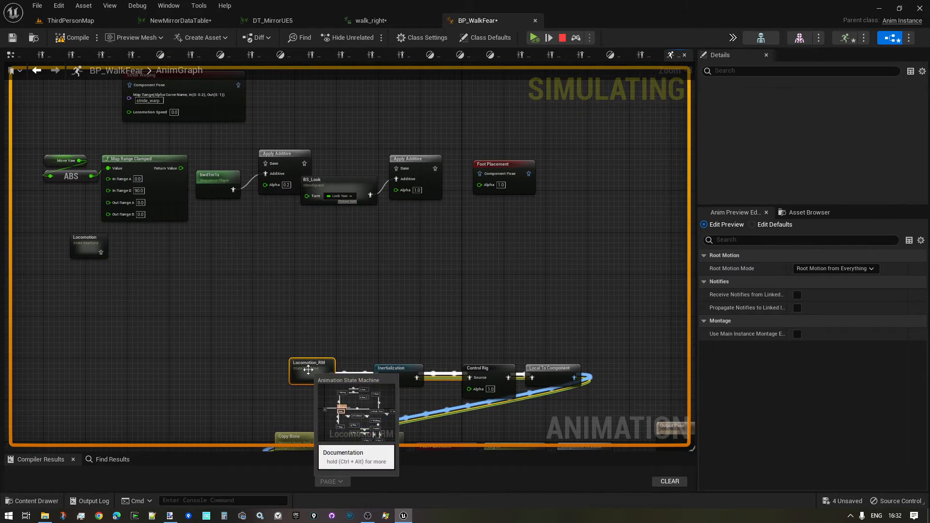
Step: Enter Locomotion_RM and open the BS_Walk blend space in the Walk/Run state
left_click(369, 21)
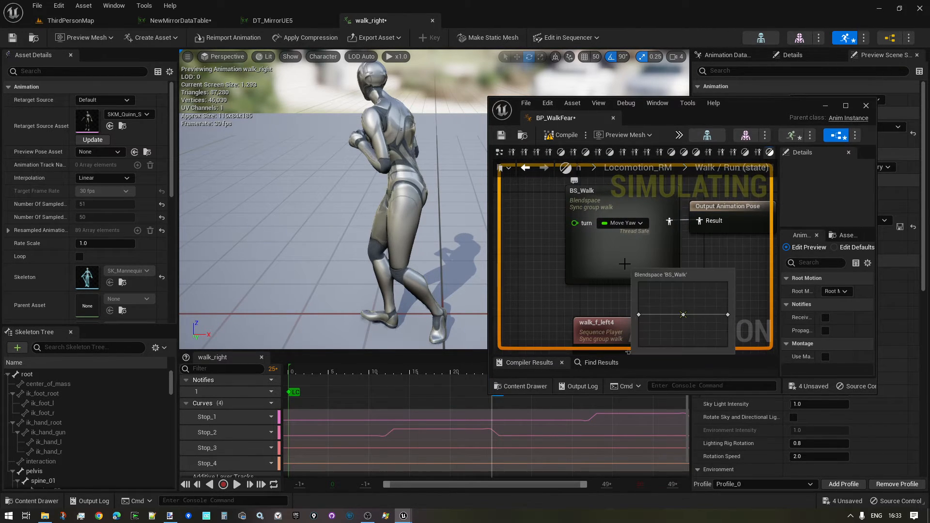
double_click(593, 192)
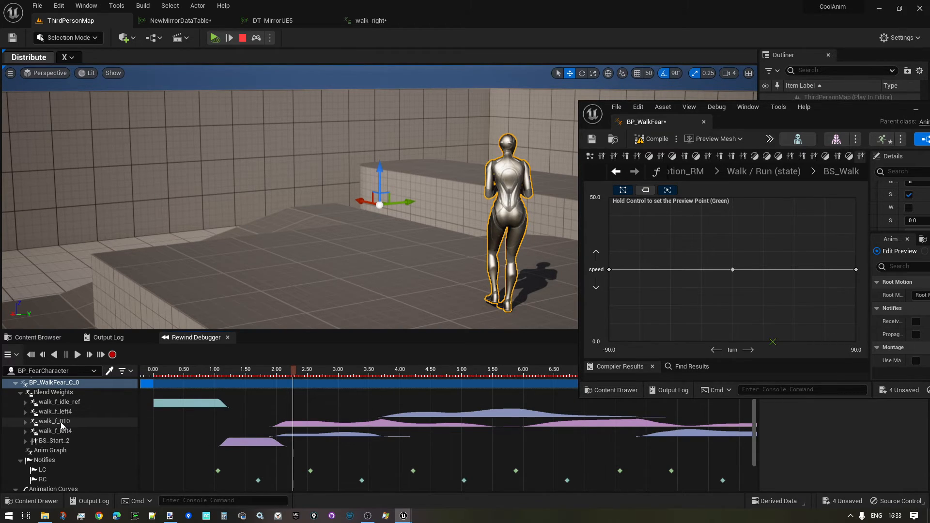
Step: Select the walk-fear instance track and scrub the recording to about 3.5 and 4 seconds
left_click(58, 421)
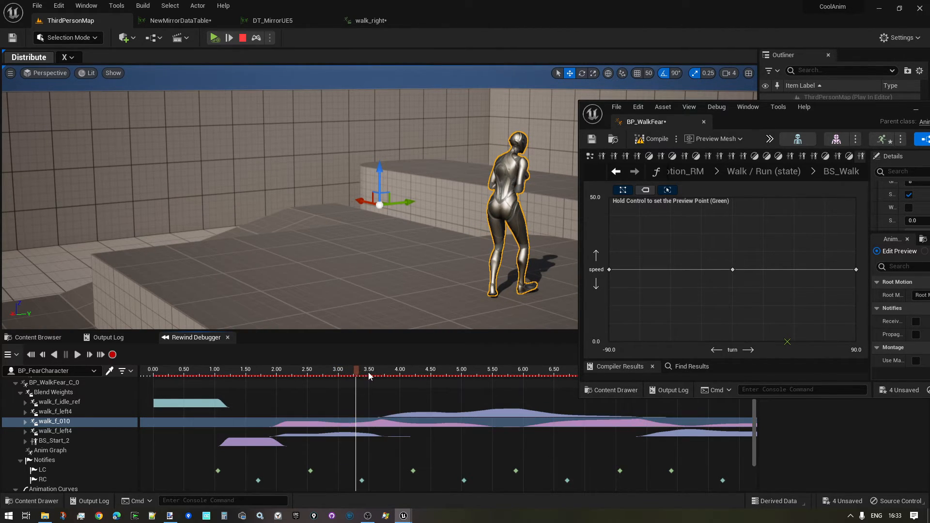
left_click(517, 369)
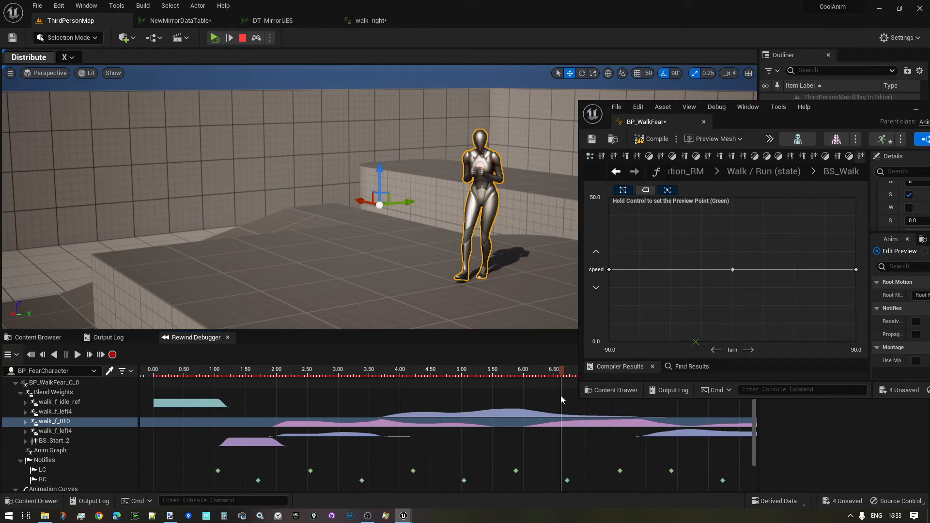
mouse_move(572, 414)
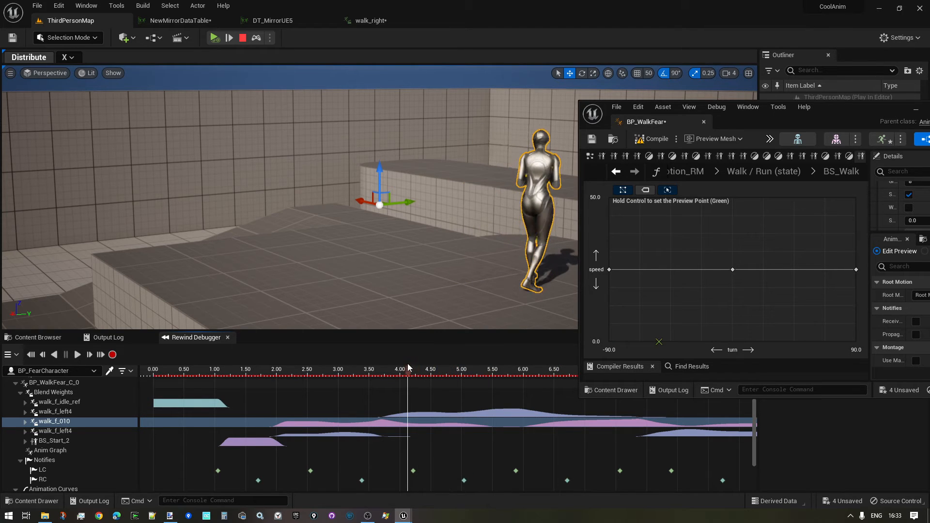
left_click(506, 369)
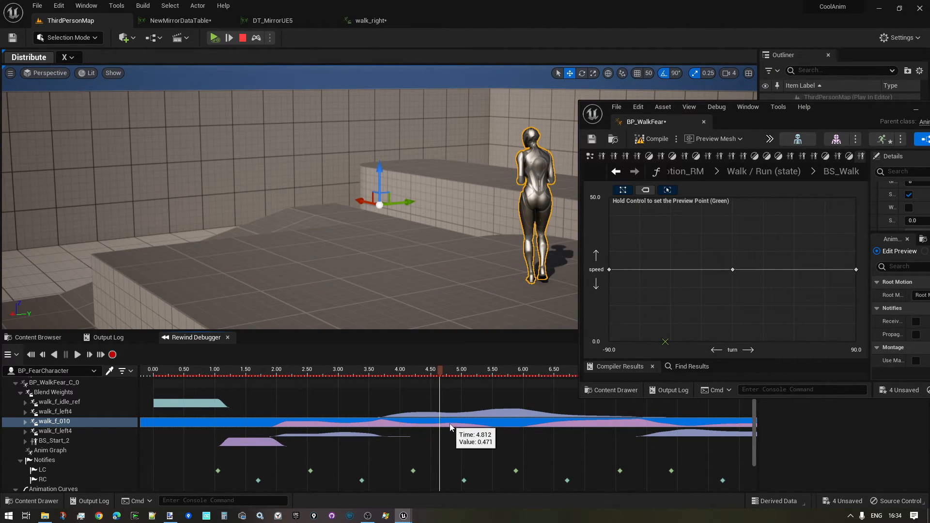
mouse_move(483, 416)
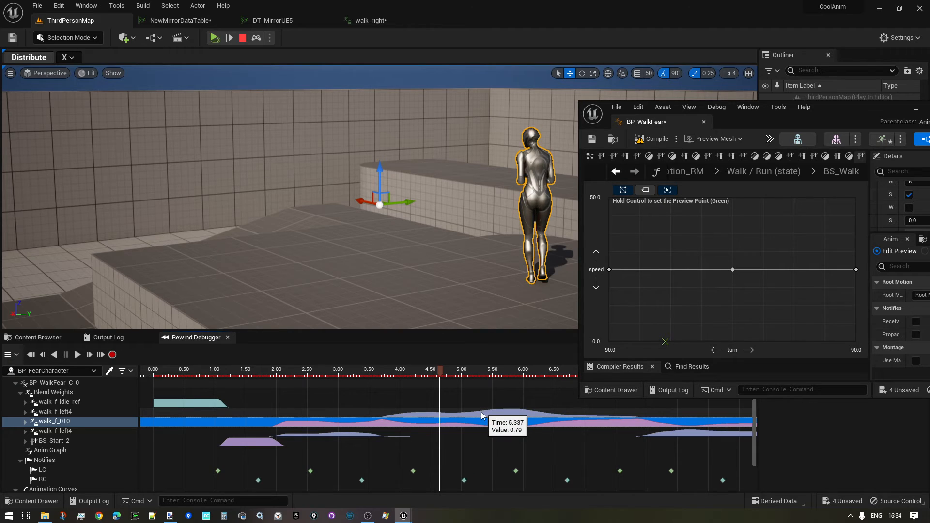
mouse_move(471, 416)
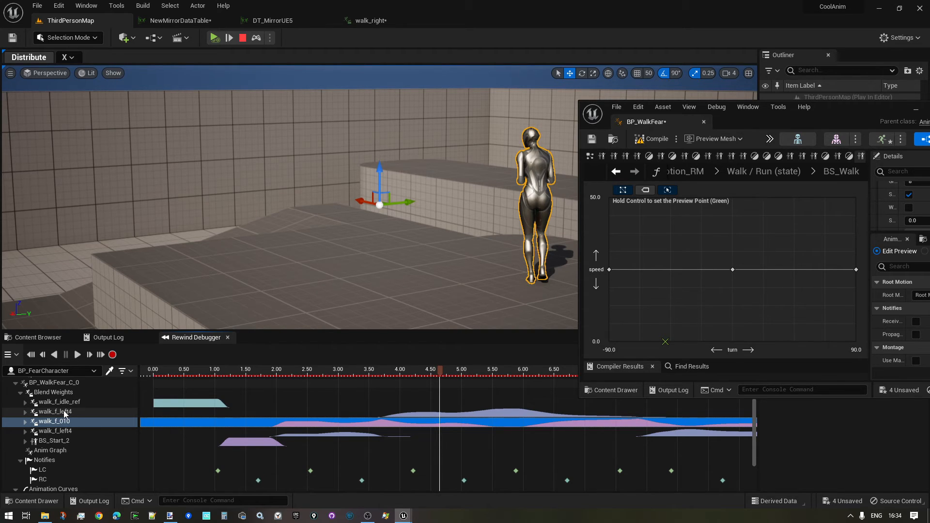
Step: Select the walk_f_left4 and walk_f_010 blend weight tracks and scrub to near 7 seconds
left_click(53, 411)
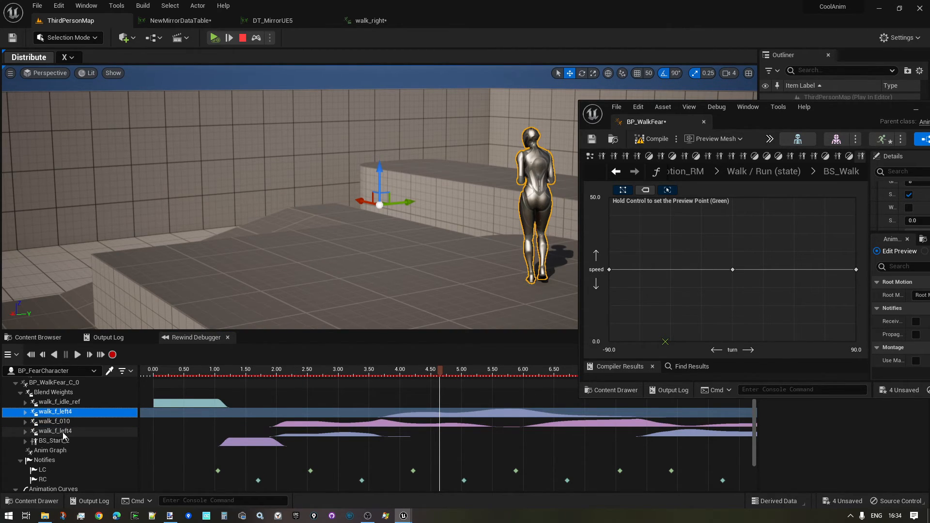
left_click(54, 430)
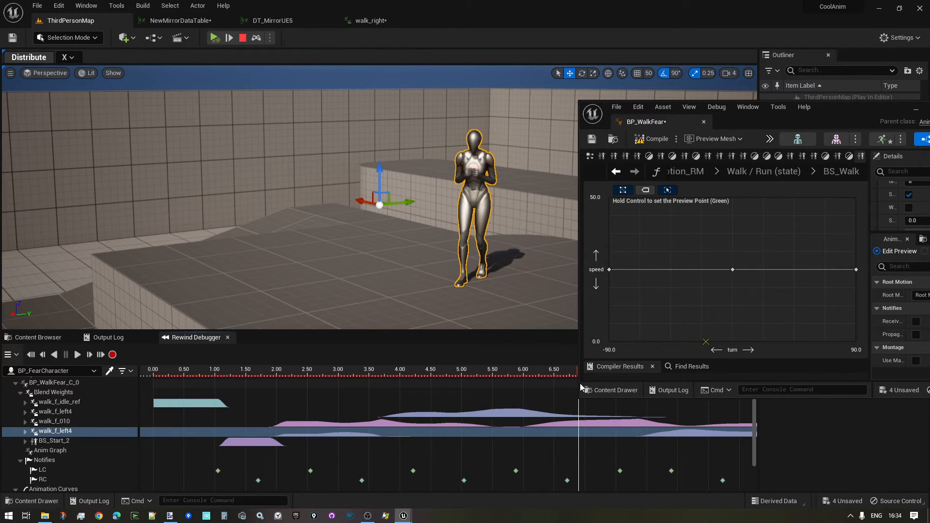
left_click(430, 369)
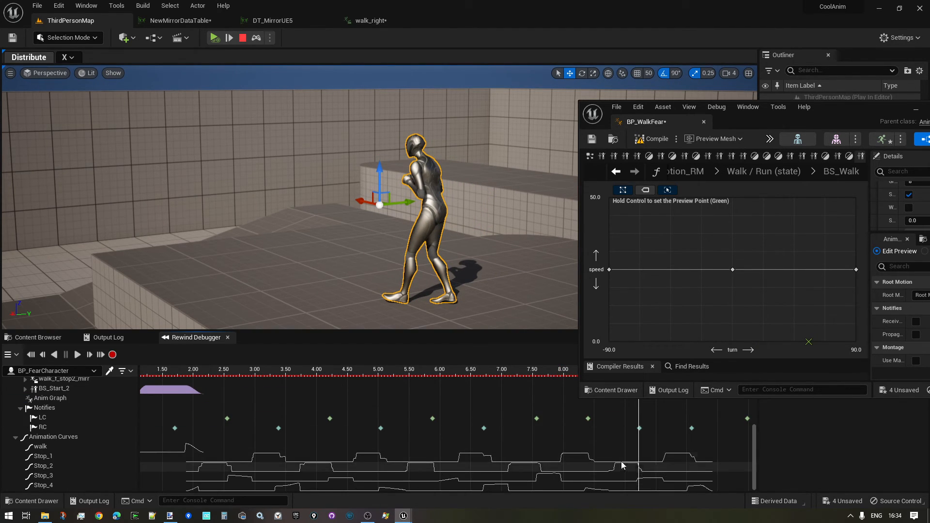
mouse_move(290, 456)
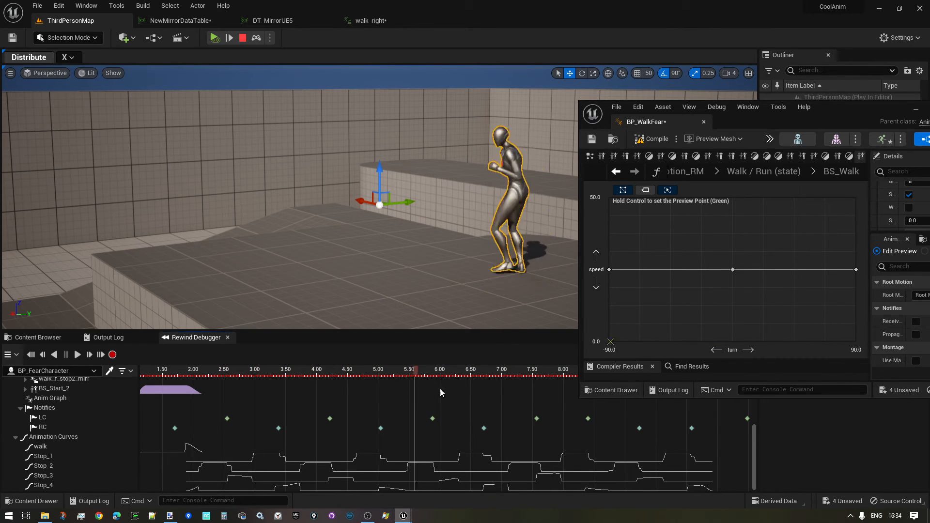
Step: Scrub the Rewind Debugger timeline back to an earlier moment of the walk recording
left_click(416, 369)
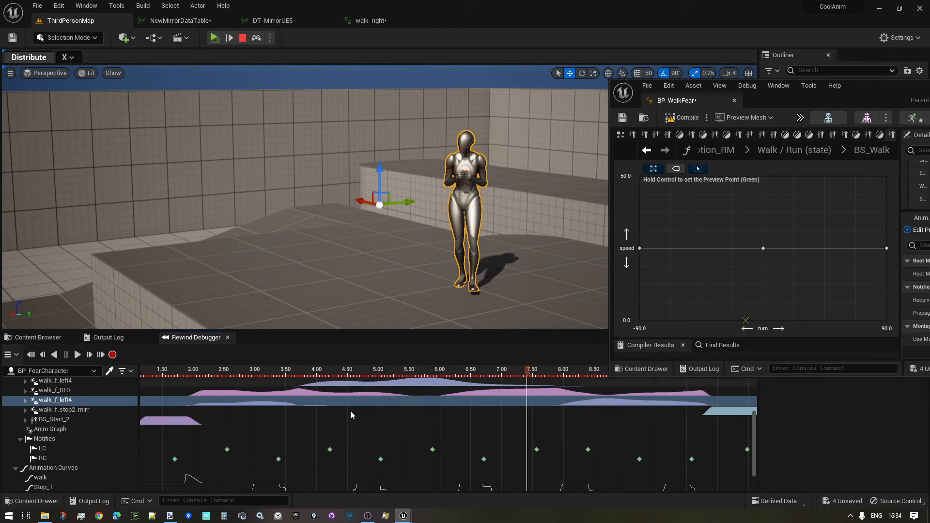
Step: Select the LC footstep notify track and jump playback between its markers
left_click(43, 448)
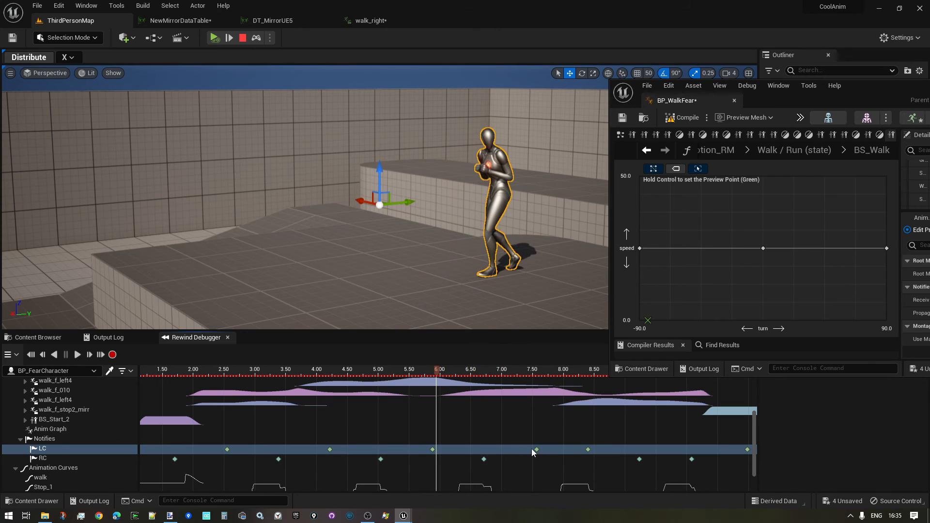
left_click(40, 449)
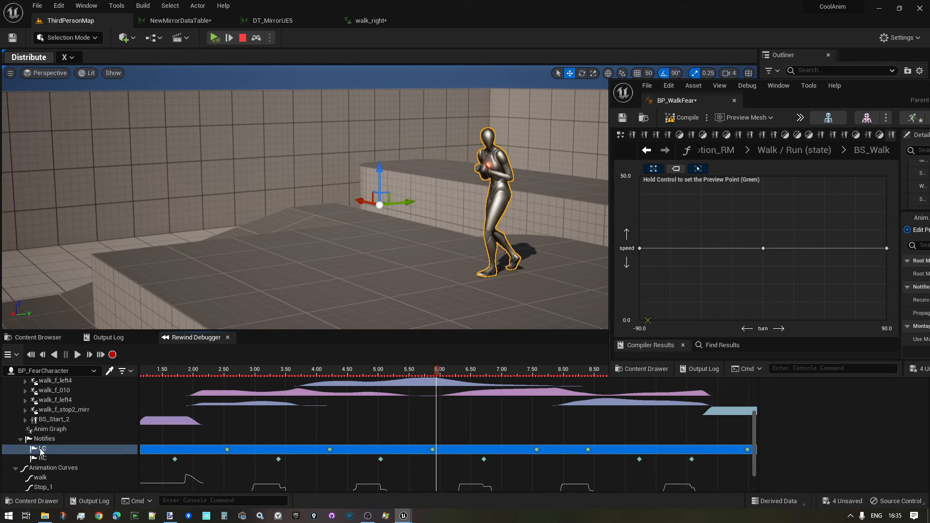
left_click(525, 371)
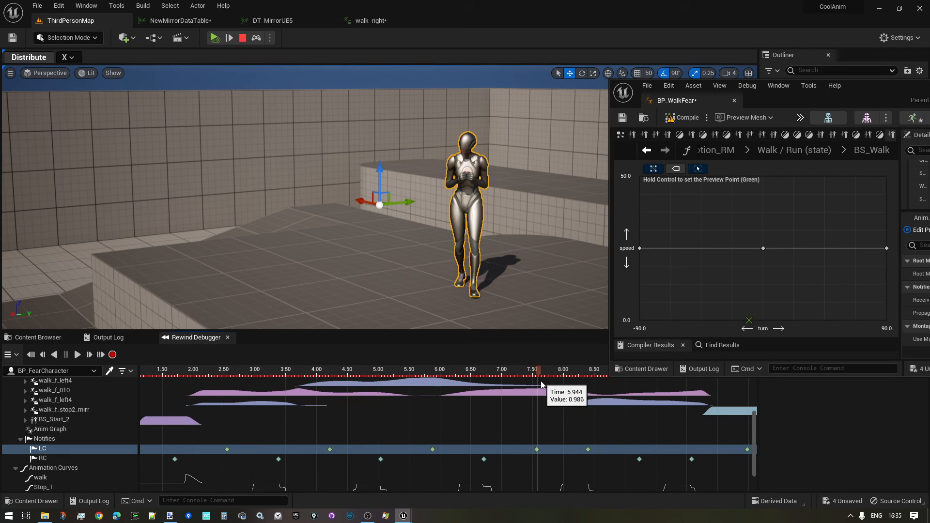
mouse_move(539, 455)
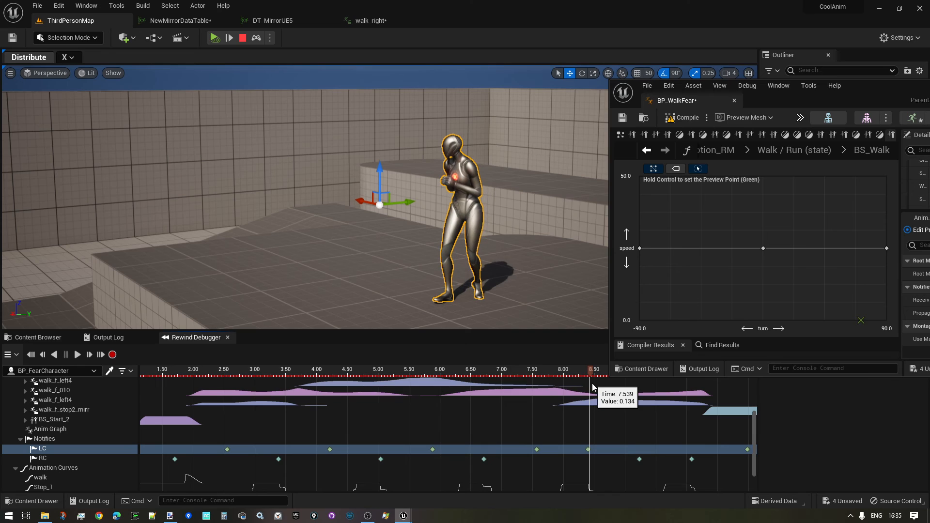
left_click(588, 449)
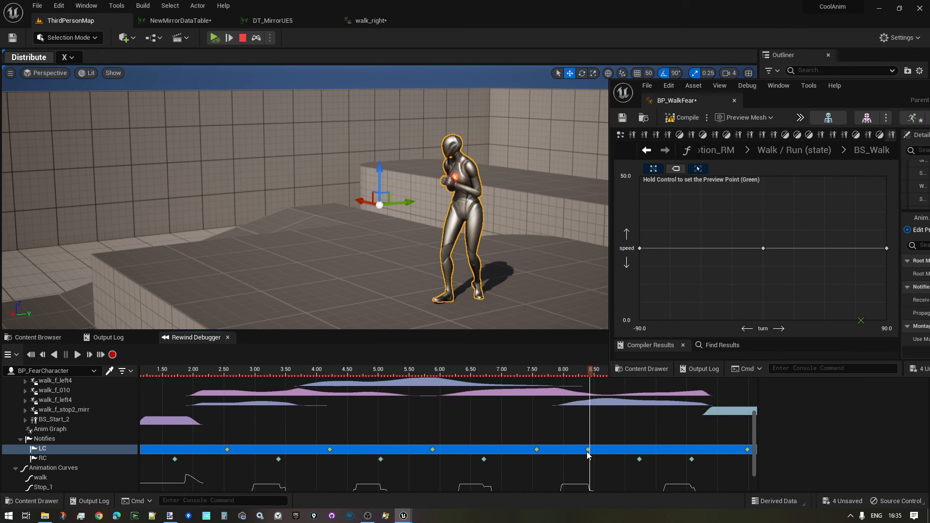
mouse_move(54, 447)
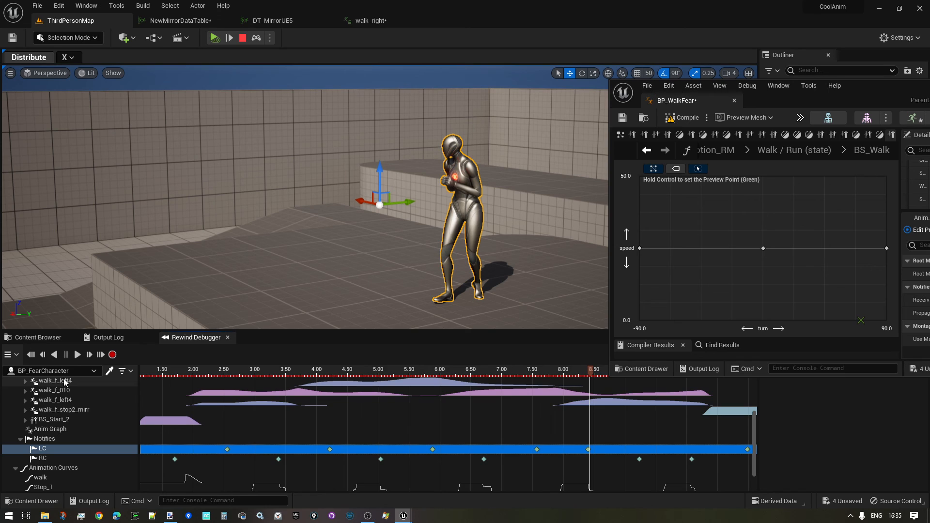
Step: Select the walk_f_left4 blend weight track to compare it against the LC notifies
left_click(53, 400)
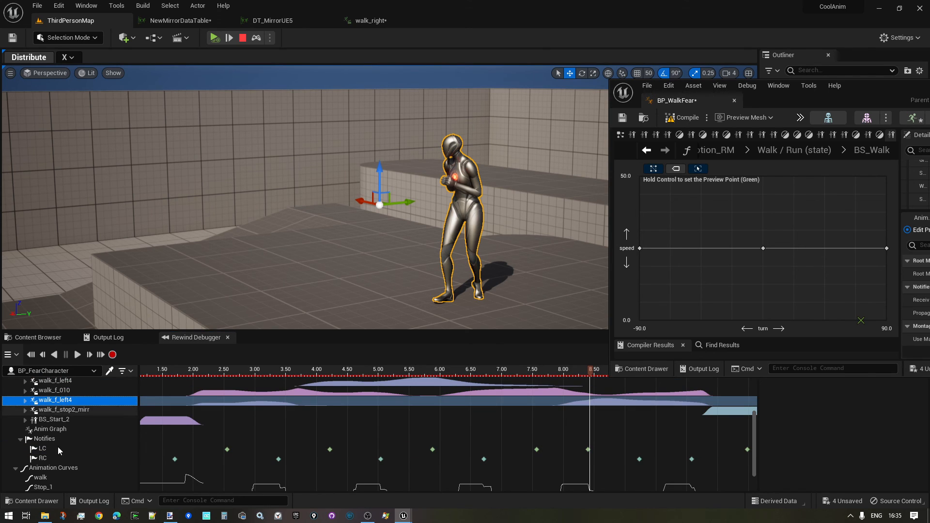
left_click(42, 449)
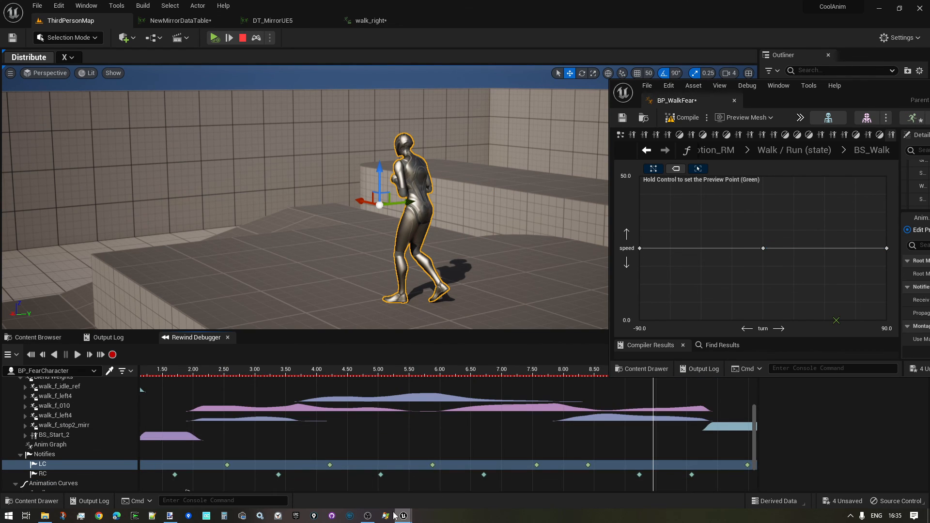
mouse_move(501, 433)
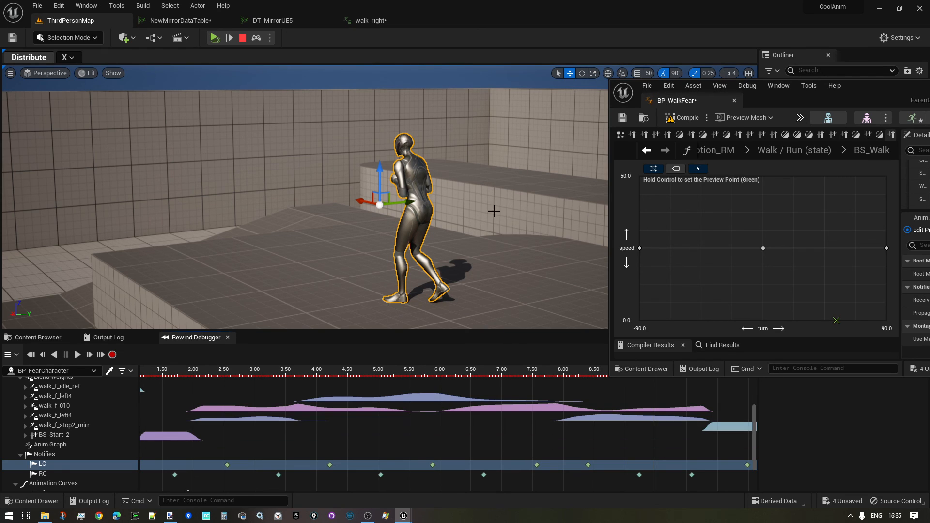
mouse_move(506, 234)
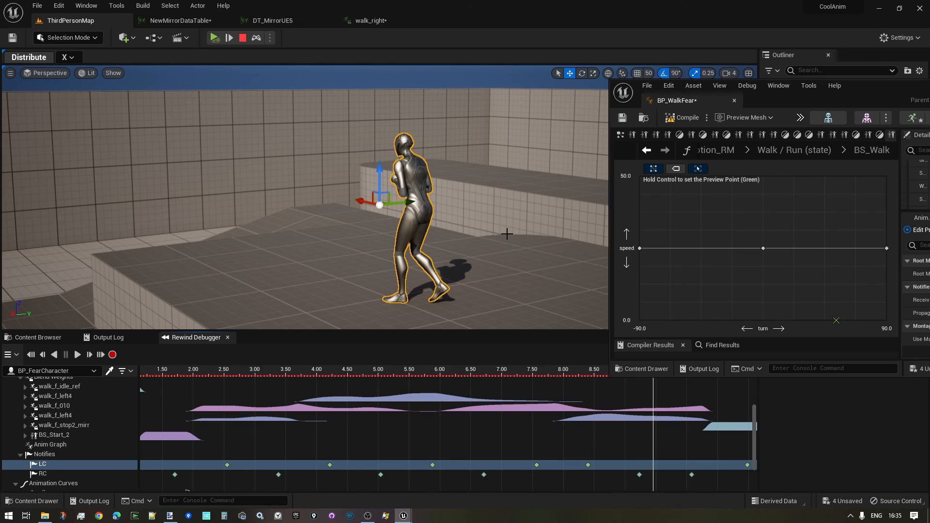